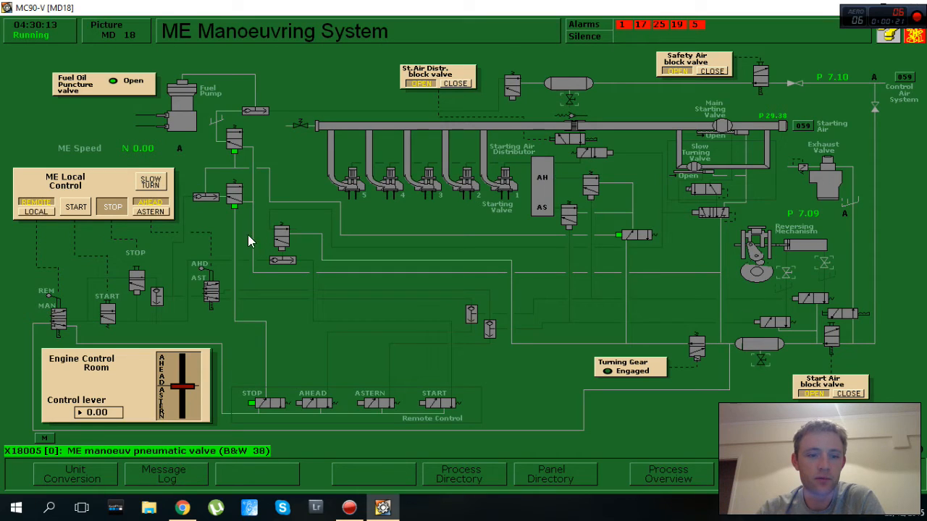
mouse_move(284, 374)
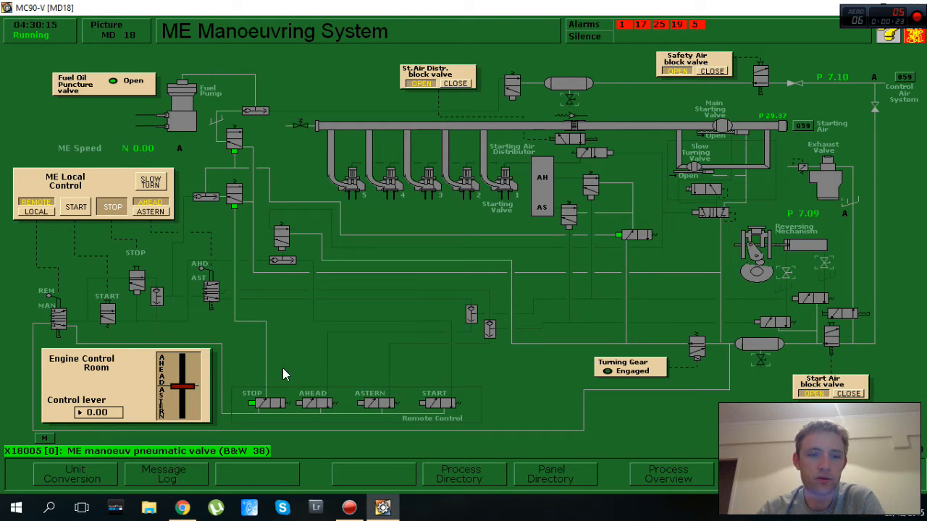
Step: Inspect the local control status and check the main engine speed reading near 29 rpm
click(35, 211)
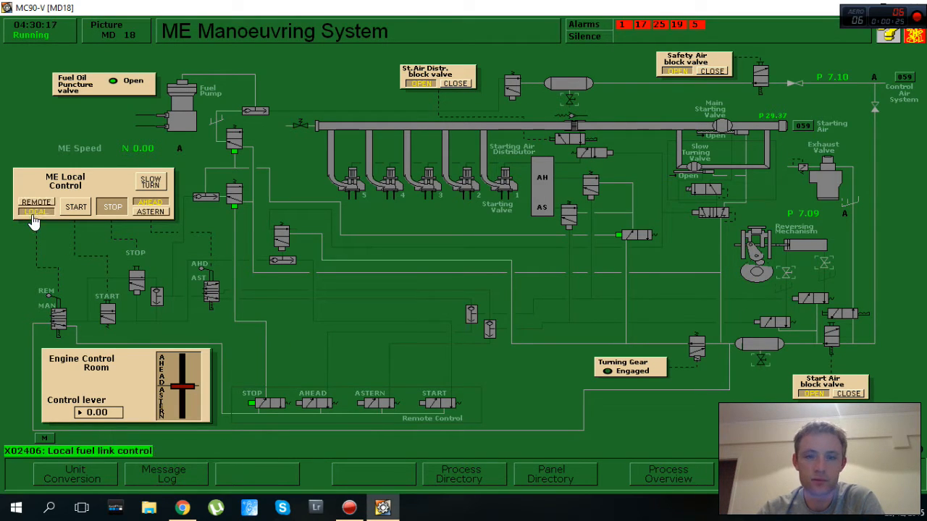
click(34, 203)
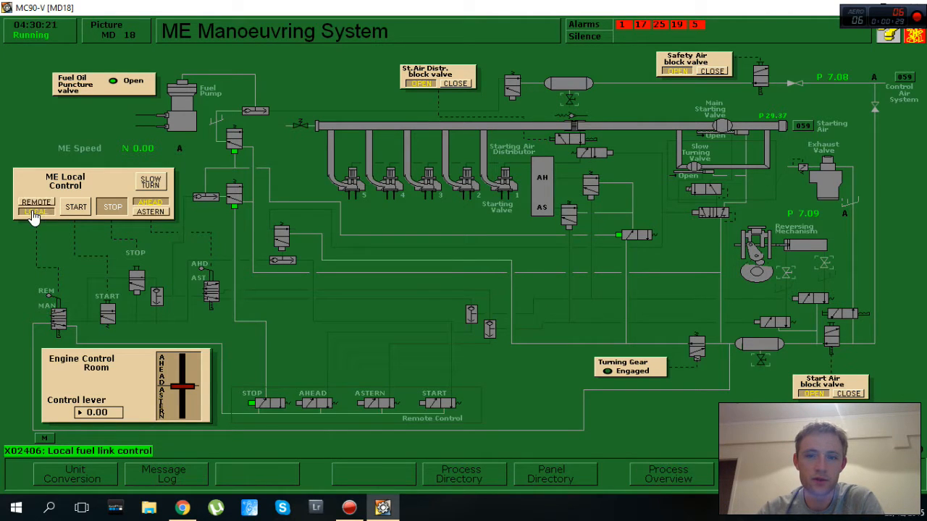
click(34, 206)
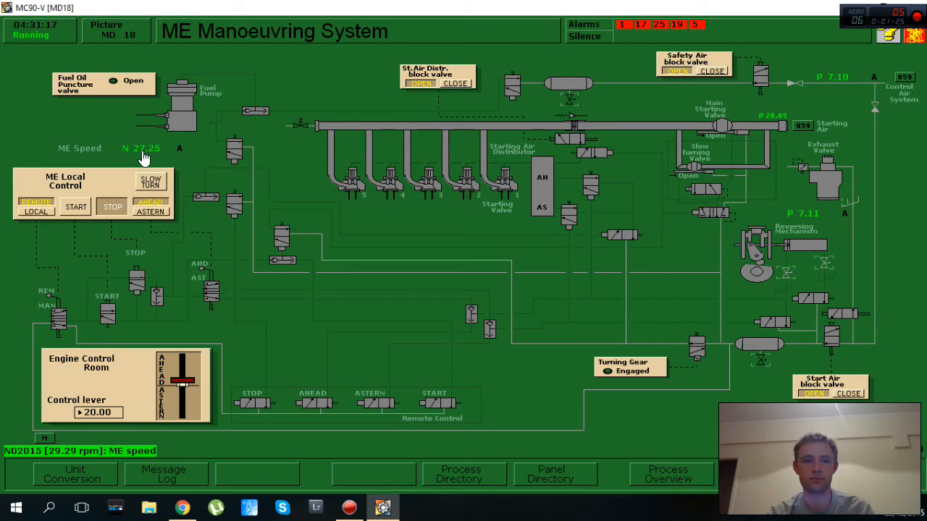
click(460, 474)
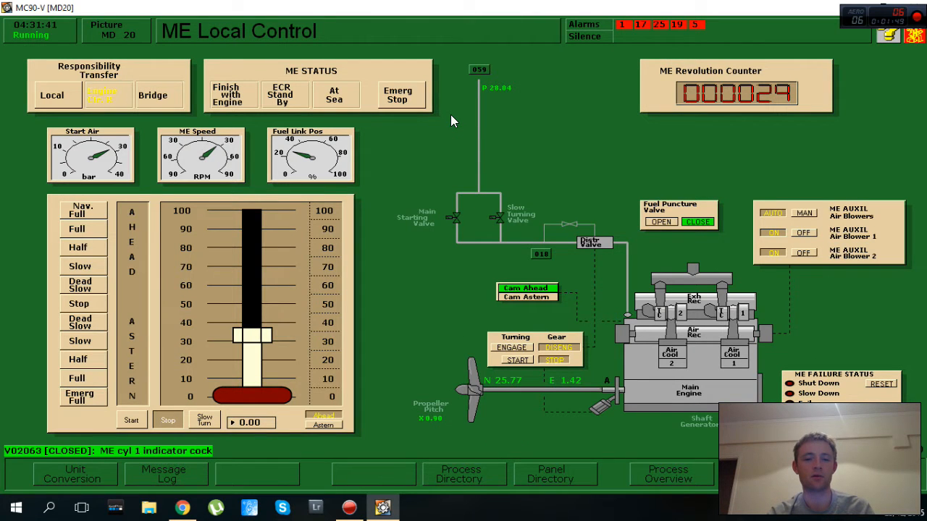
mouse_move(351, 295)
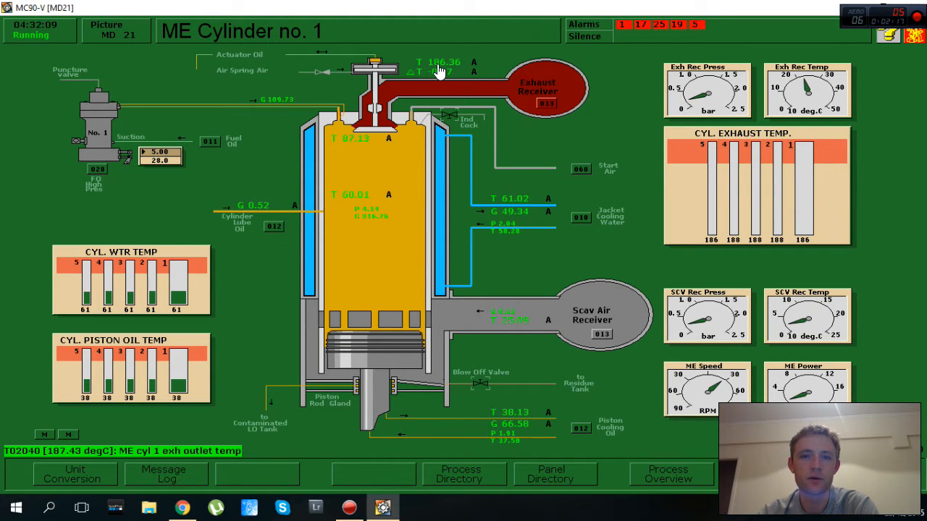
mouse_move(405, 177)
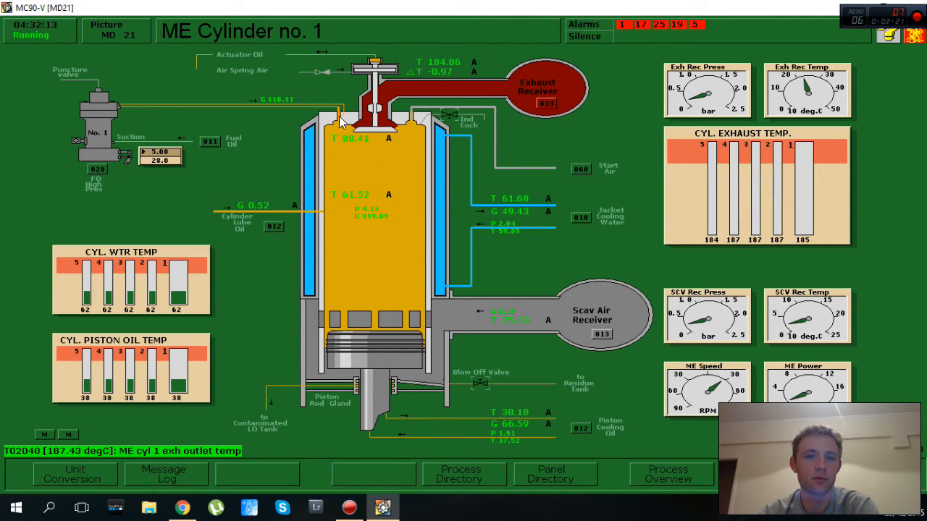
mouse_move(269, 168)
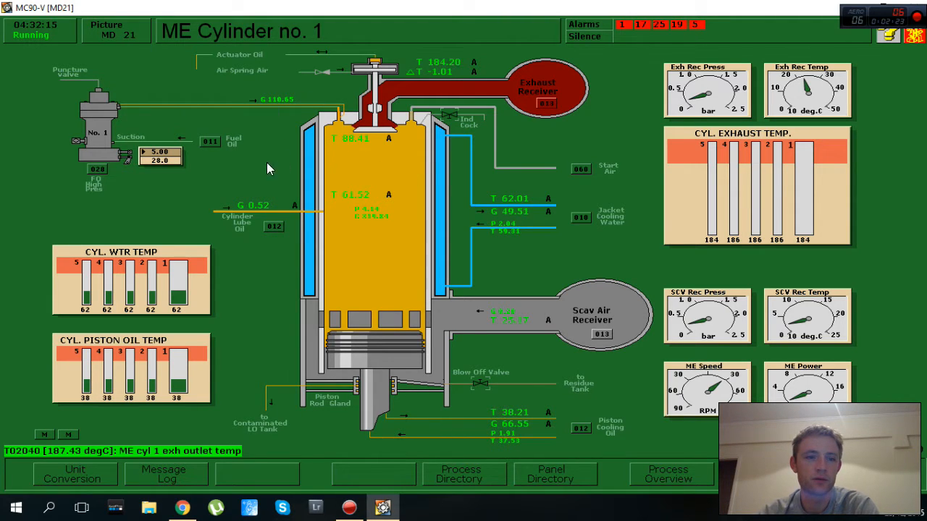
mouse_move(158, 317)
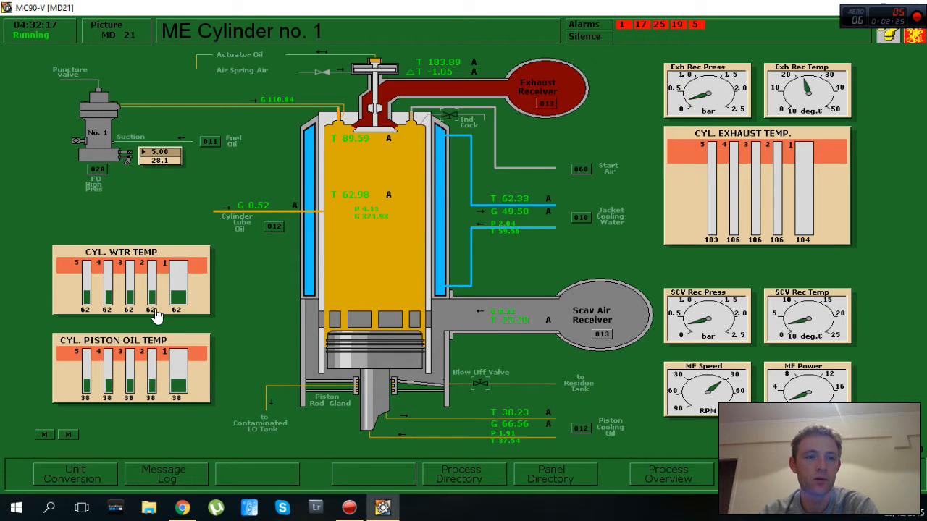
mouse_move(174, 377)
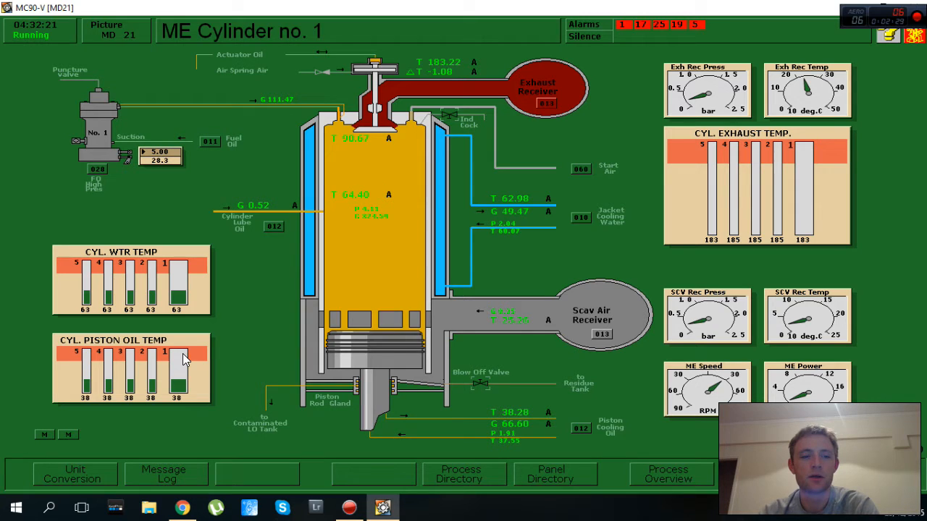
Step: Check cylinder no. 1 piston oil temperatures, then bring up the Fuel Oil System picture
click(457, 474)
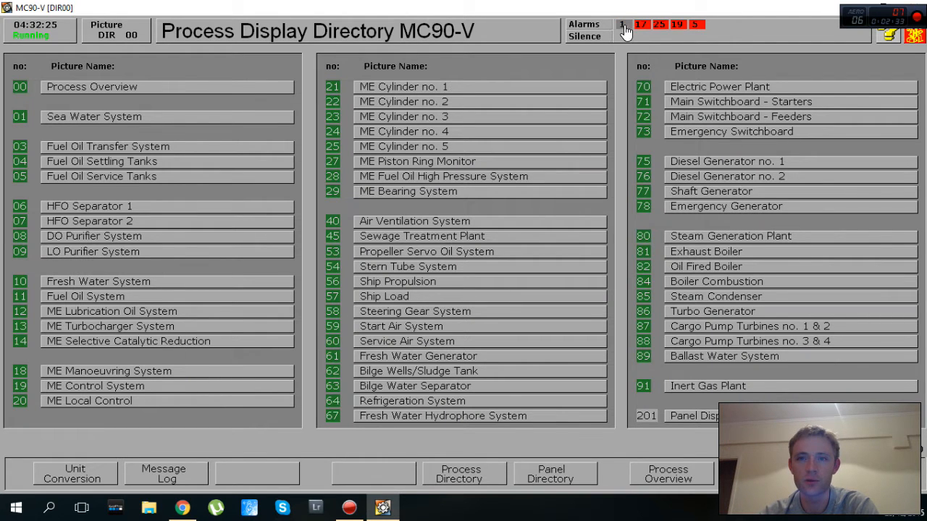
click(620, 23)
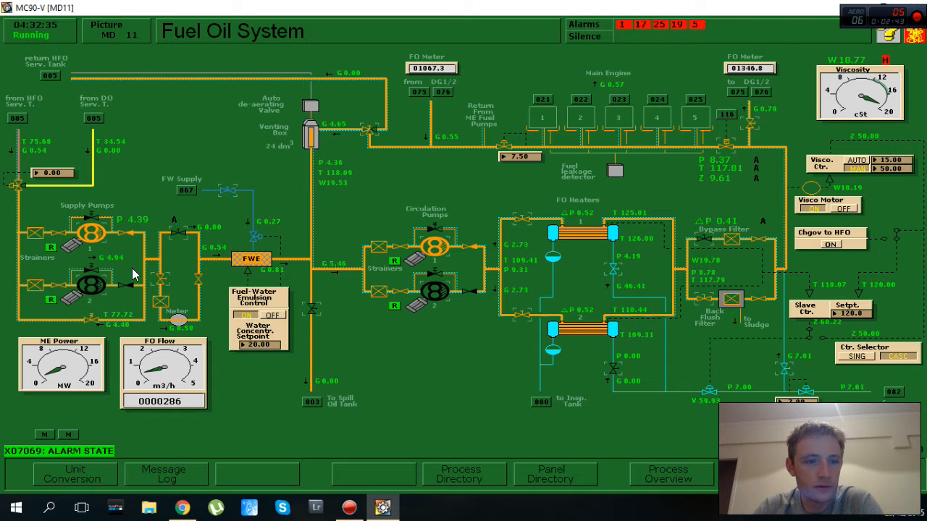
mouse_move(519, 233)
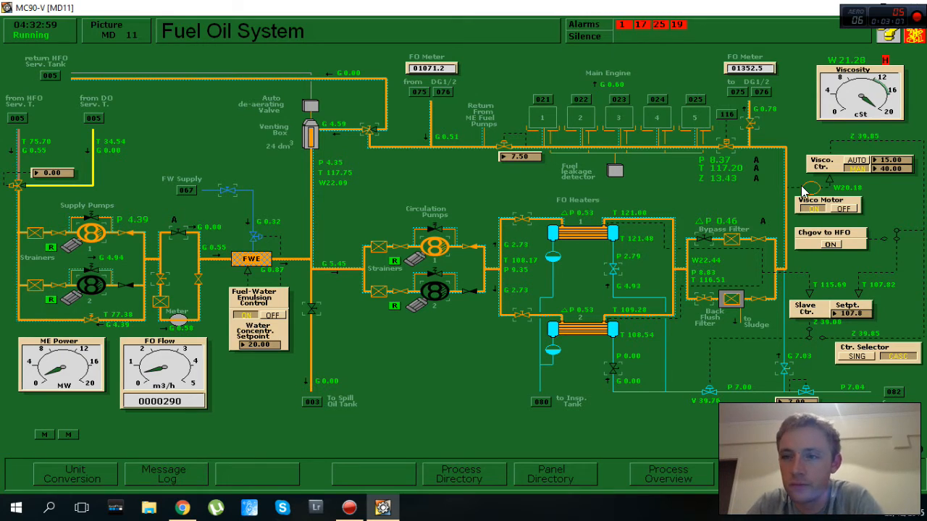
mouse_move(658, 260)
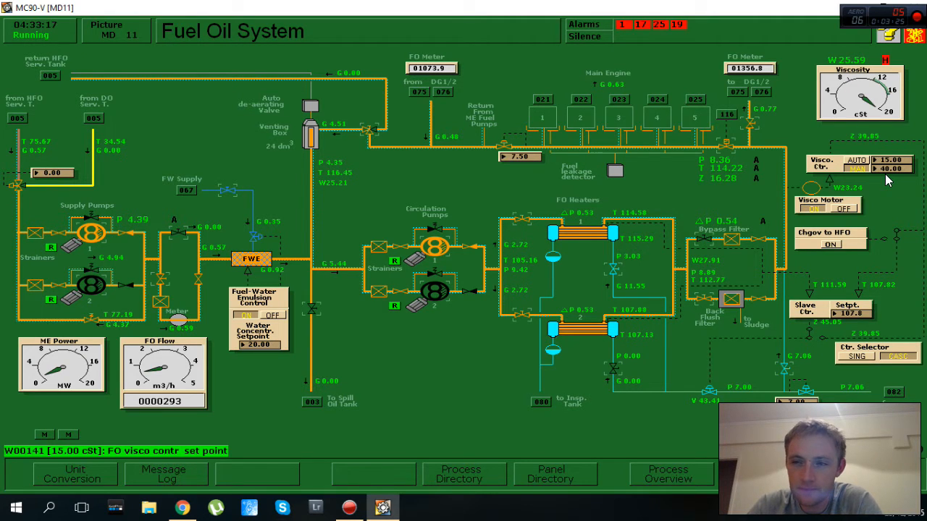
Step: Switch the fuel-water emulsion controller on and check the viscosity controller setpoint and AUTO mode
click(892, 168)
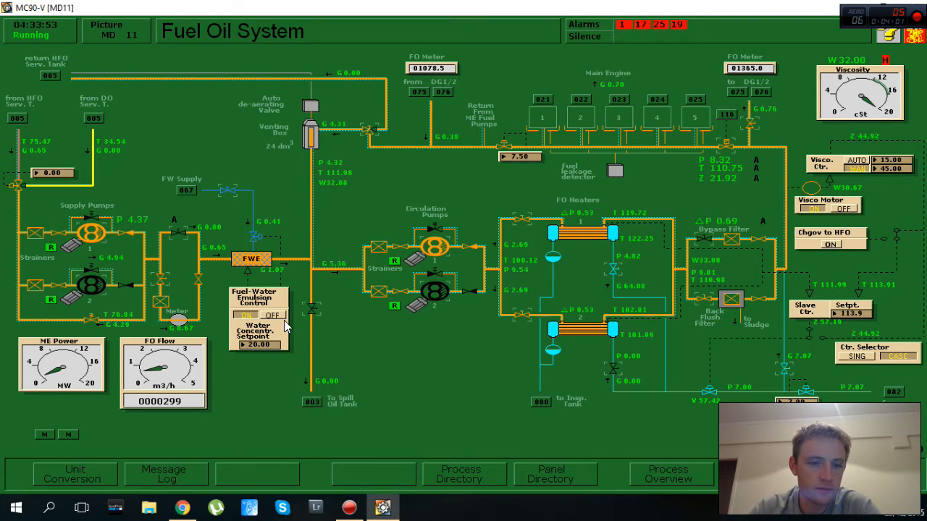
click(247, 315)
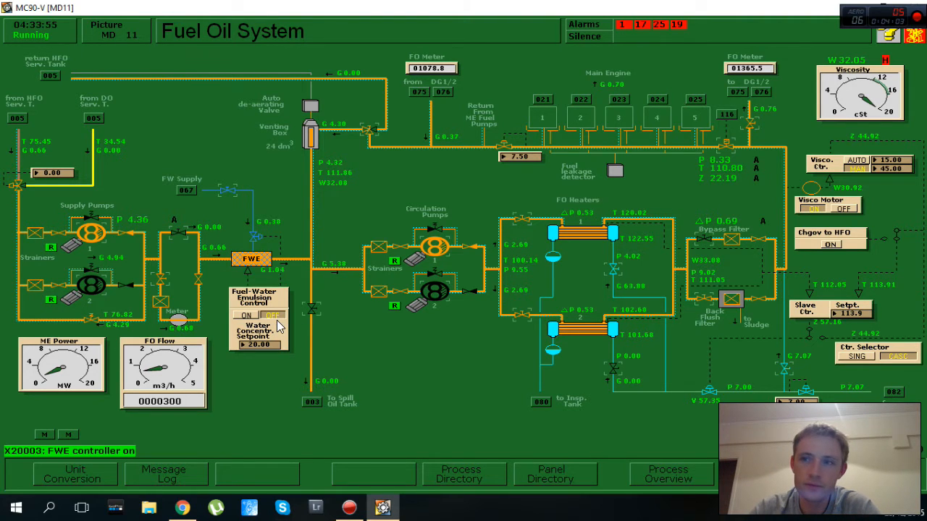
mouse_move(263, 369)
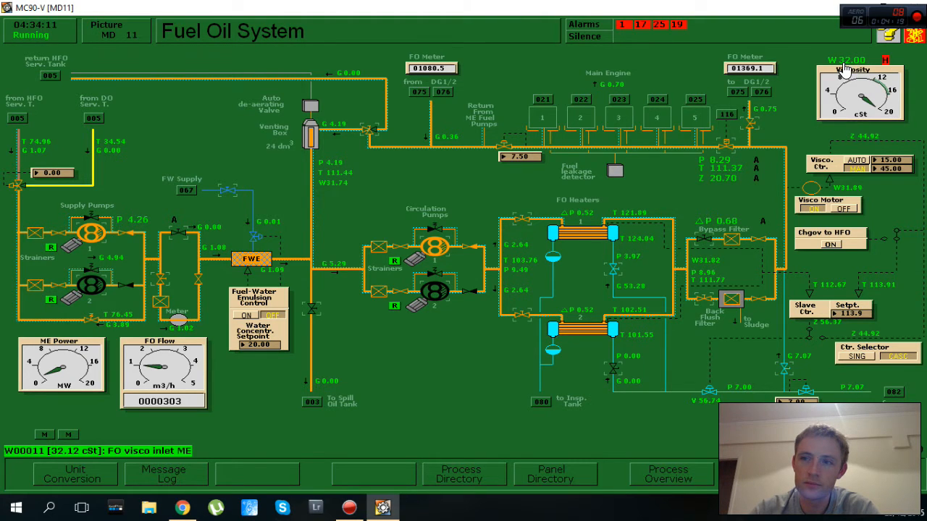
mouse_move(770, 276)
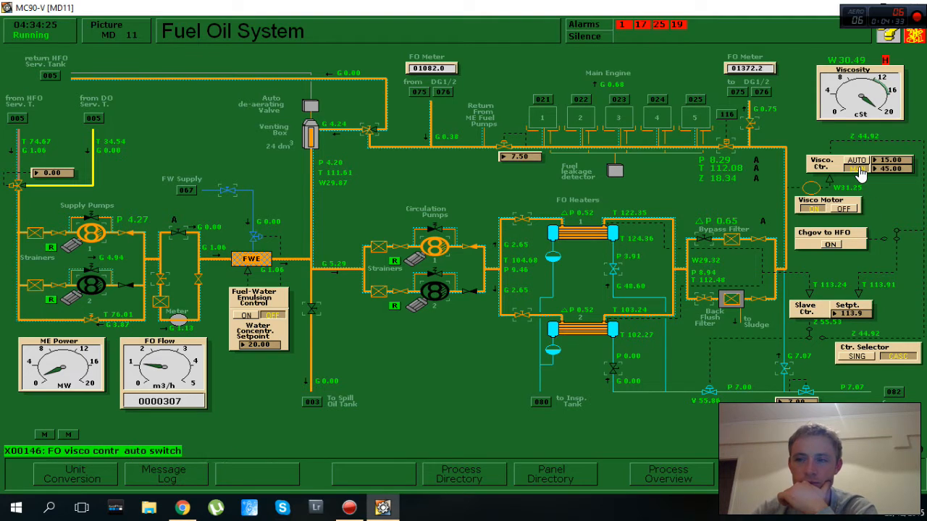
click(863, 168)
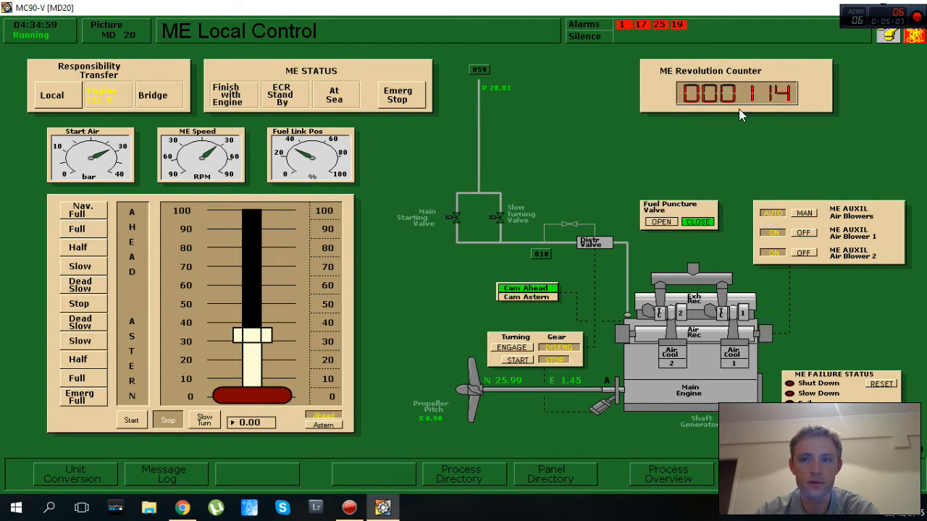
mouse_move(186, 190)
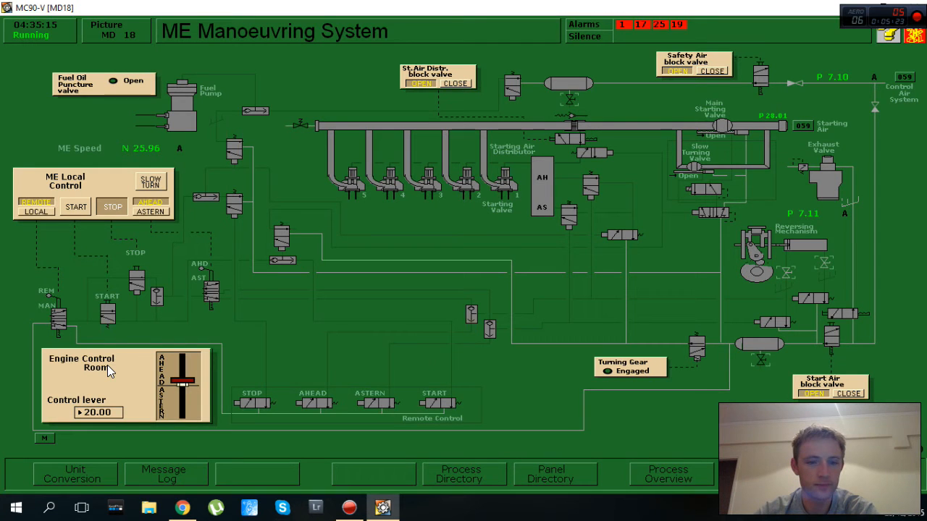
mouse_move(119, 425)
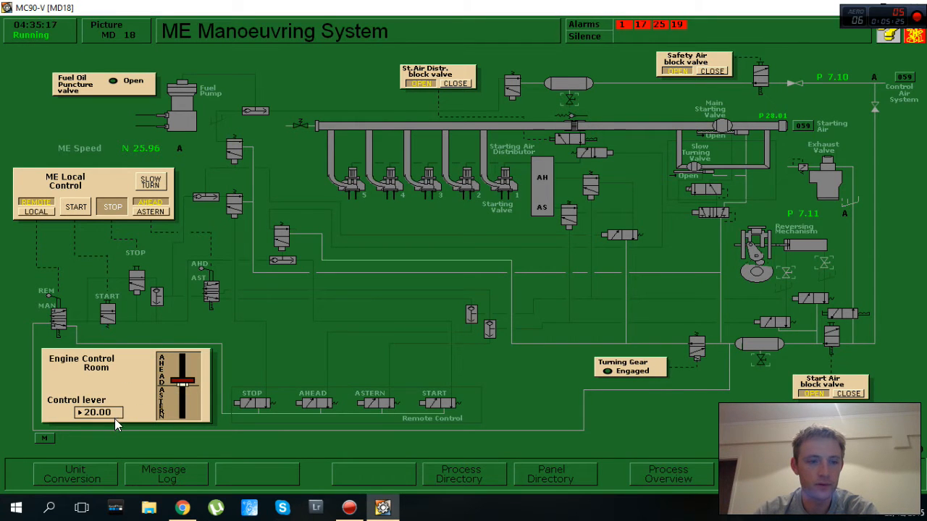
Step: Raise the engine control room lever to 22.00 and go to the process display directory
click(93, 413)
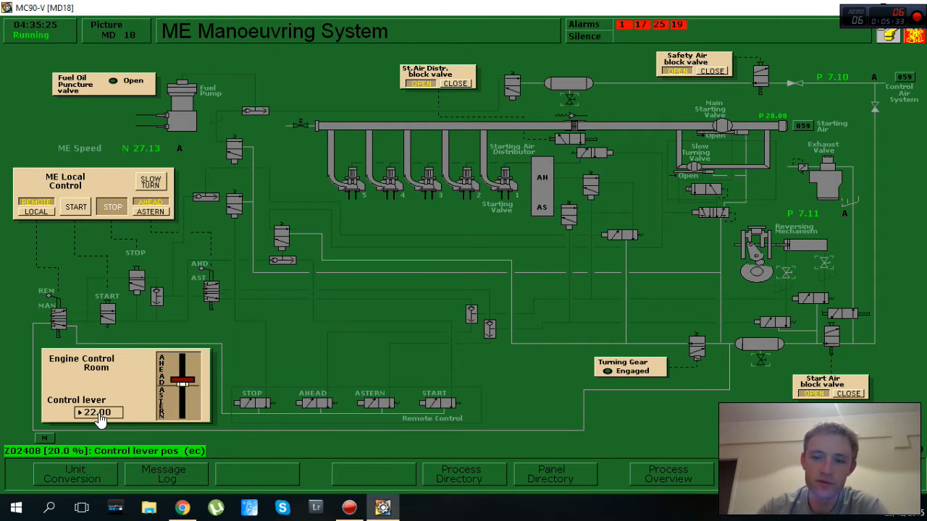
click(461, 474)
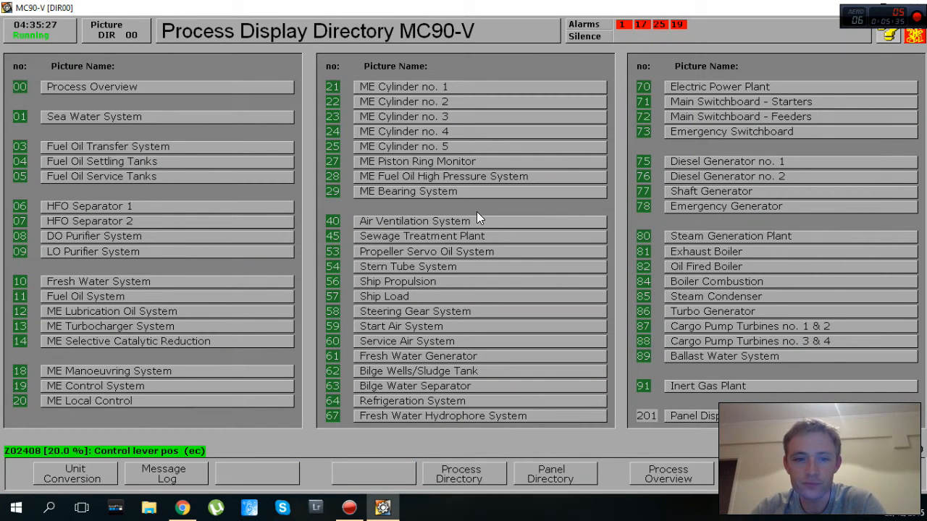
mouse_move(157, 390)
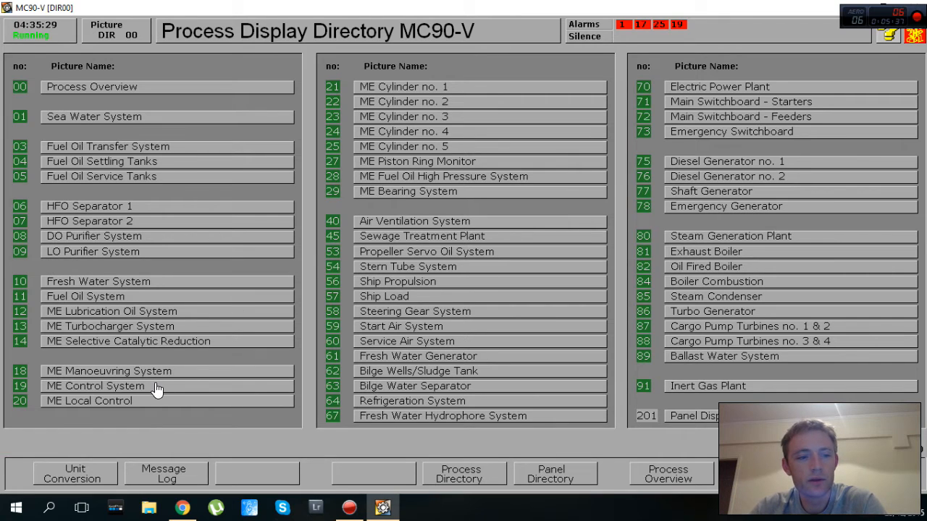
click(96, 400)
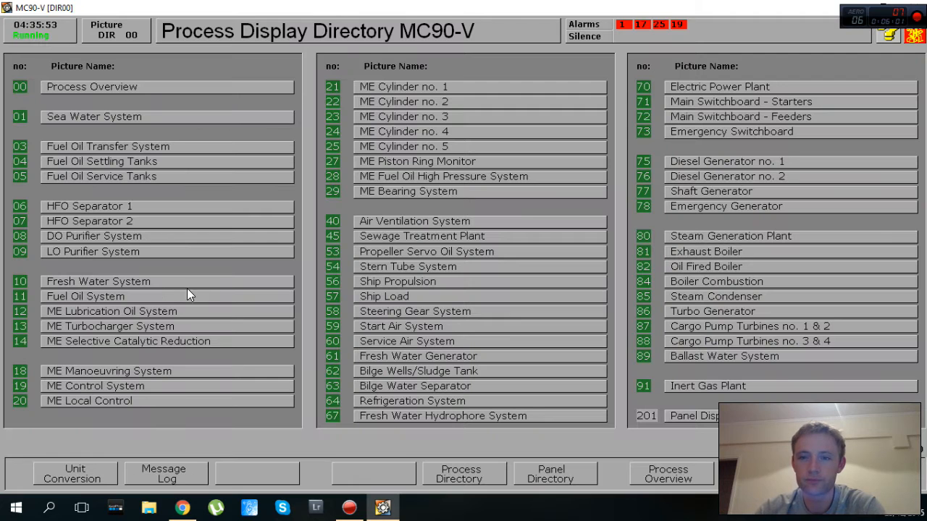
mouse_move(432, 253)
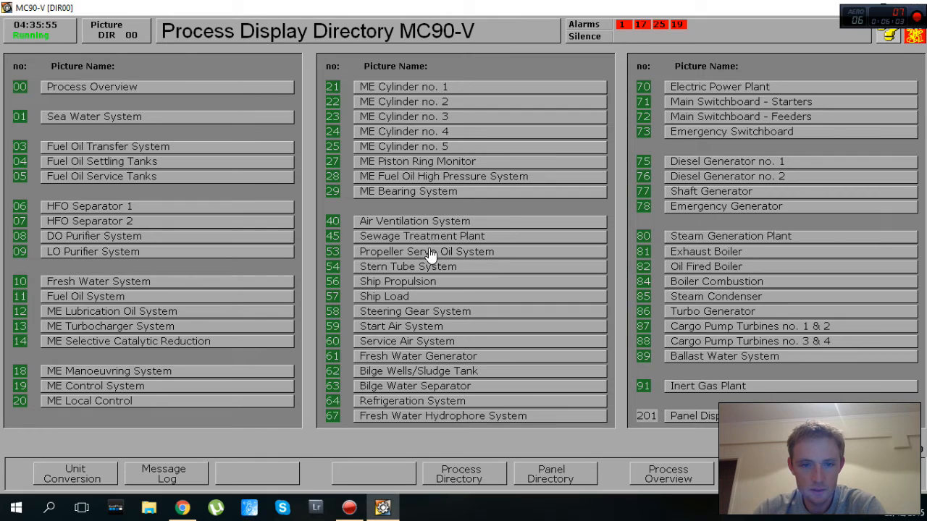
mouse_move(368, 370)
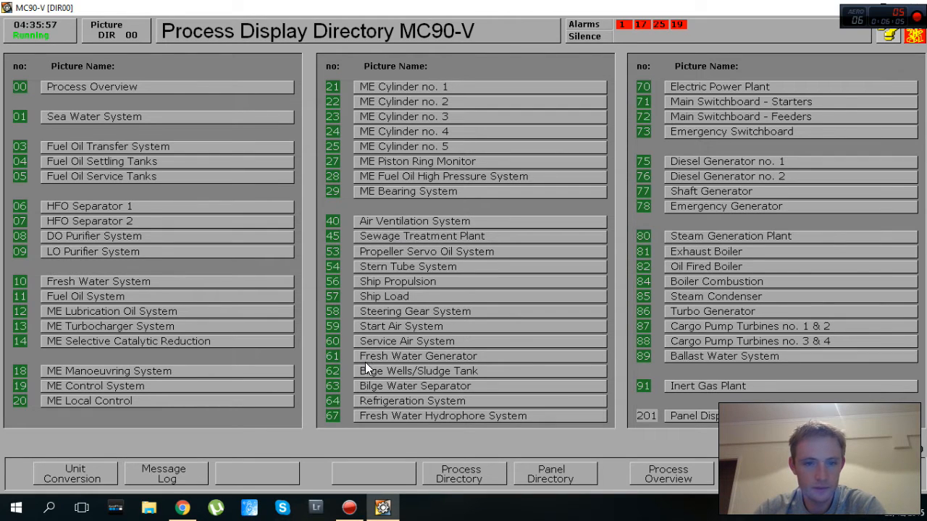
mouse_move(294, 323)
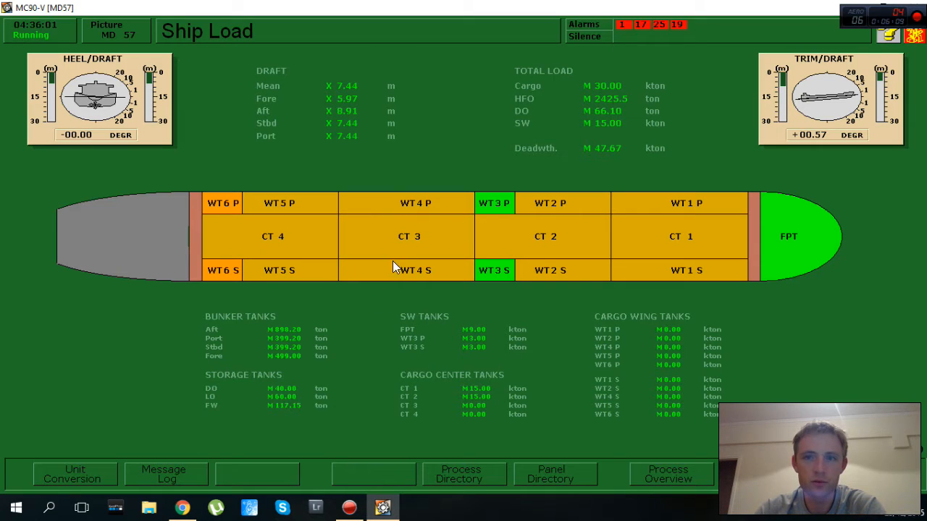
mouse_move(327, 237)
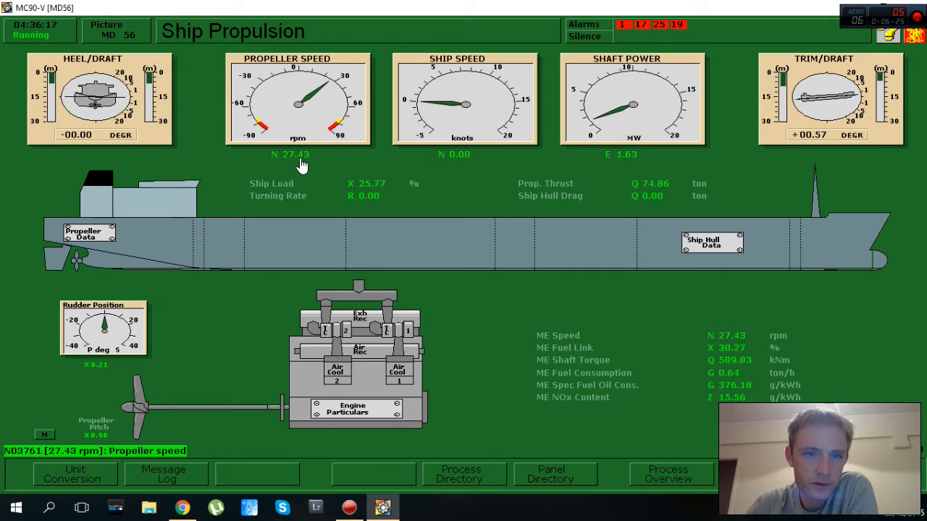
mouse_move(339, 255)
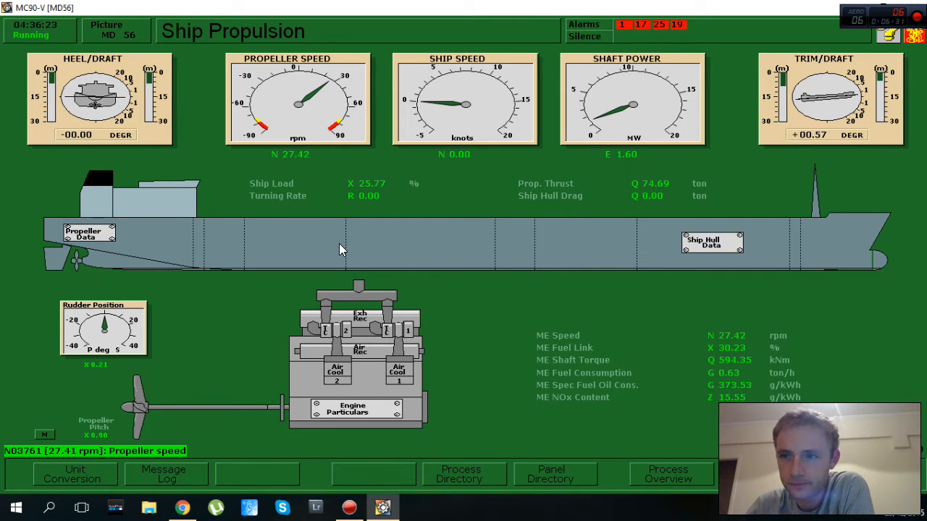
mouse_move(346, 223)
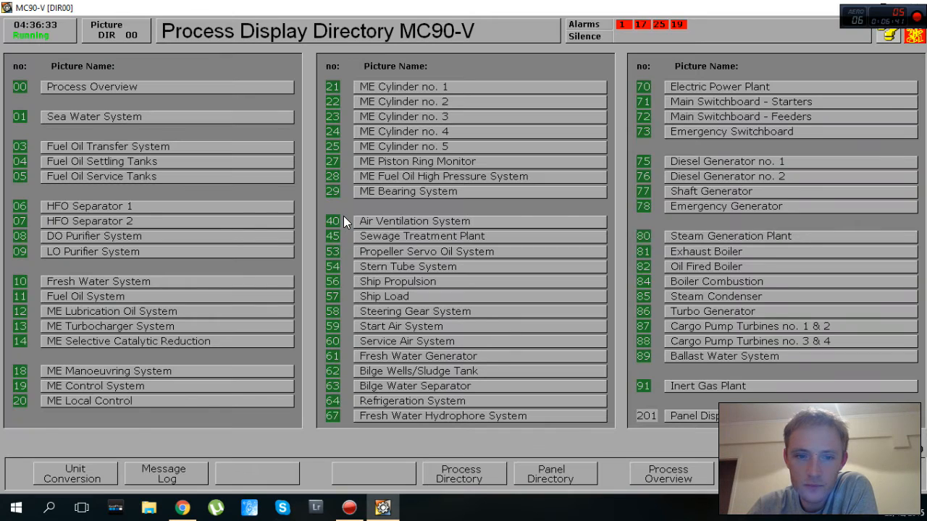
Step: Nudge the engine control room lever on the ME Manoeuvring System display
click(109, 370)
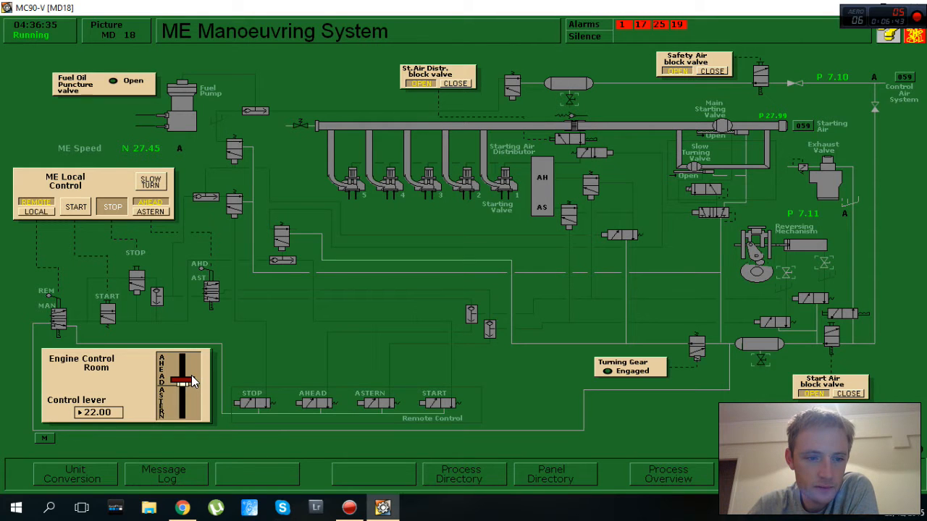
drag(185, 380, 186, 383)
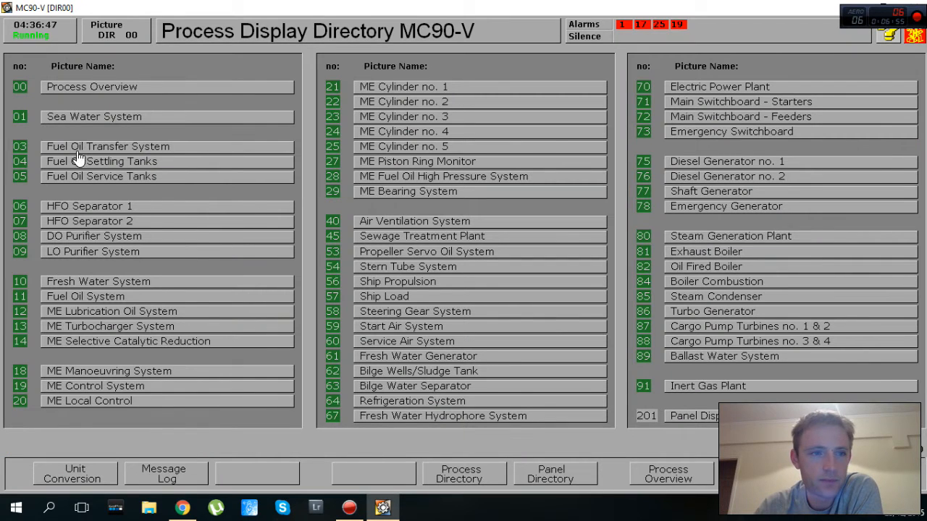
mouse_move(179, 125)
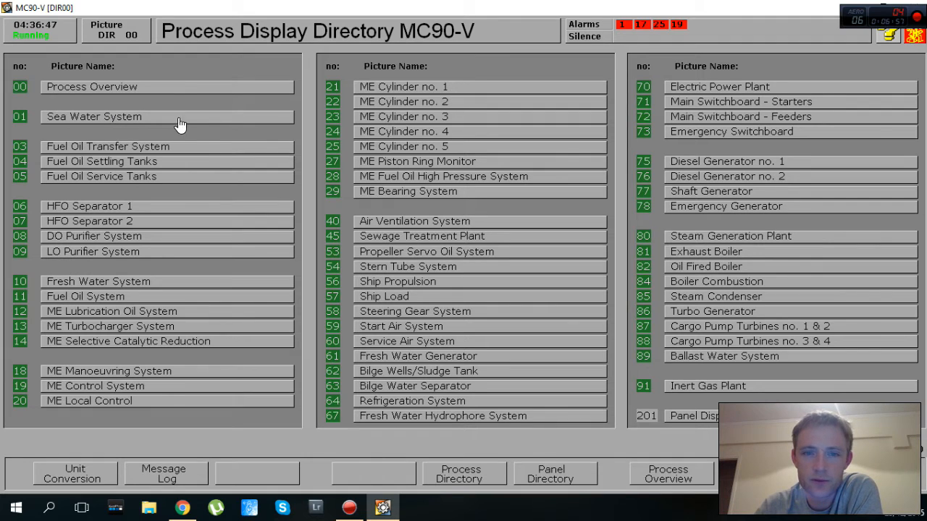
Step: Bring up the 56 Ship Propulsion display showing propeller speed near 32 rpm
click(397, 281)
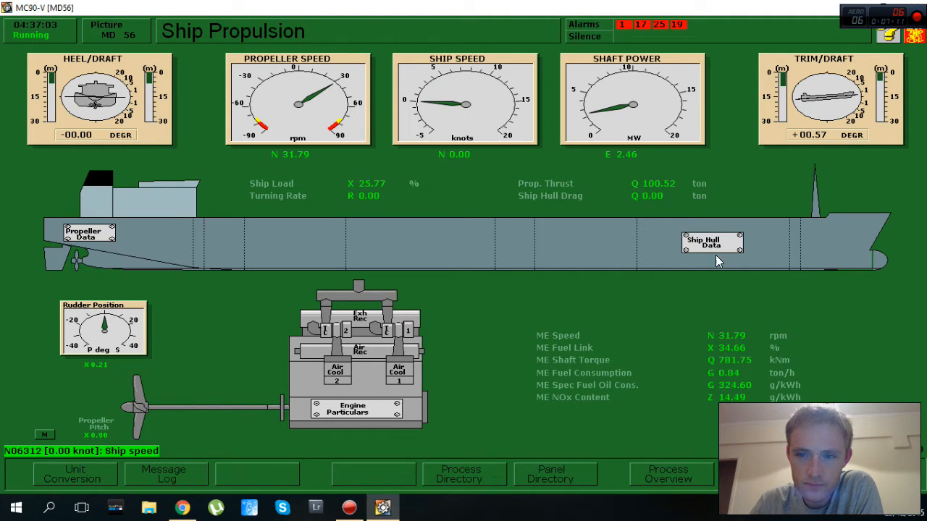
click(712, 244)
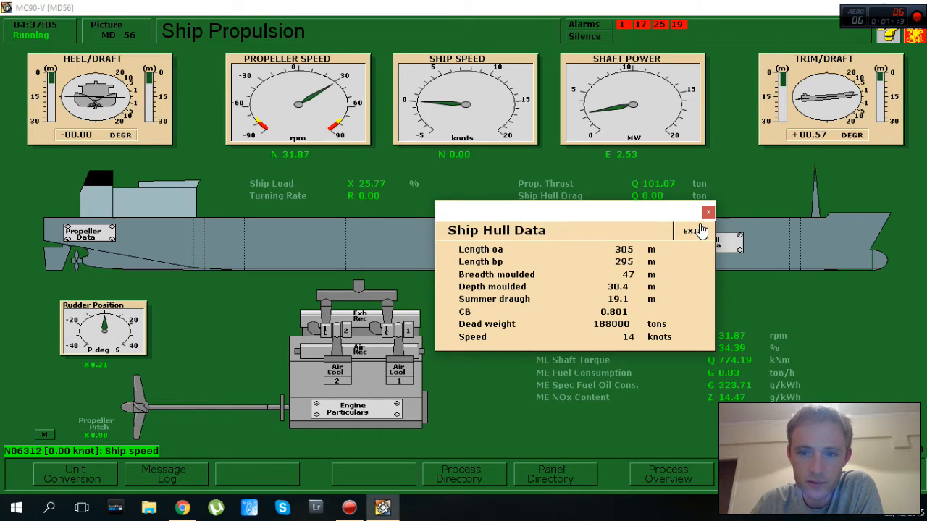
mouse_move(707, 212)
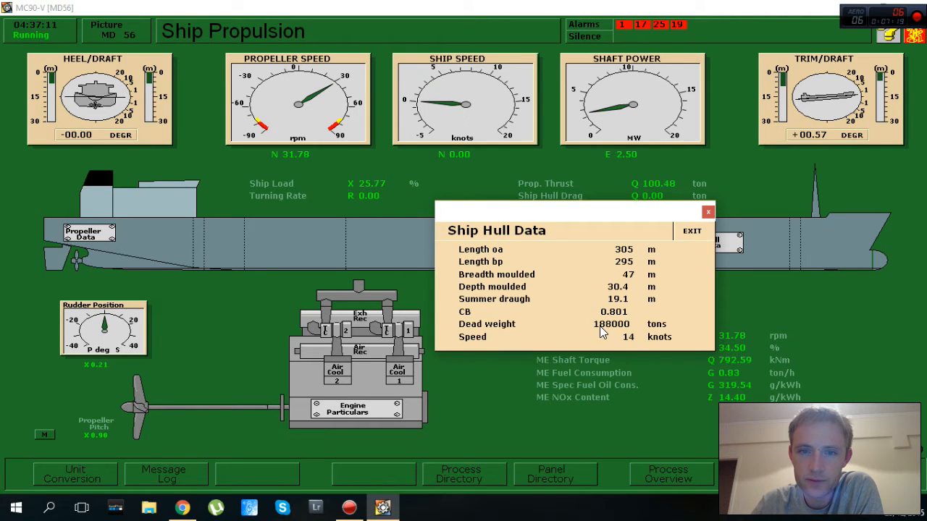
mouse_move(717, 220)
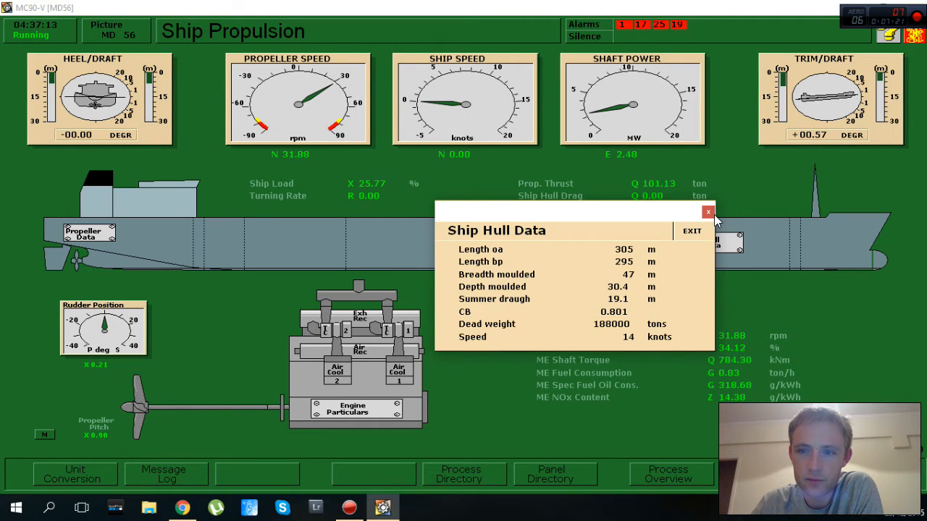
mouse_move(709, 212)
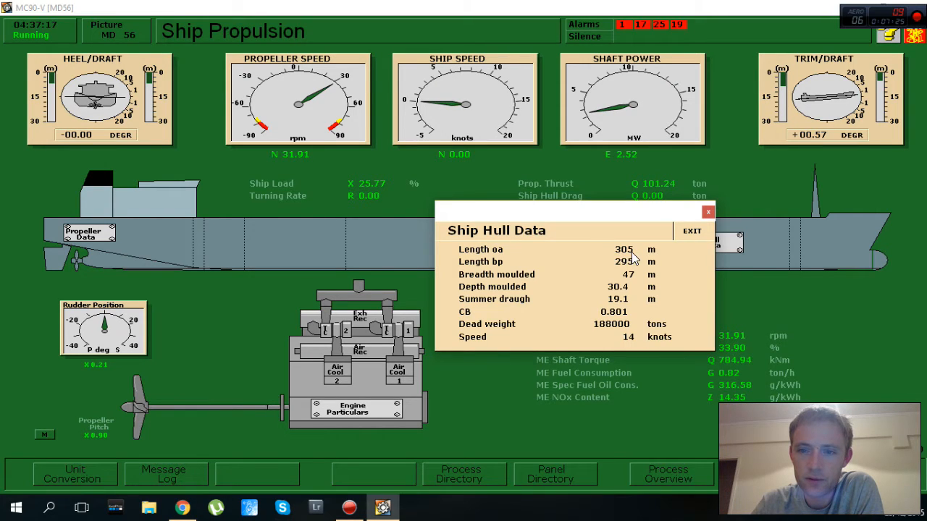
click(693, 232)
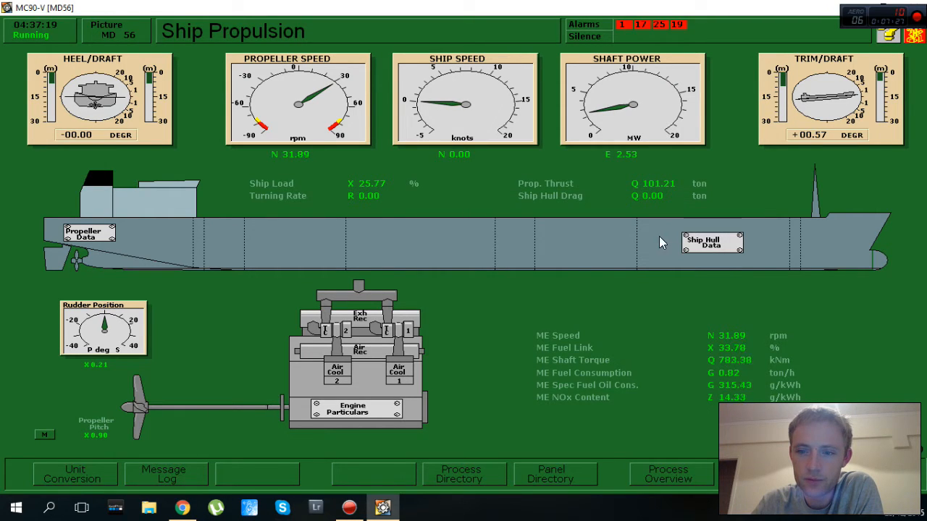
mouse_move(567, 373)
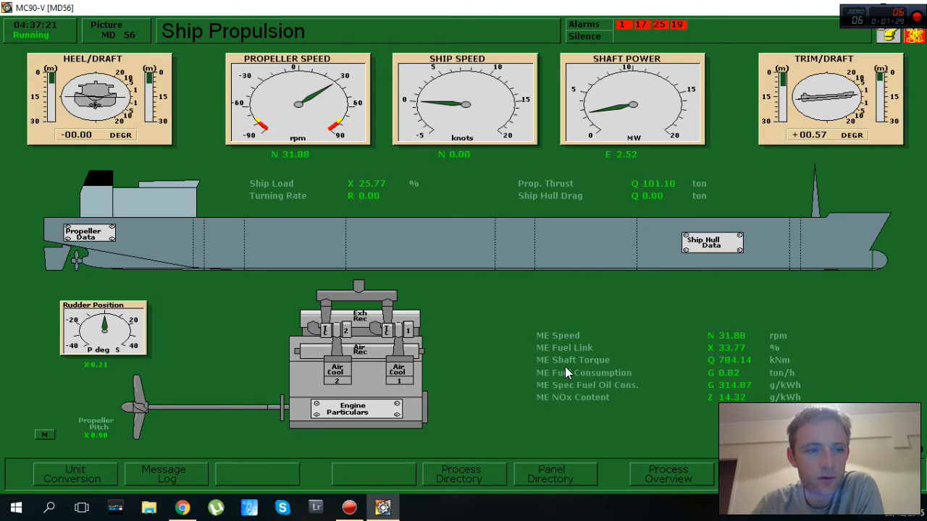
click(81, 231)
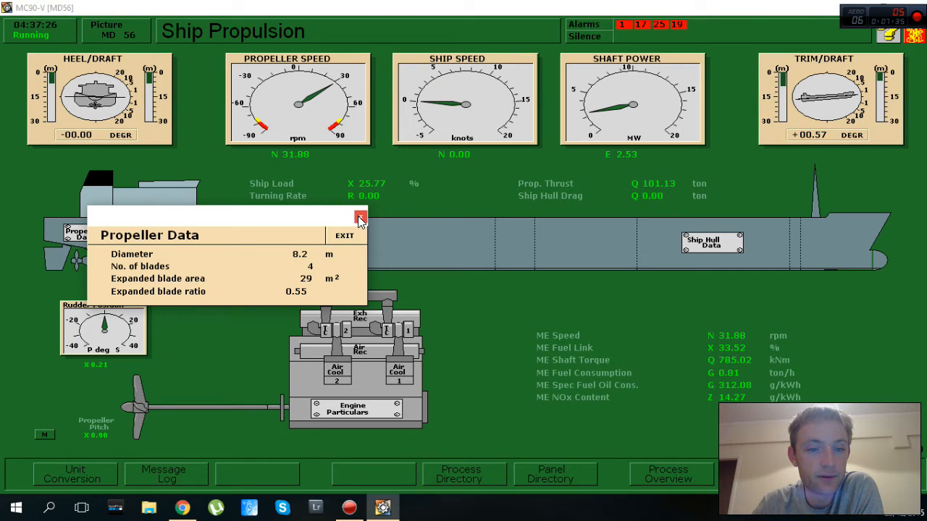
mouse_move(359, 220)
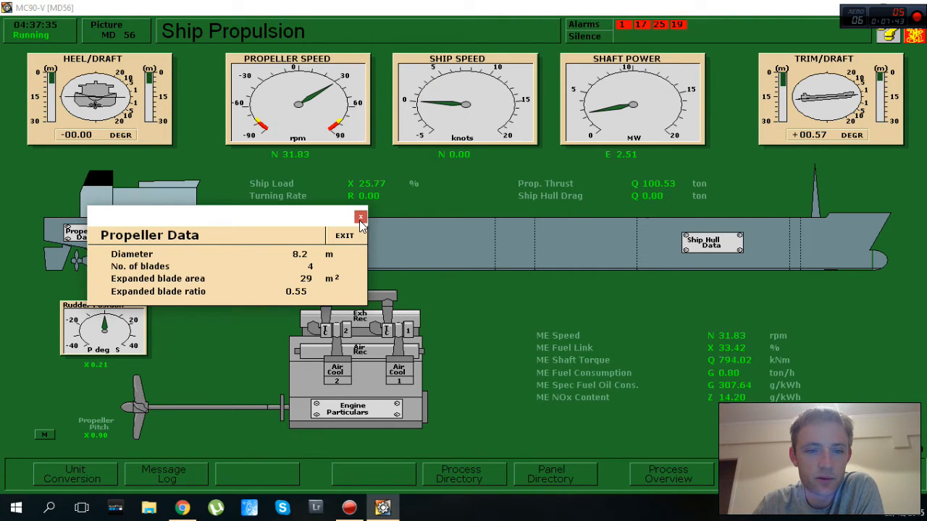
mouse_move(359, 217)
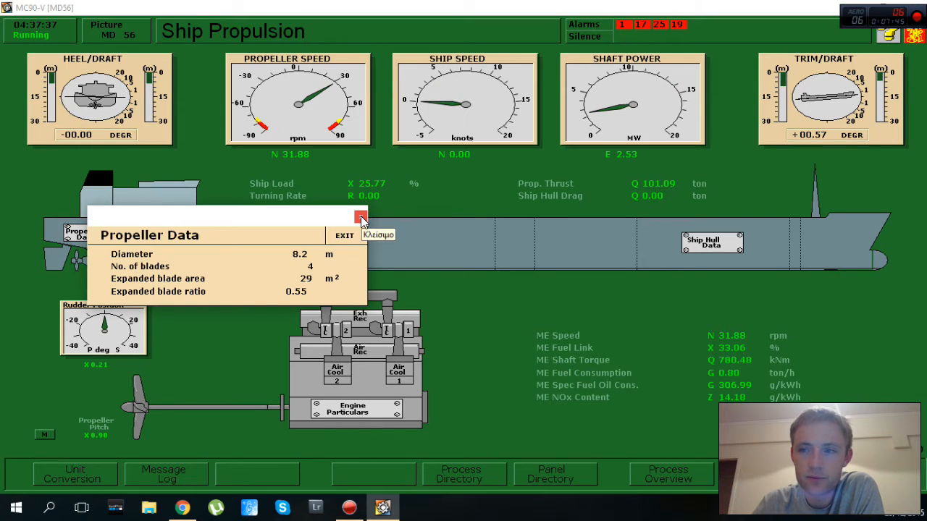
click(360, 220)
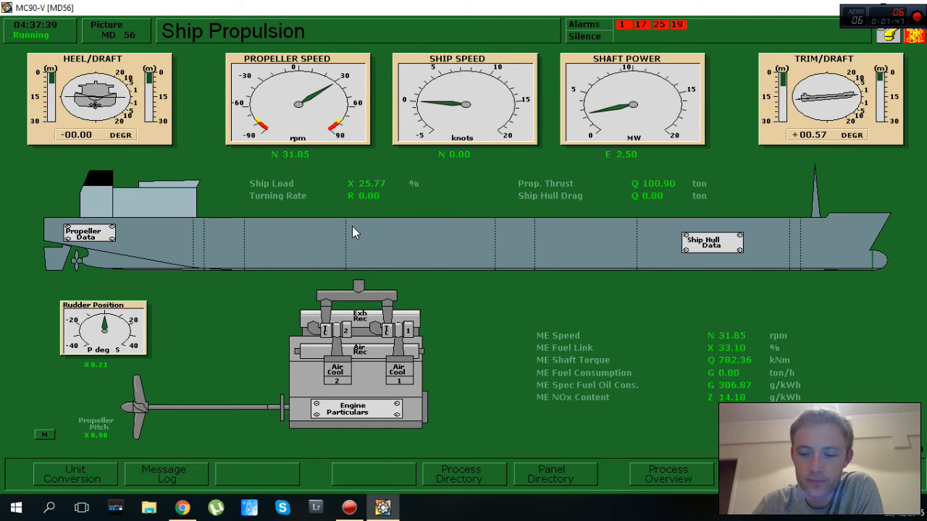
Step: Go to the ME Manoeuvring System display and check the control lever value
click(461, 478)
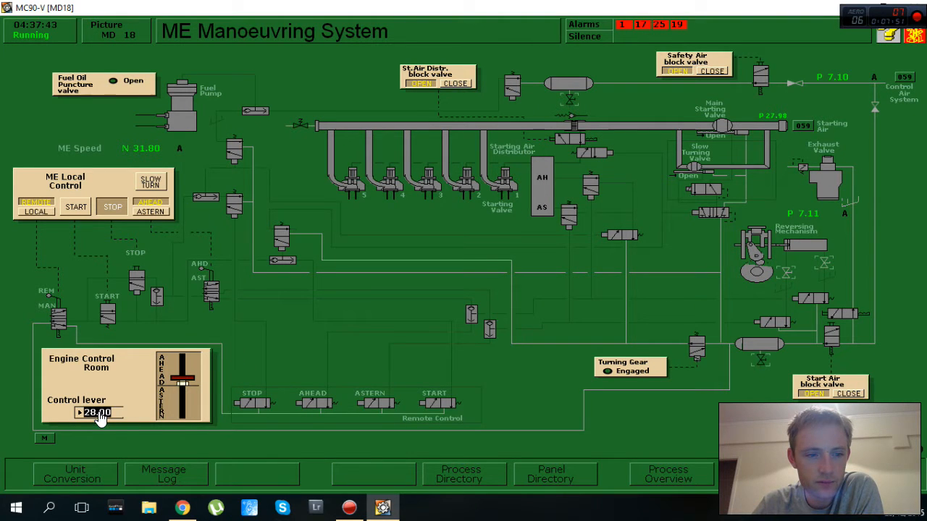
click(98, 411)
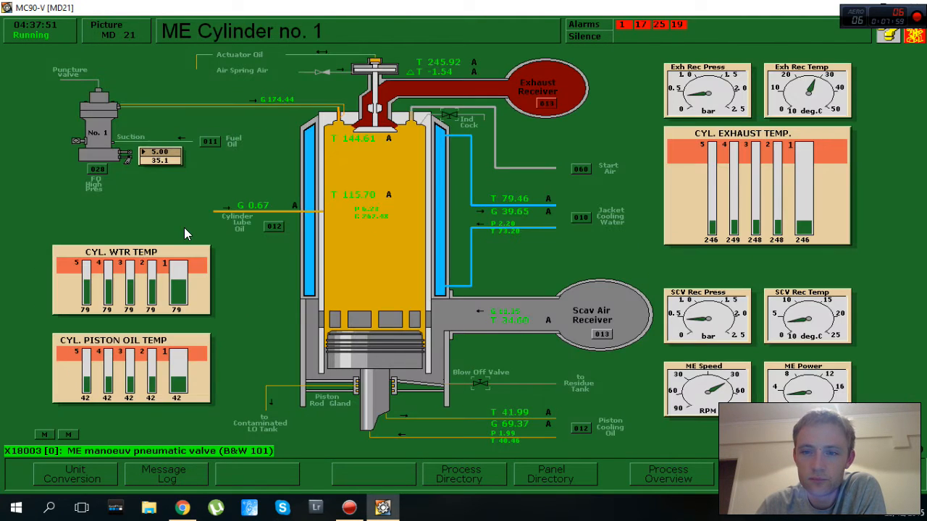
mouse_move(193, 231)
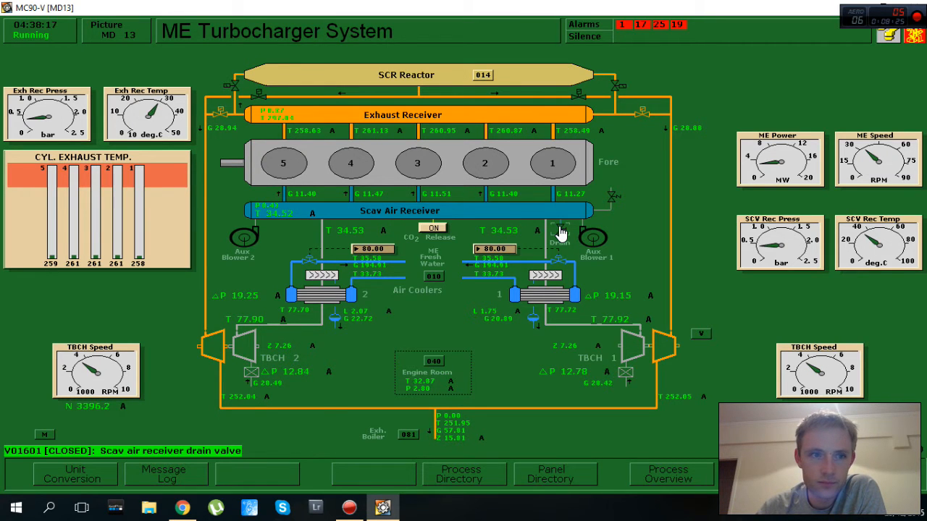
Step: View the Air Ventilation, Piston Ring Monitor, Bearing and Lubrication Oil displays in turn from the directory
click(461, 472)
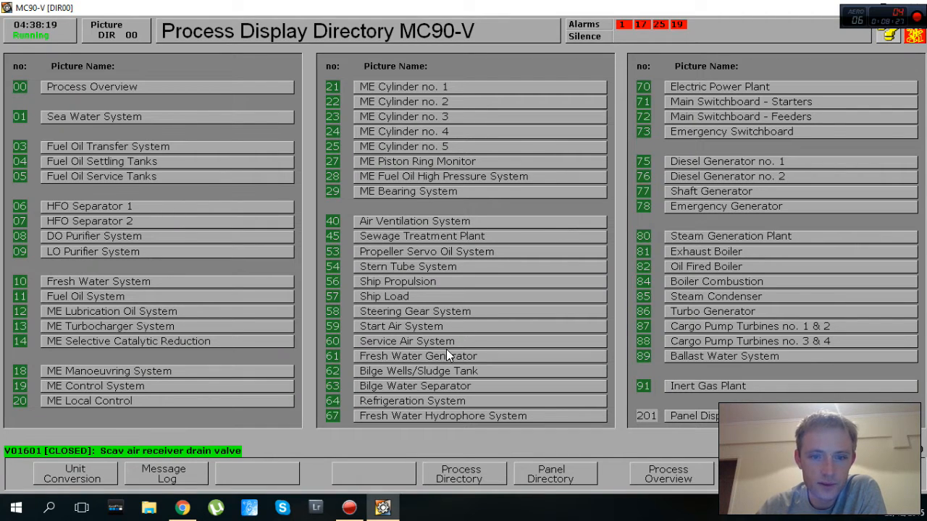
mouse_move(406, 225)
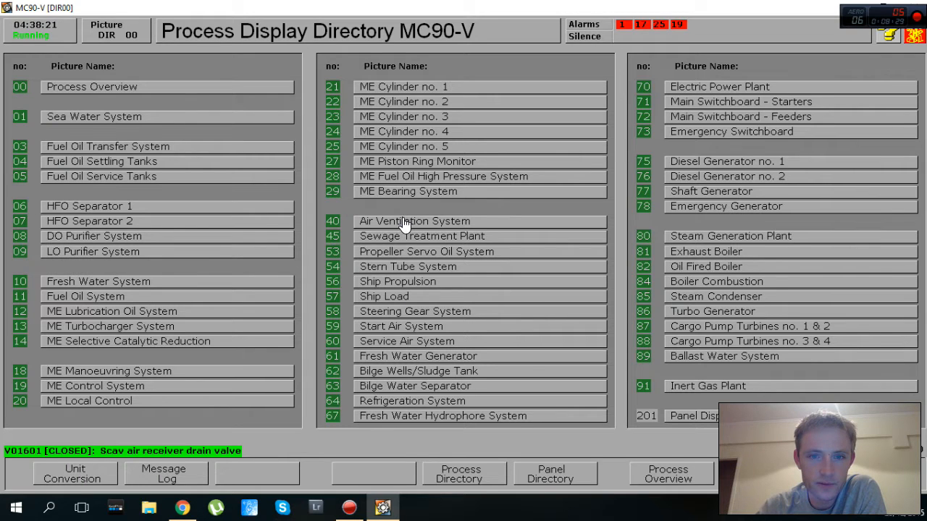
click(414, 220)
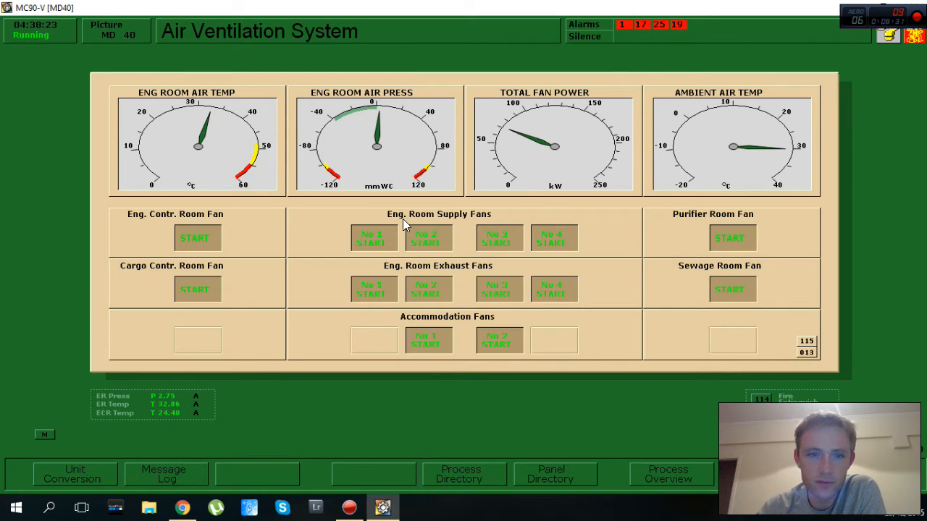
click(460, 474)
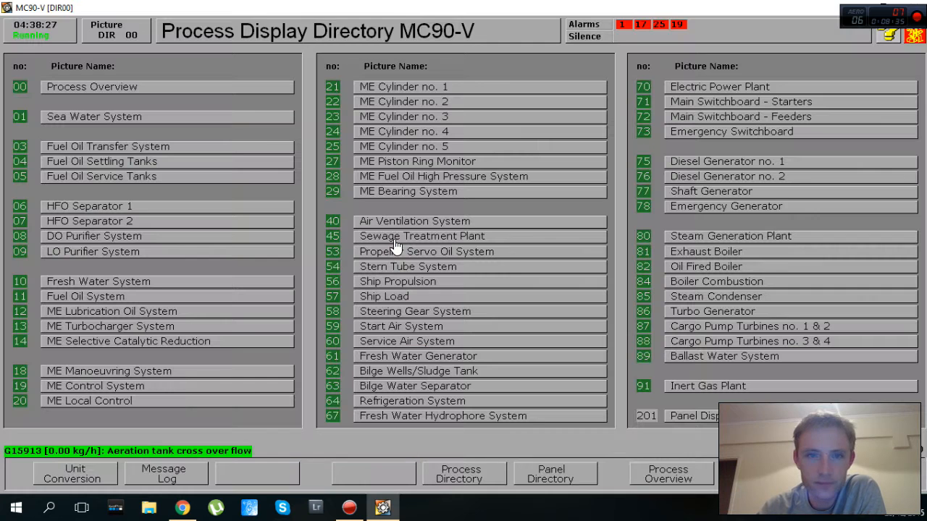
click(417, 161)
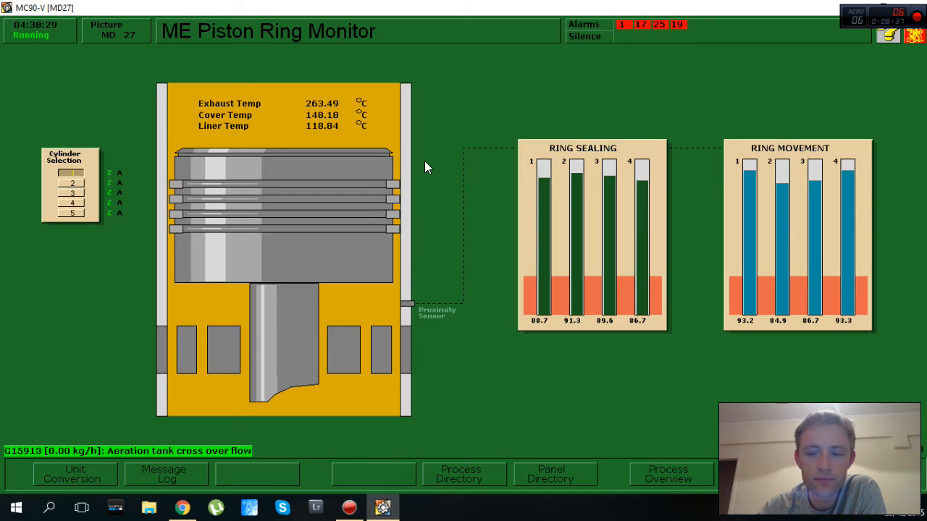
click(462, 473)
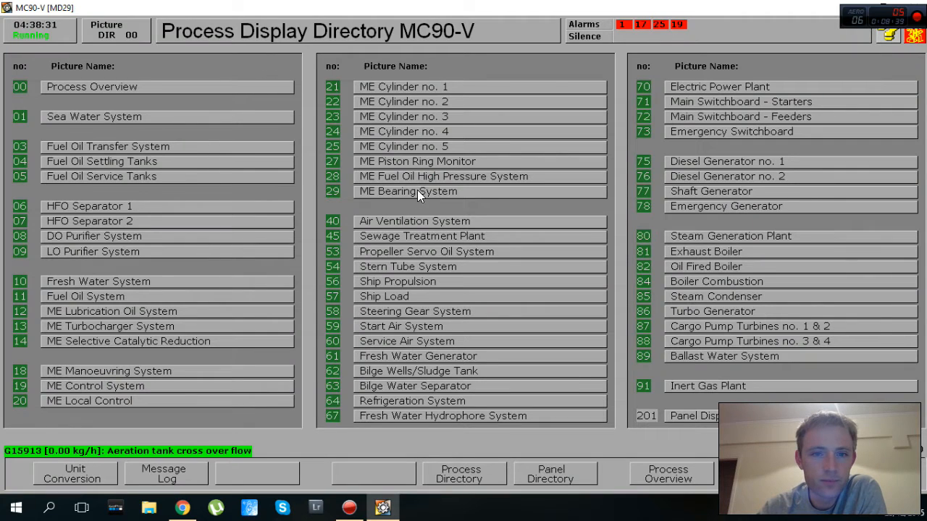
click(408, 191)
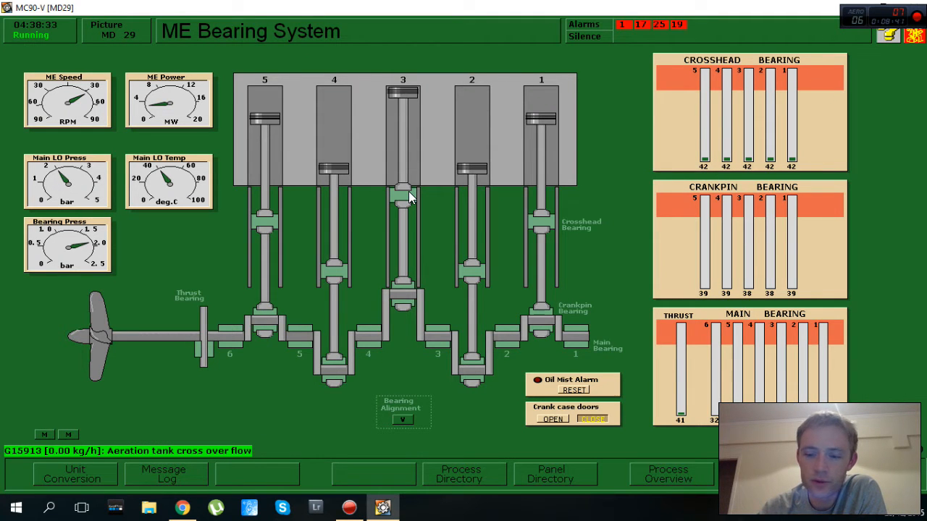
click(460, 475)
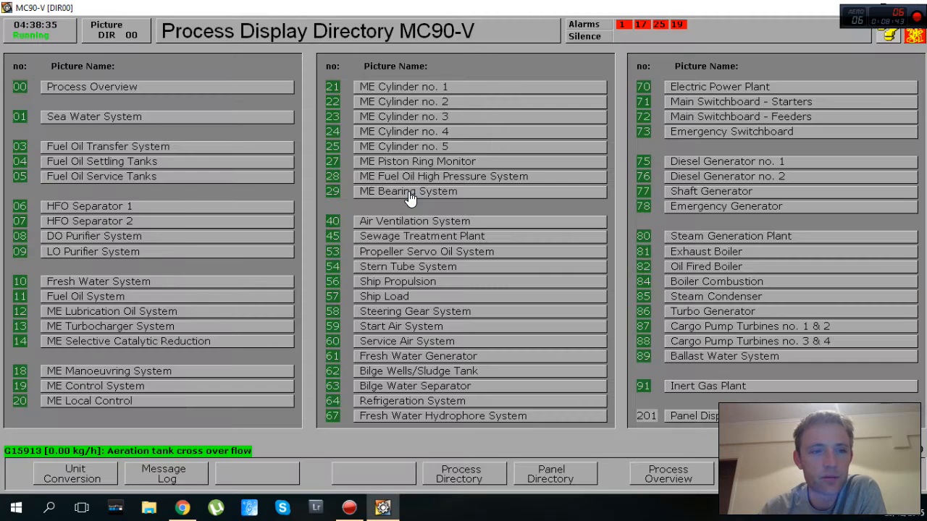
mouse_move(69, 316)
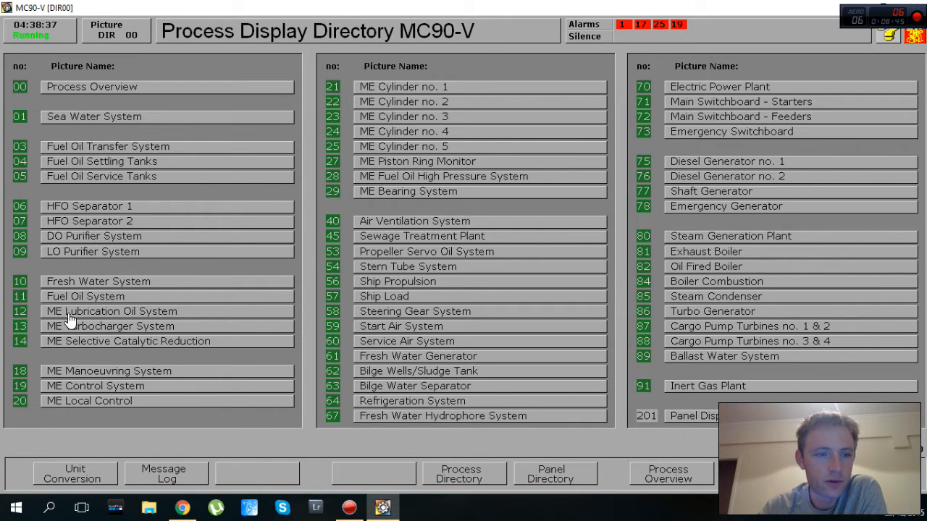
click(113, 311)
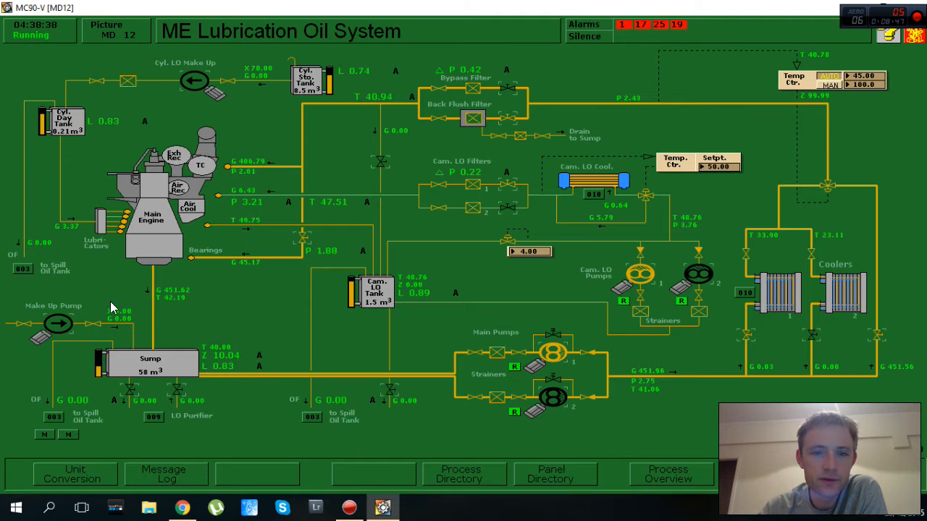
mouse_move(249, 278)
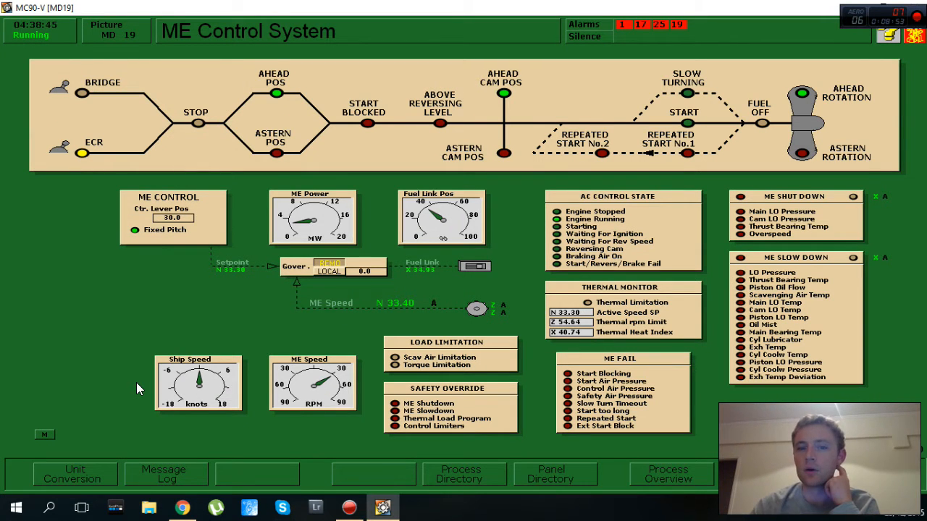
click(462, 473)
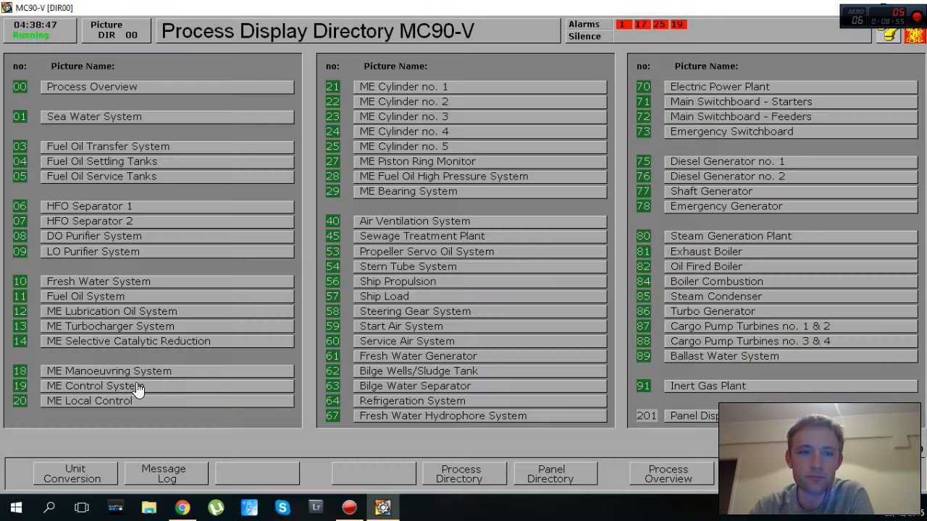
mouse_move(122, 280)
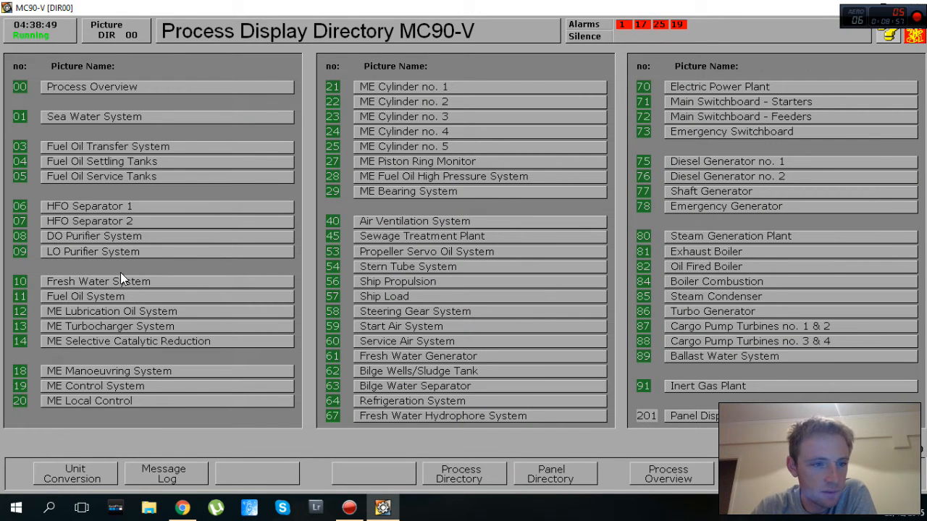
mouse_move(115, 139)
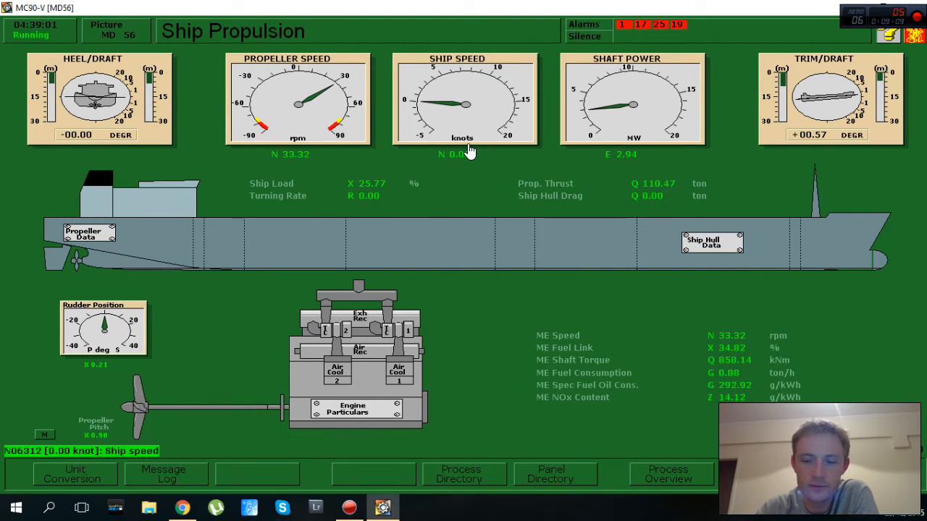
Step: Return to the directory and bring up the Main Engine Bridge Control page (MD110)
click(462, 472)
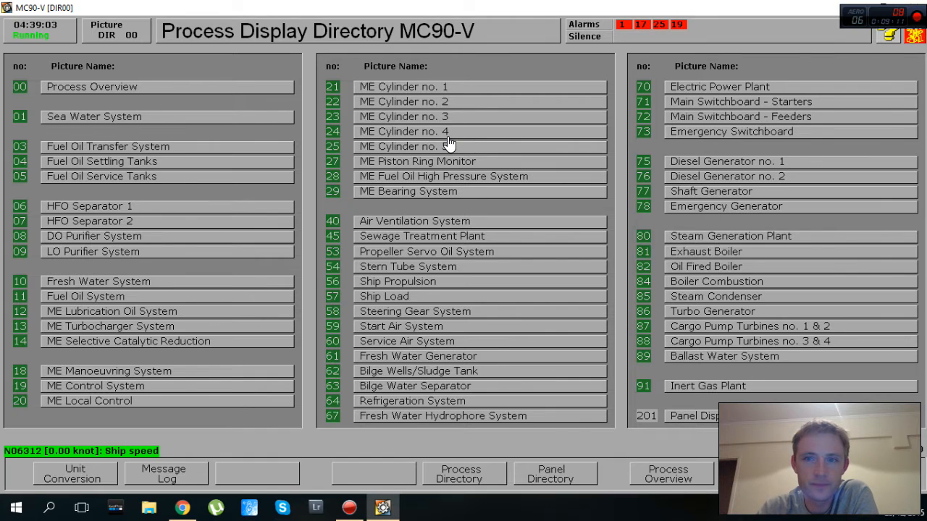
mouse_move(428, 152)
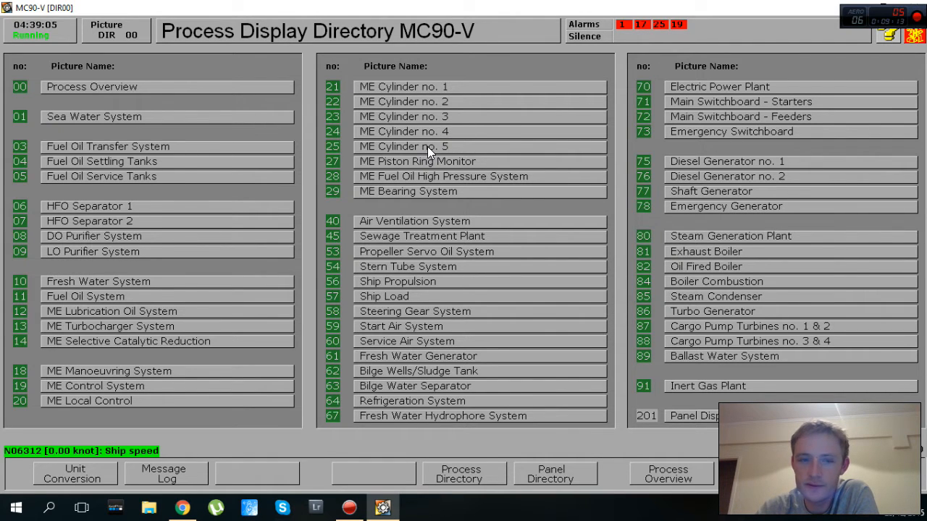
click(555, 478)
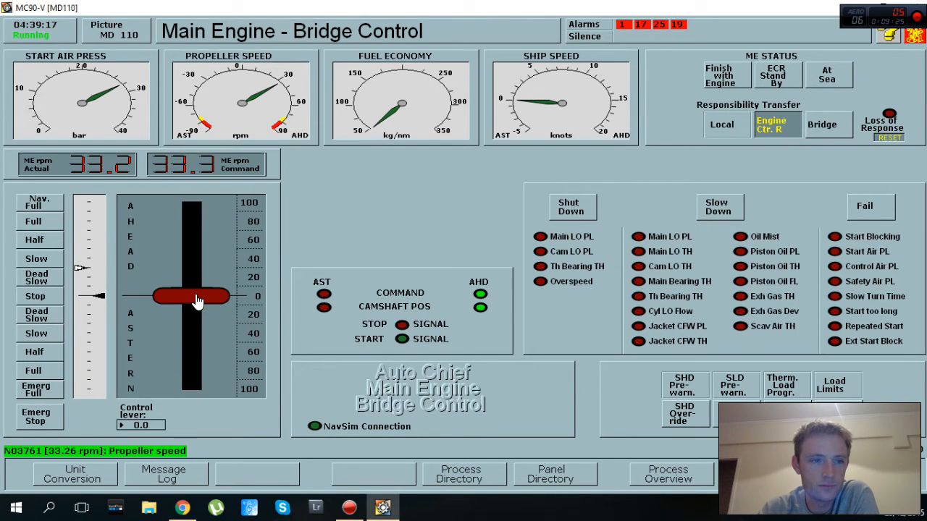
Step: Raise the control lever to about 30 ahead and bring up the Auto Chief main engine control page
drag(192, 296, 192, 282)
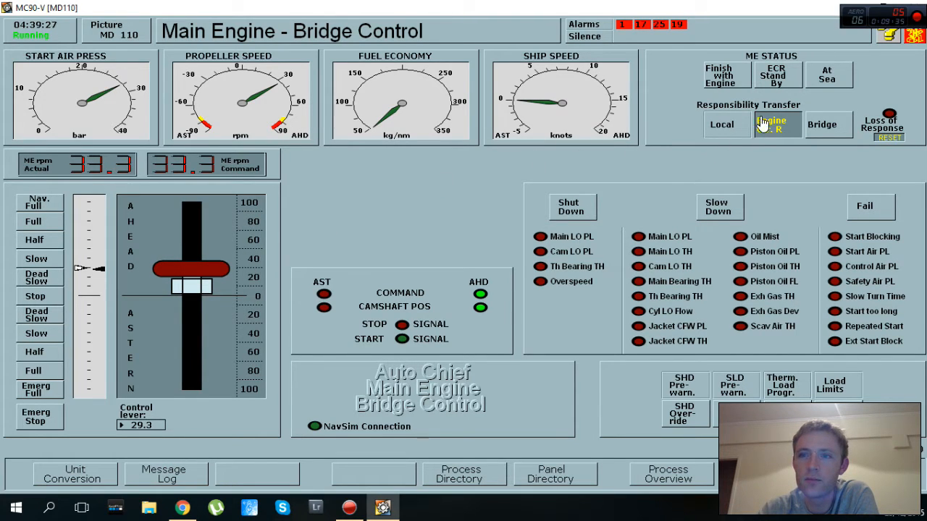
click(774, 72)
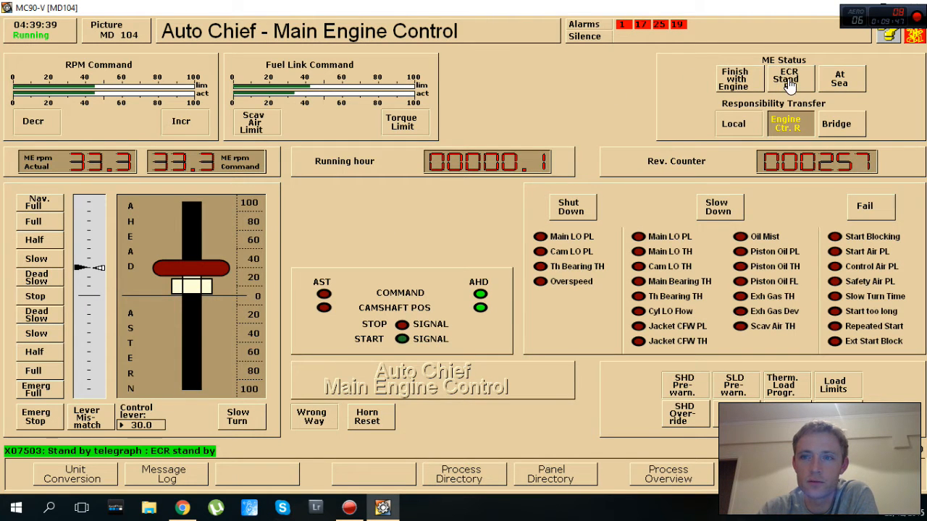
Step: Put the main engine on ECR stand-by with the lever at 35, then return to the process directory
click(785, 78)
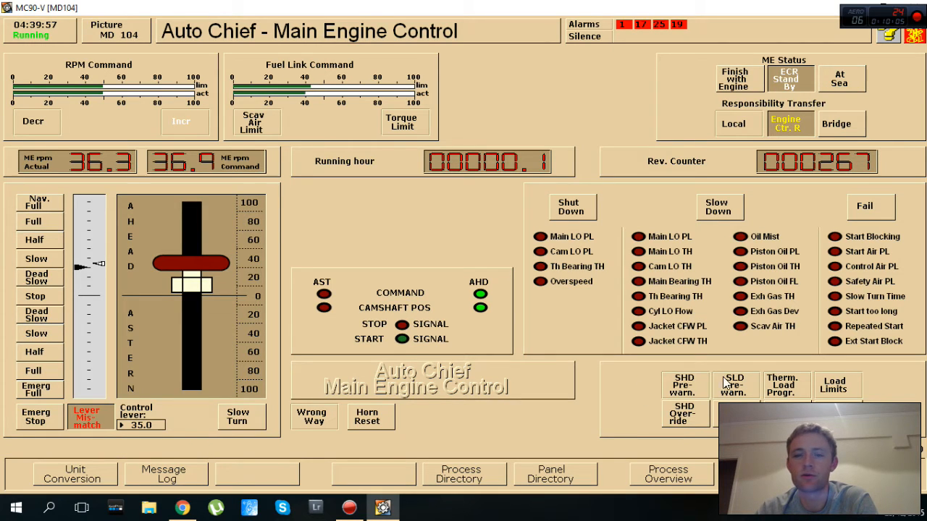
mouse_move(608, 381)
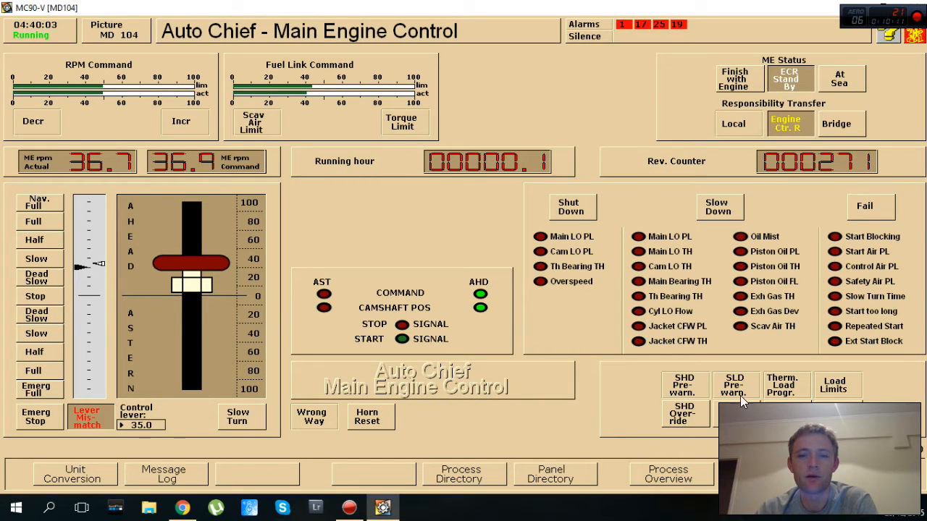
mouse_move(291, 374)
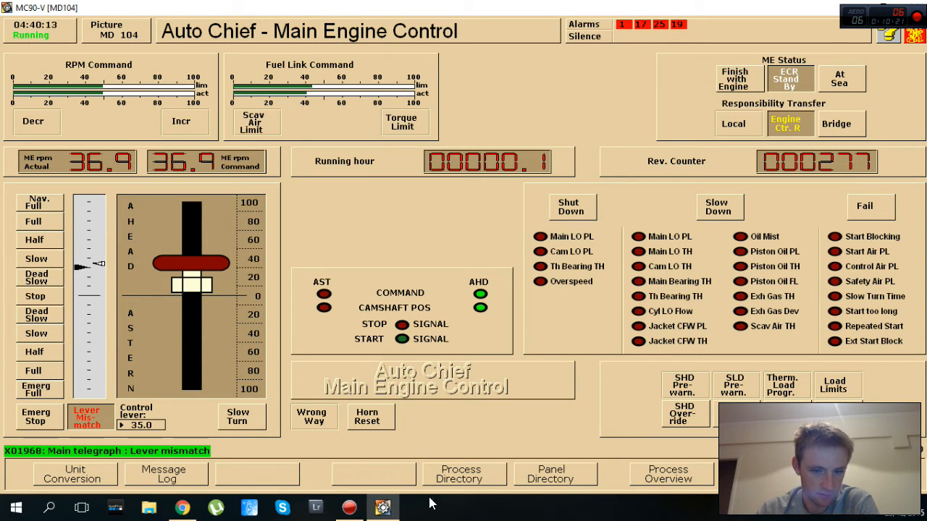
click(461, 472)
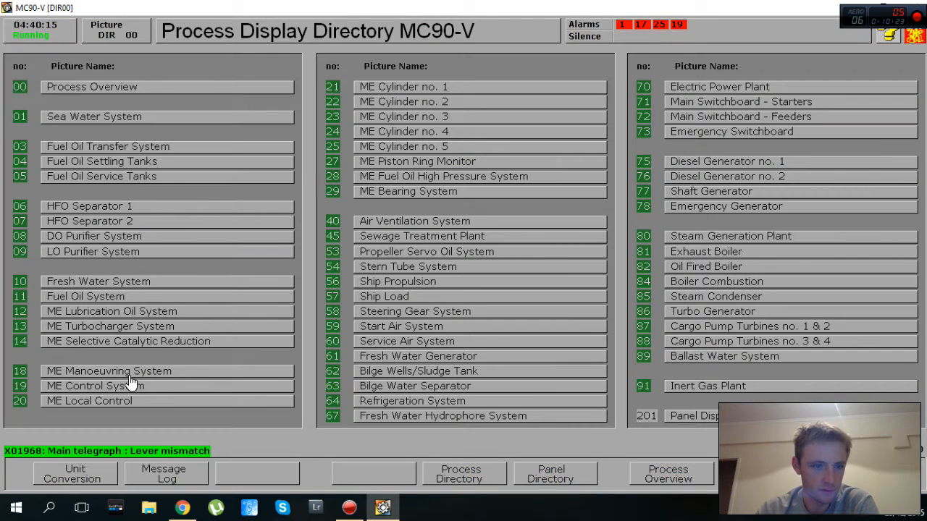
click(109, 371)
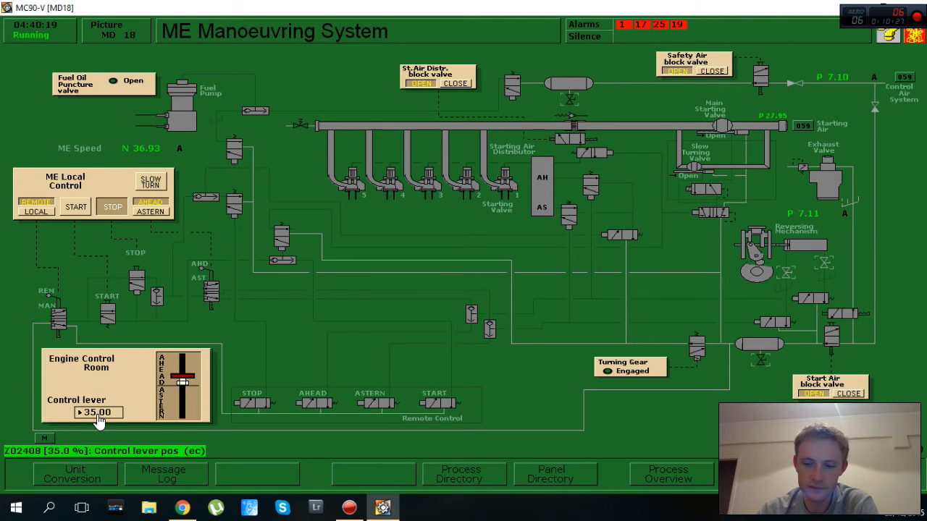
click(550, 474)
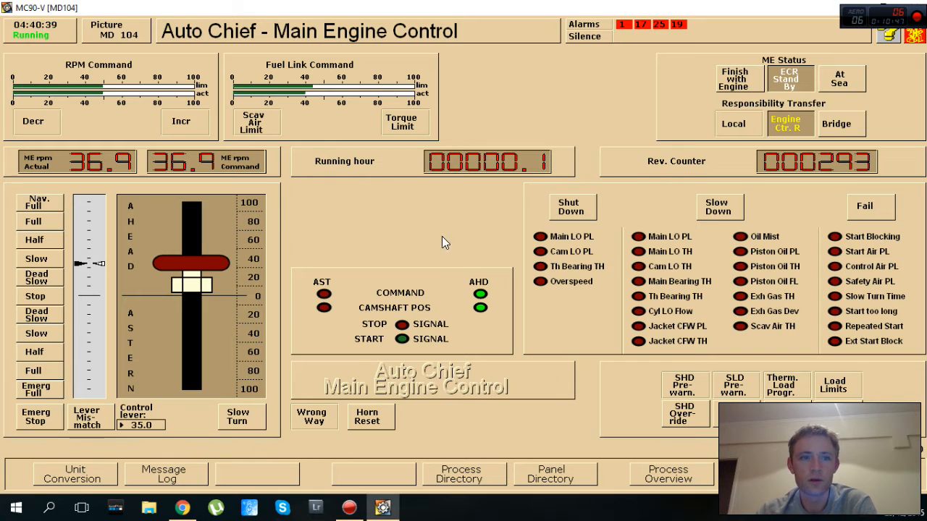
click(460, 475)
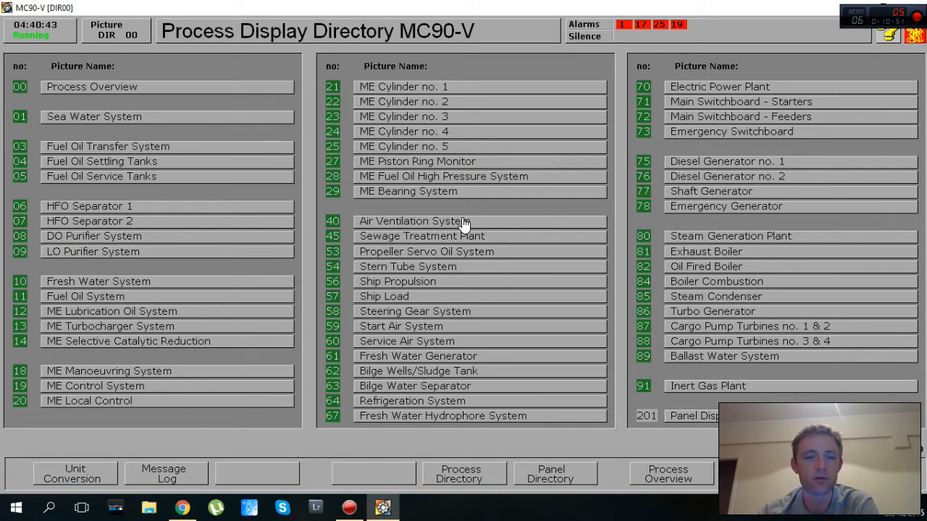
mouse_move(571, 168)
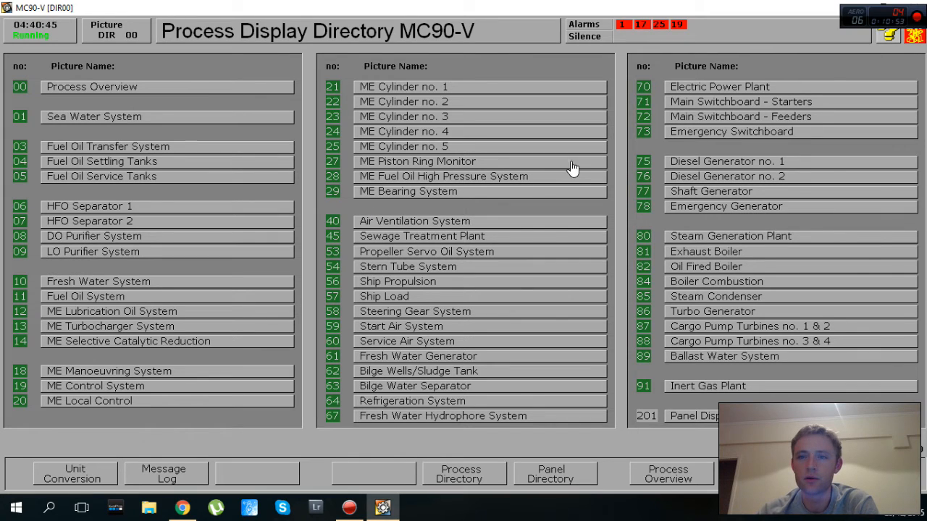
mouse_move(207, 123)
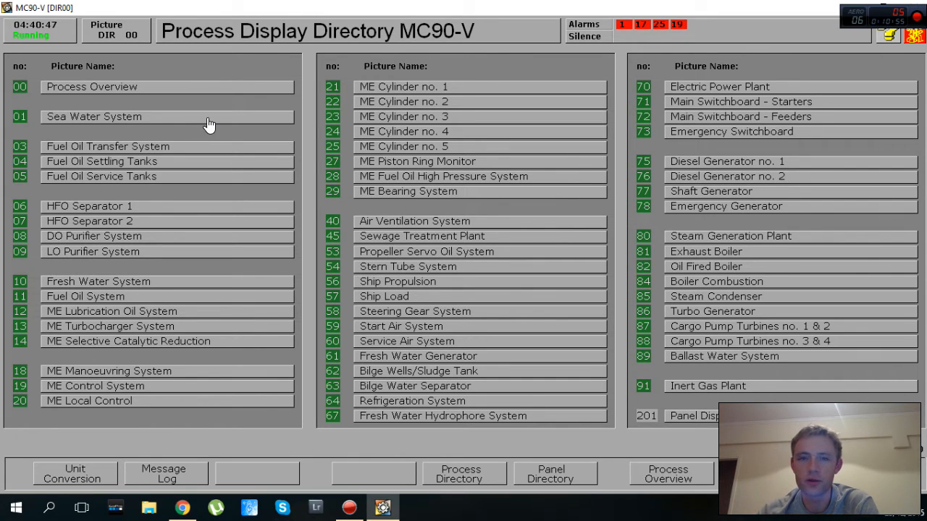
mouse_move(273, 180)
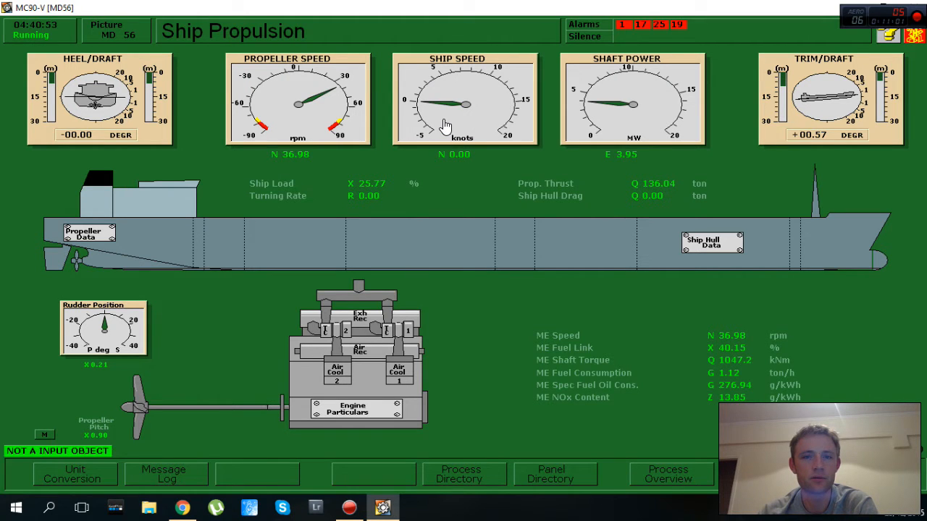
mouse_move(526, 148)
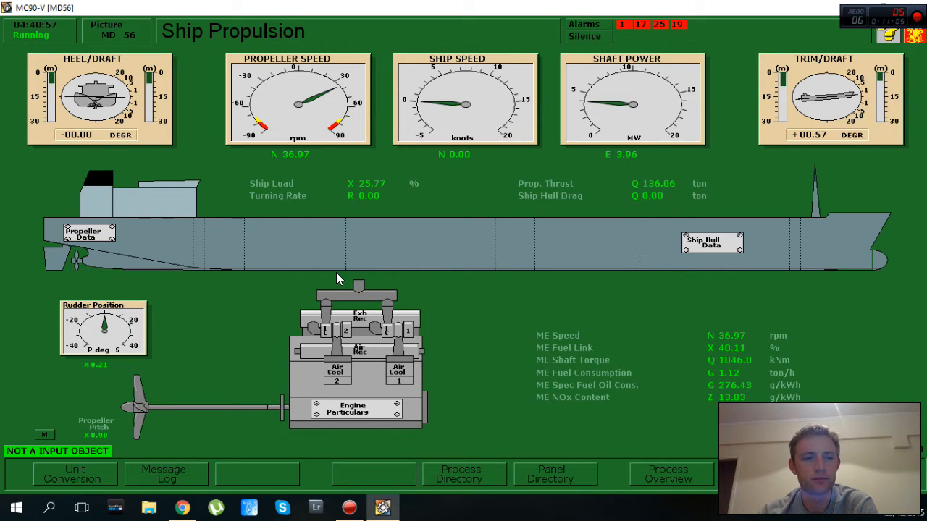
mouse_move(443, 288)
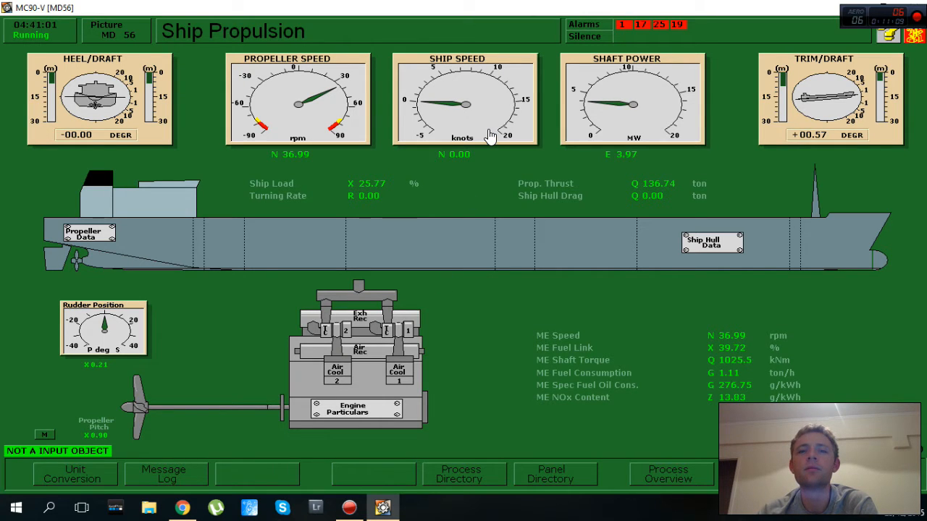
click(462, 477)
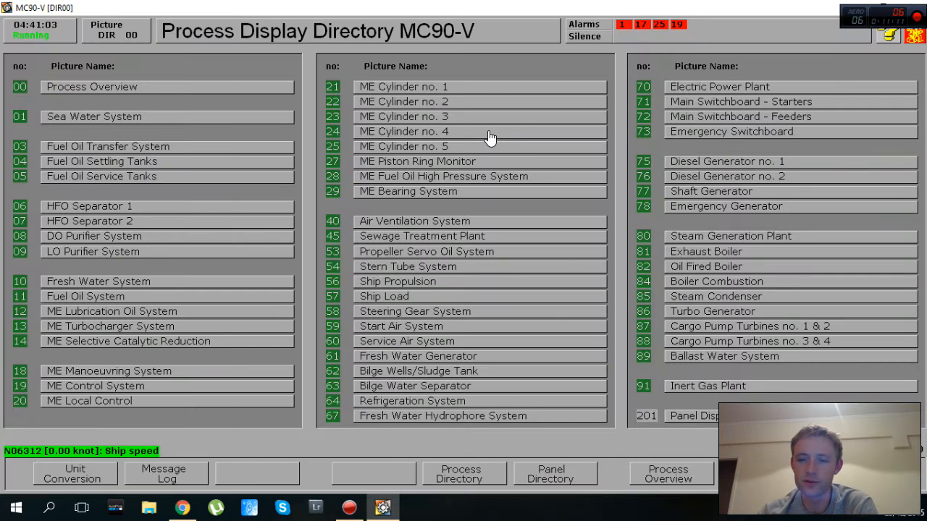
mouse_move(643, 252)
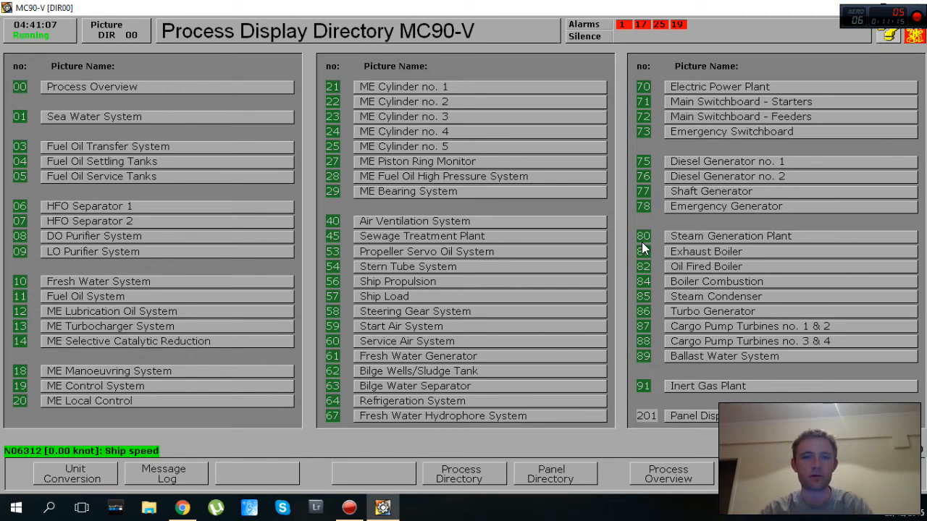
mouse_move(116, 88)
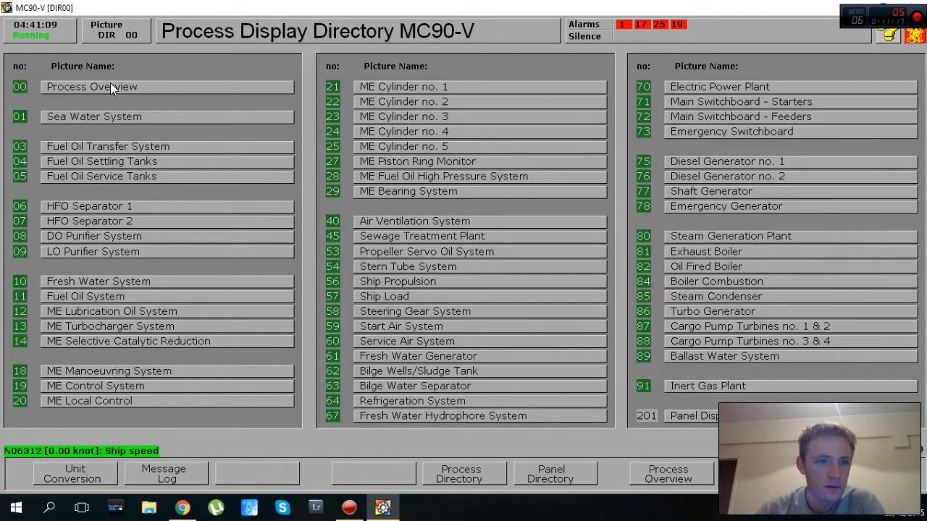
Step: Bring up the whole-plant process overview (00) from the directory
click(93, 87)
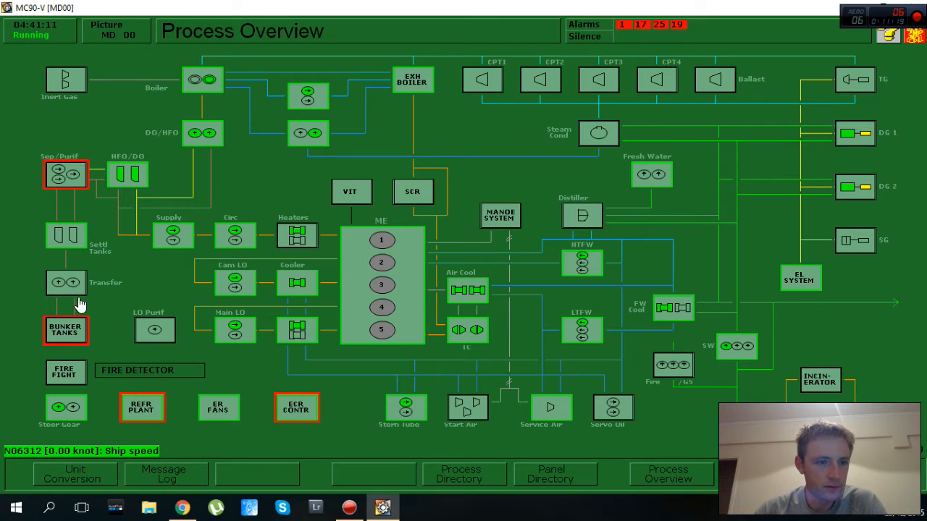
mouse_move(852, 273)
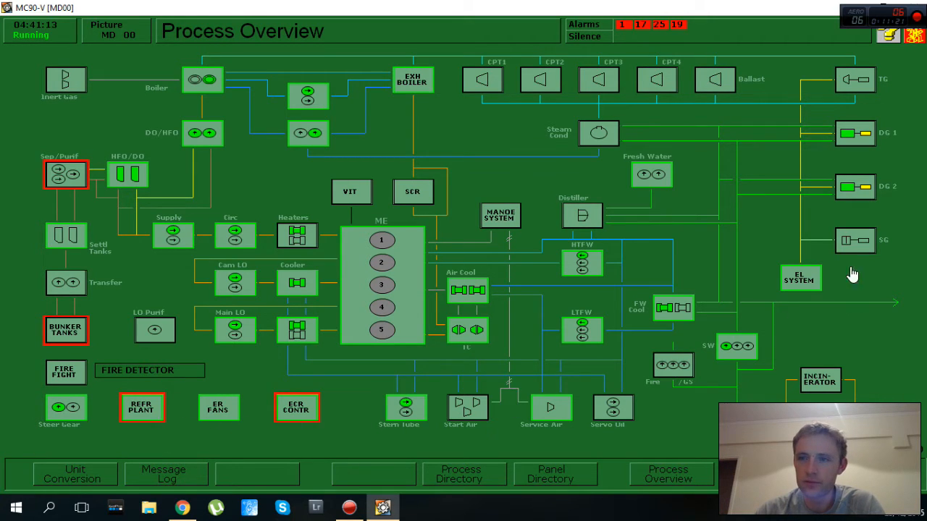
mouse_move(374, 458)
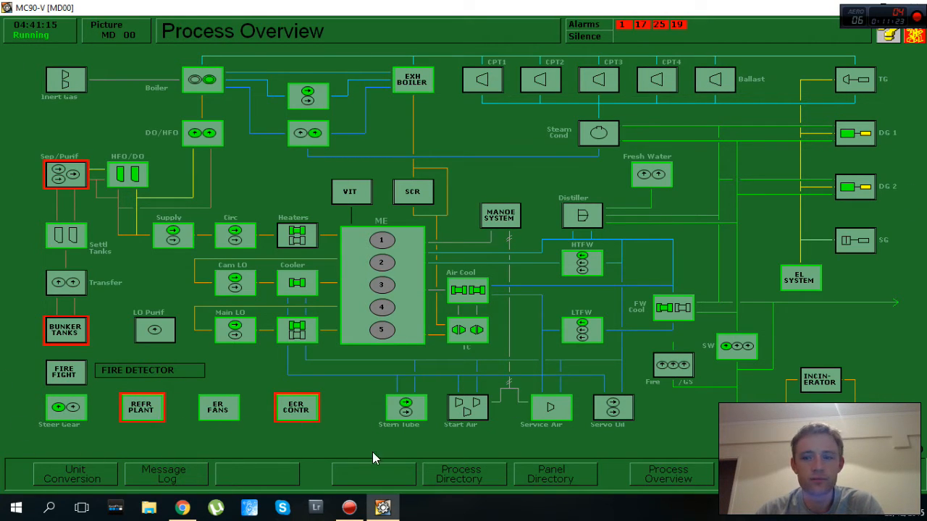
mouse_move(161, 70)
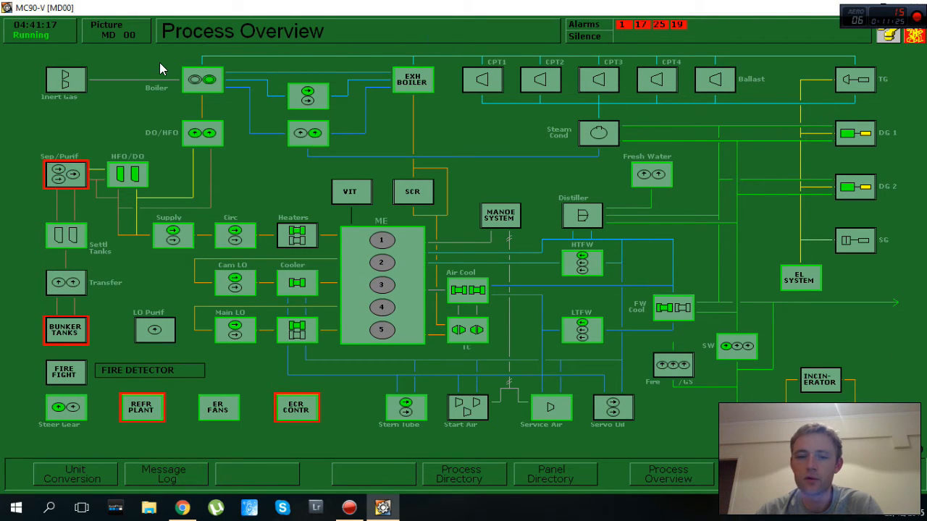
mouse_move(342, 387)
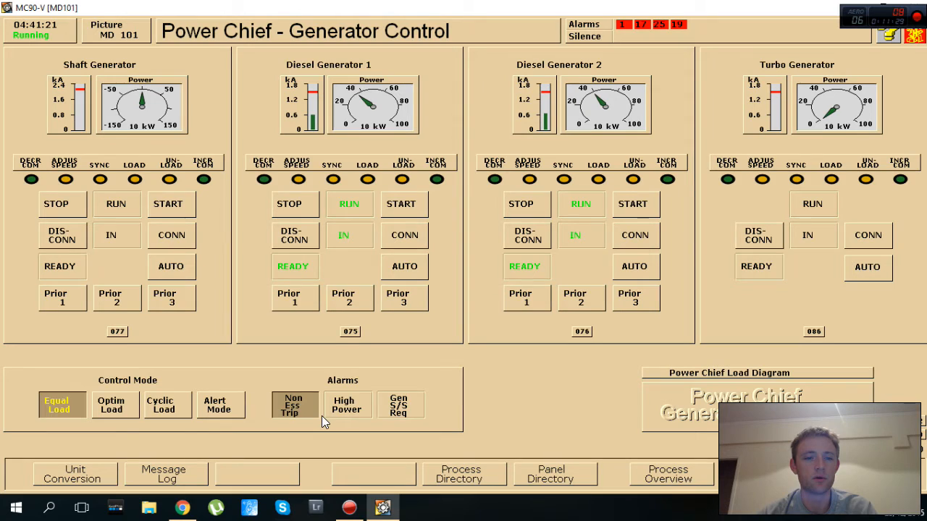
Step: Acknowledge the non-essential load trip alarm and reopen the process overview from the directory
click(294, 404)
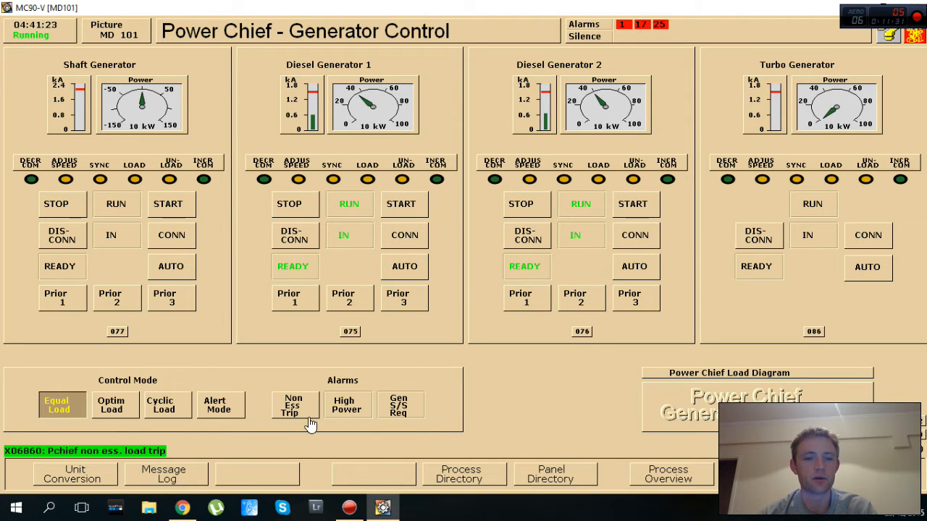
mouse_move(249, 423)
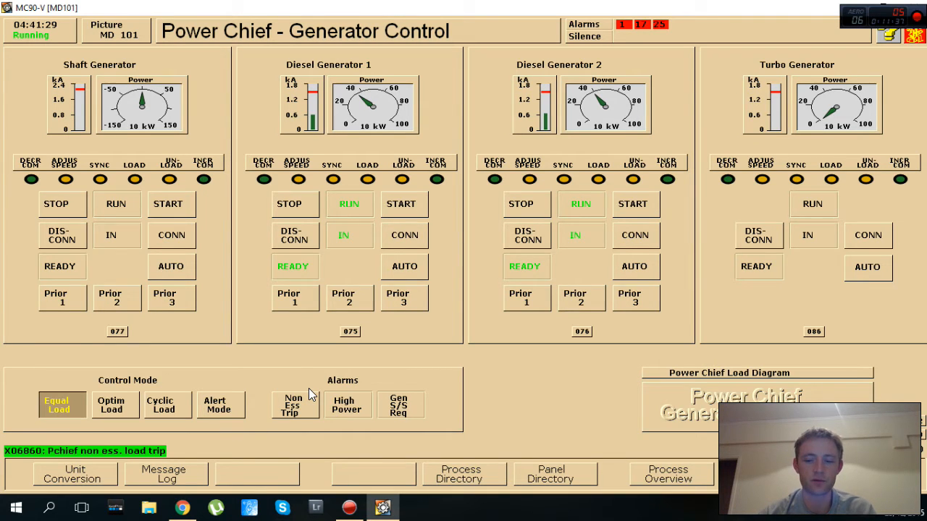
click(460, 474)
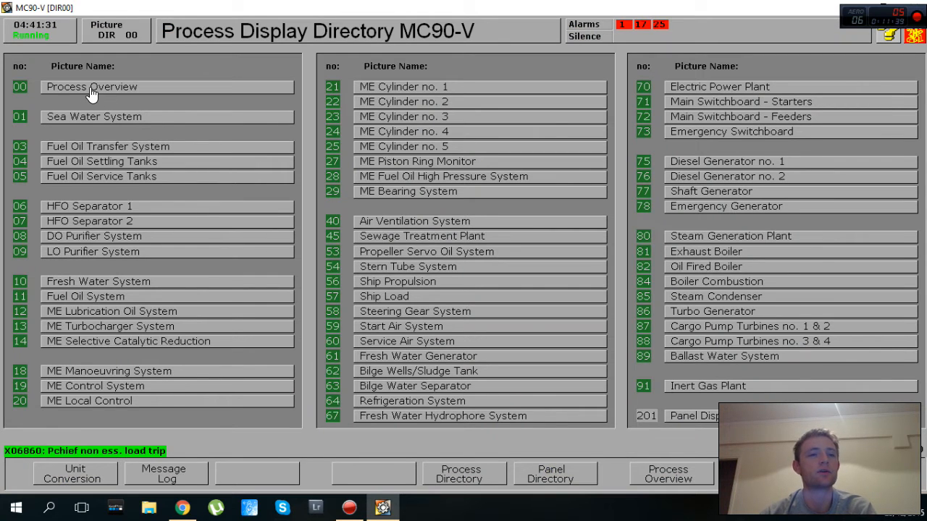
click(94, 87)
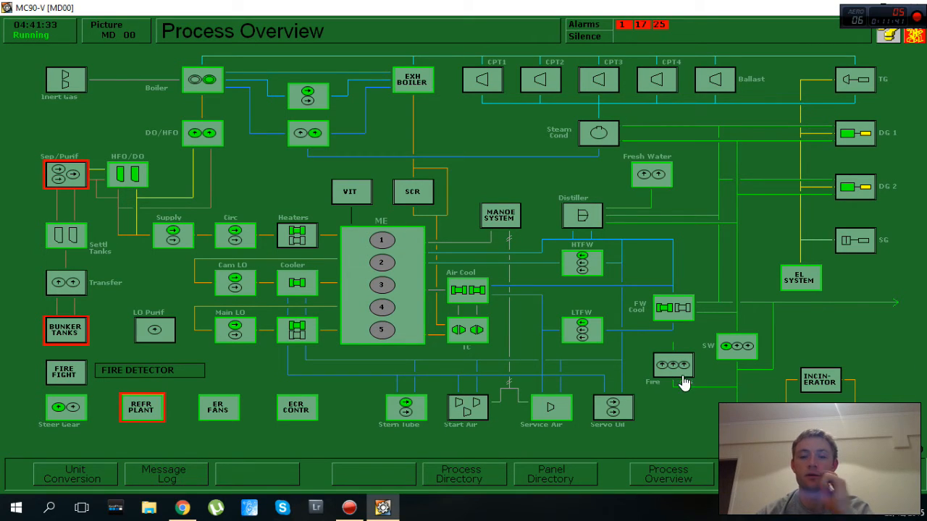
mouse_move(147, 398)
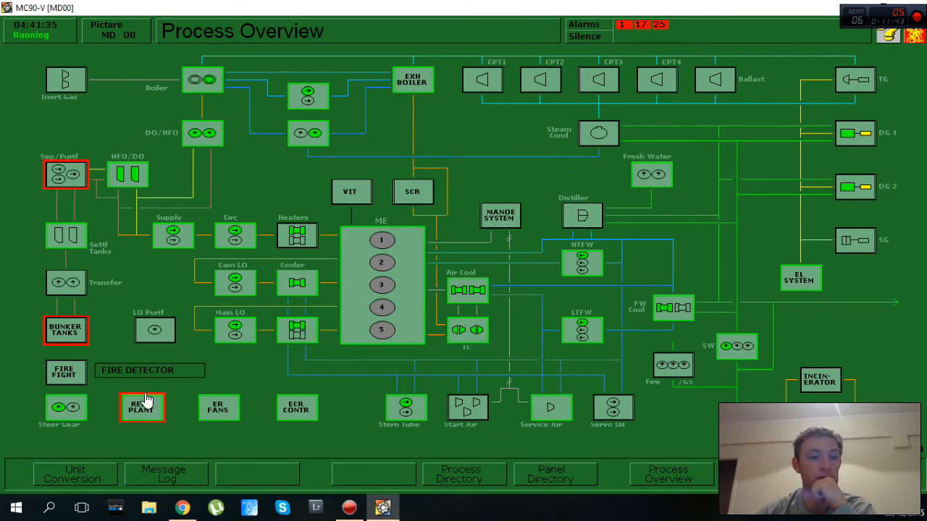
mouse_move(101, 384)
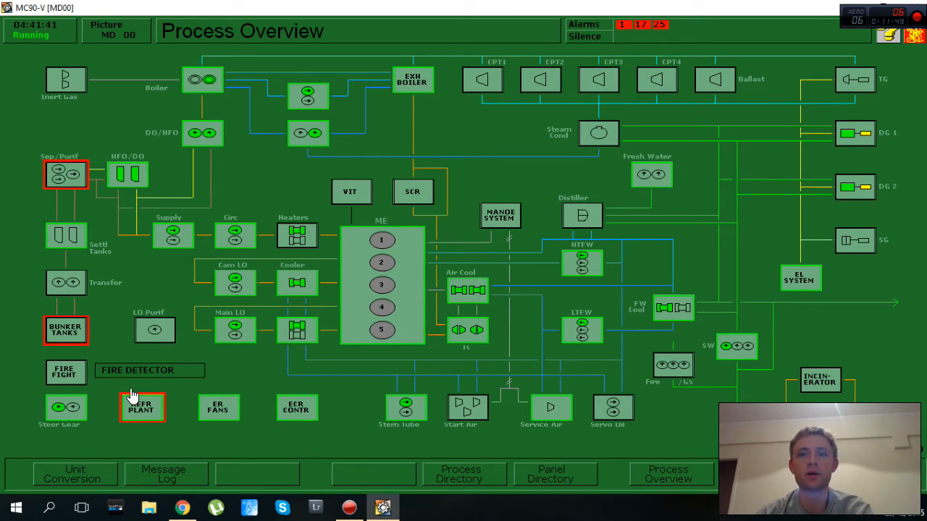
mouse_move(107, 361)
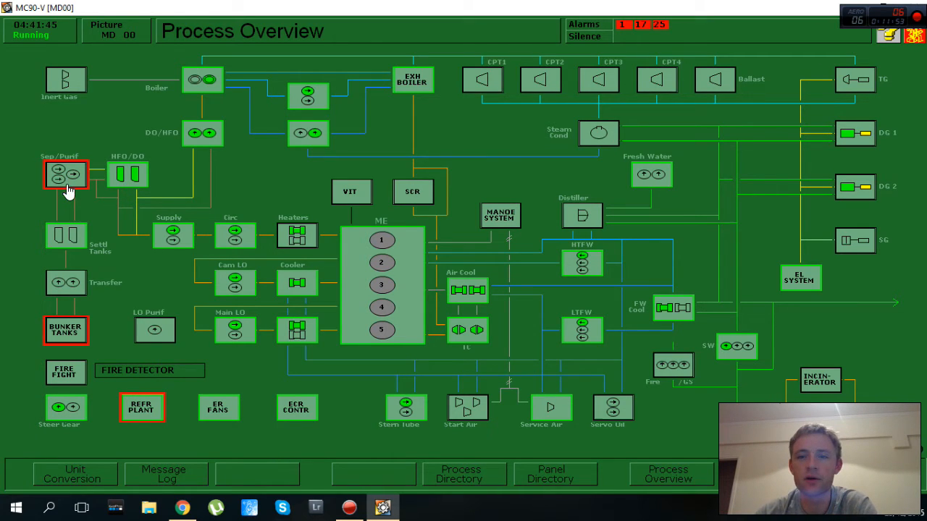
mouse_move(128, 289)
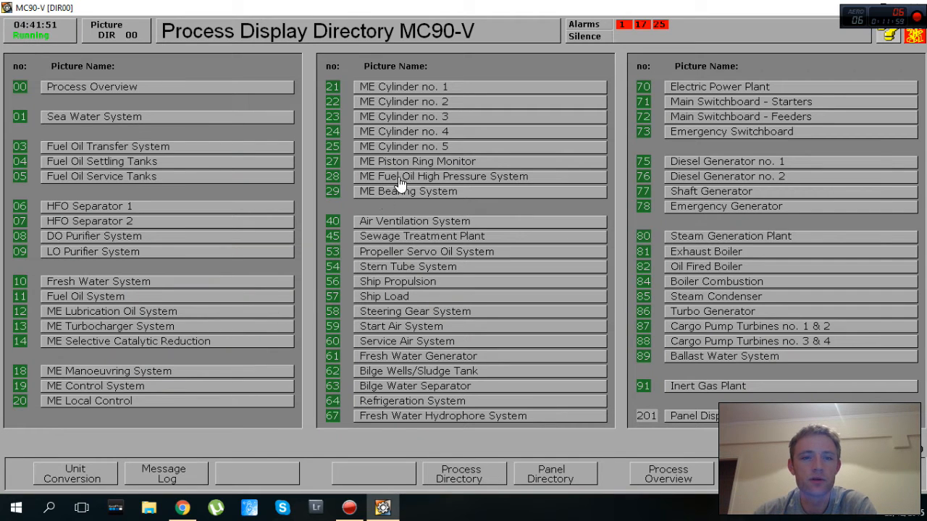
click(397, 281)
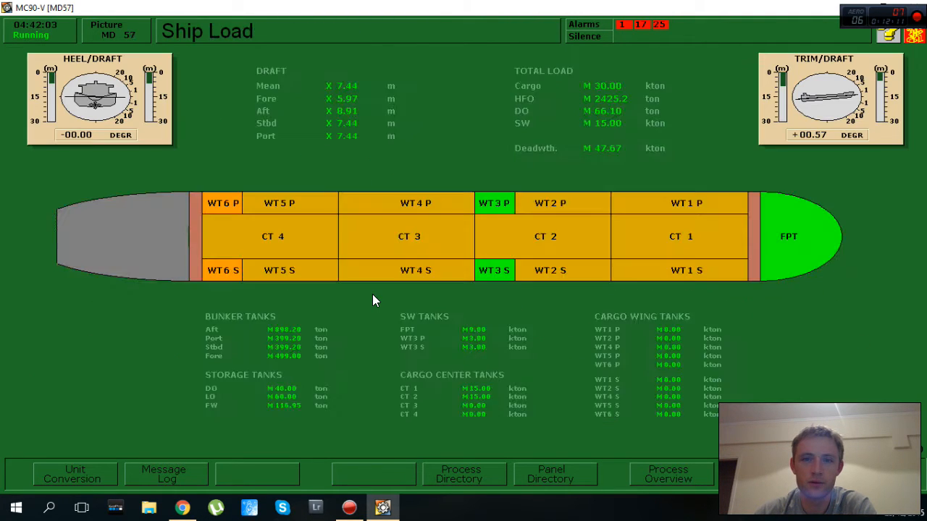
click(461, 472)
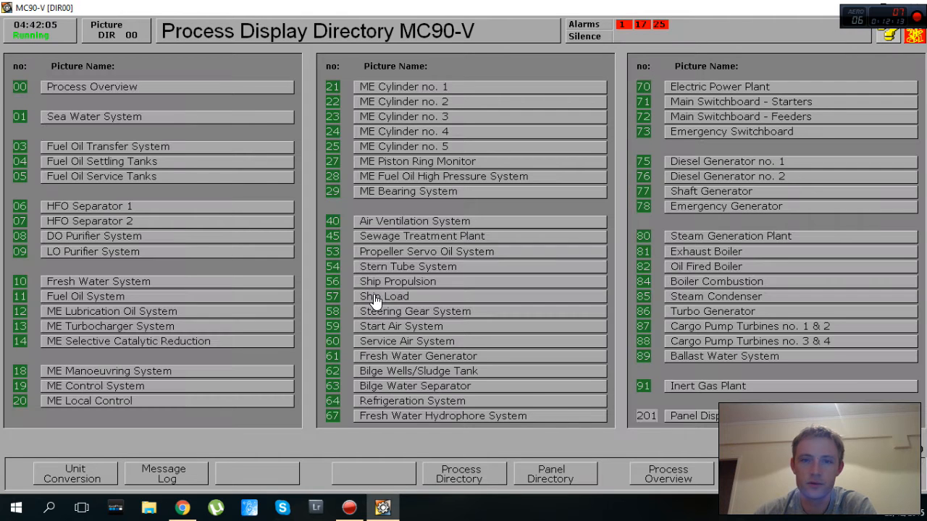
mouse_move(689, 136)
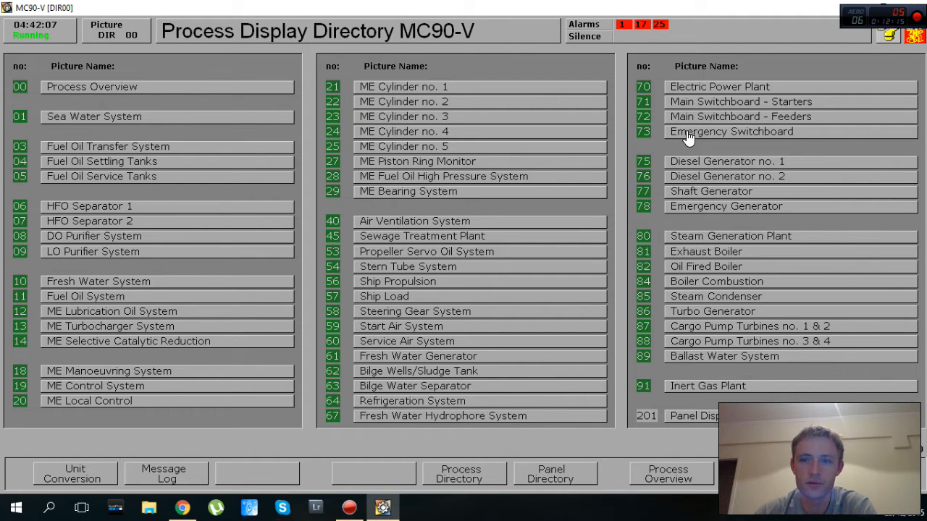
mouse_move(379, 284)
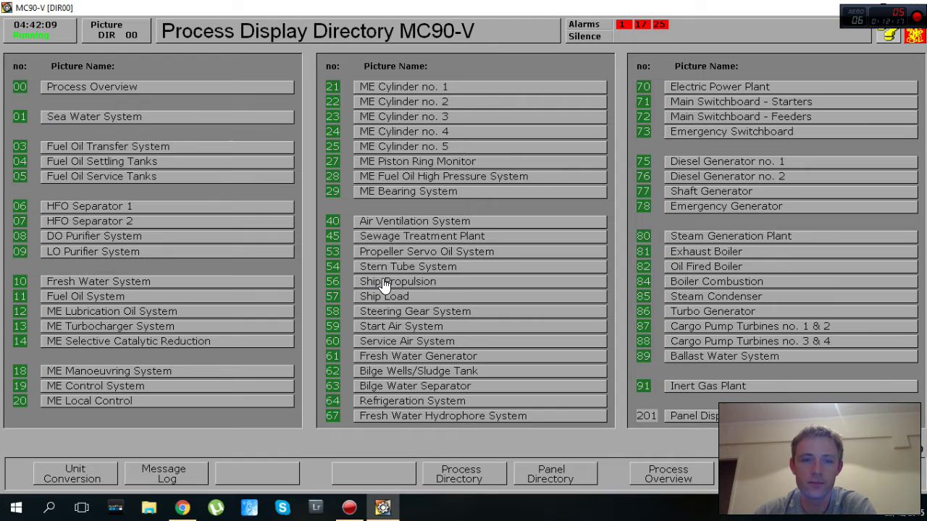
mouse_move(240, 386)
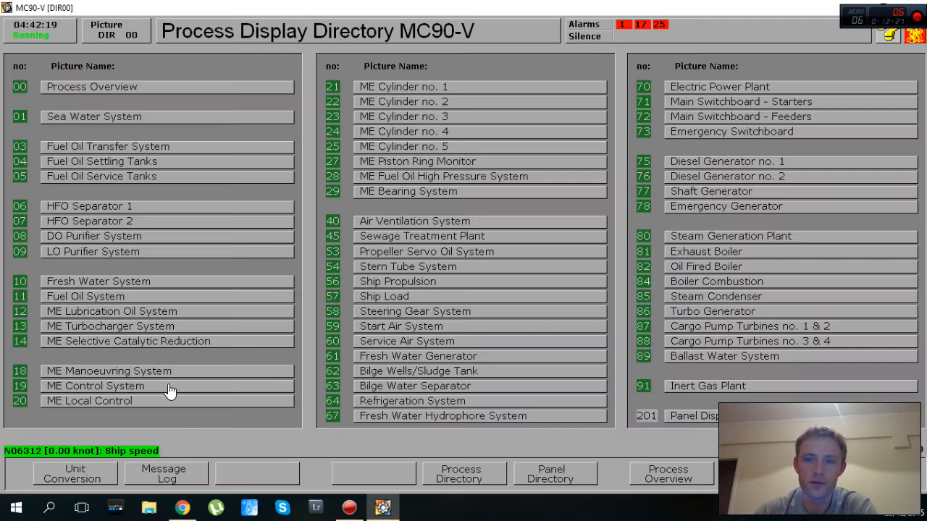
Step: On the 111 Ship Course Control panel, switch the autopilot course hold on and back off
click(550, 475)
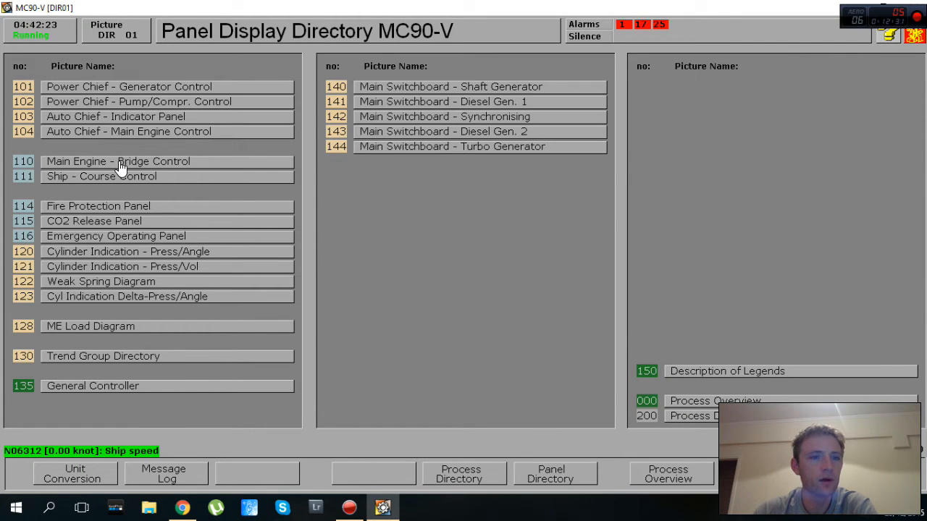
click(109, 177)
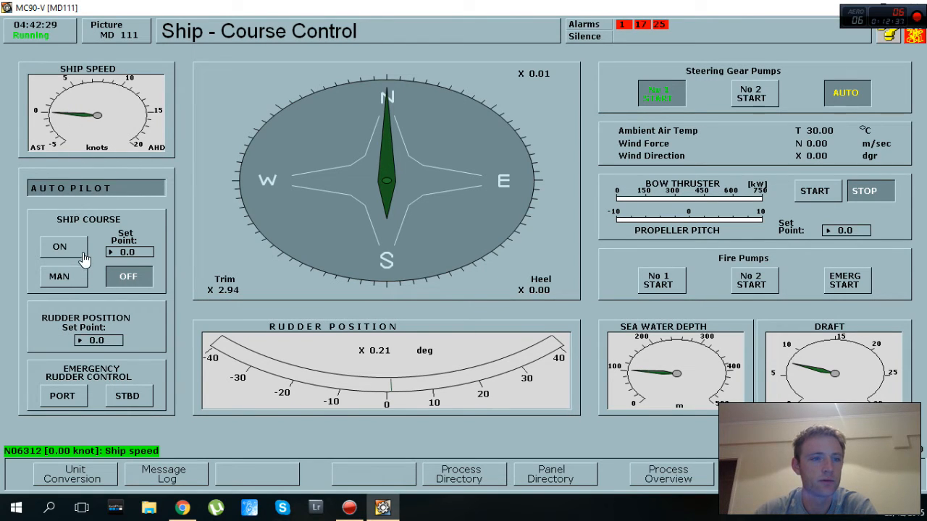
click(59, 246)
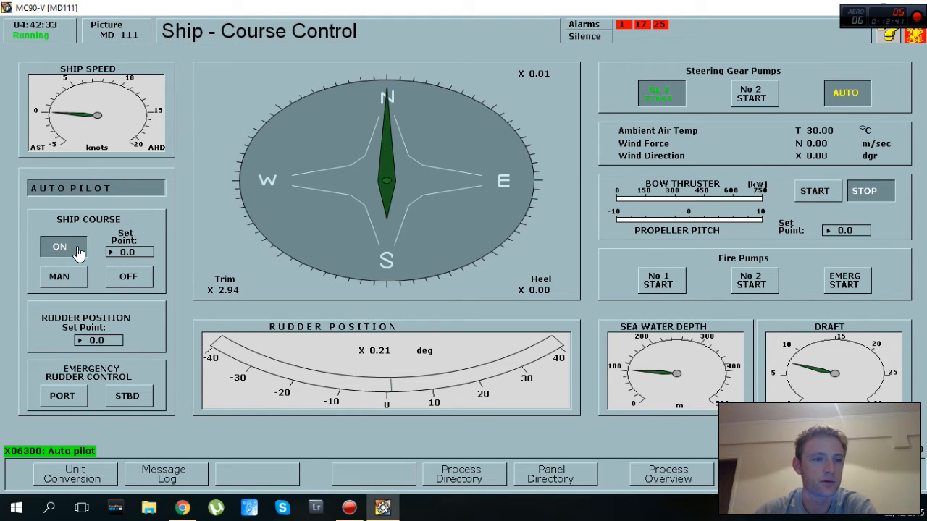
mouse_move(768, 231)
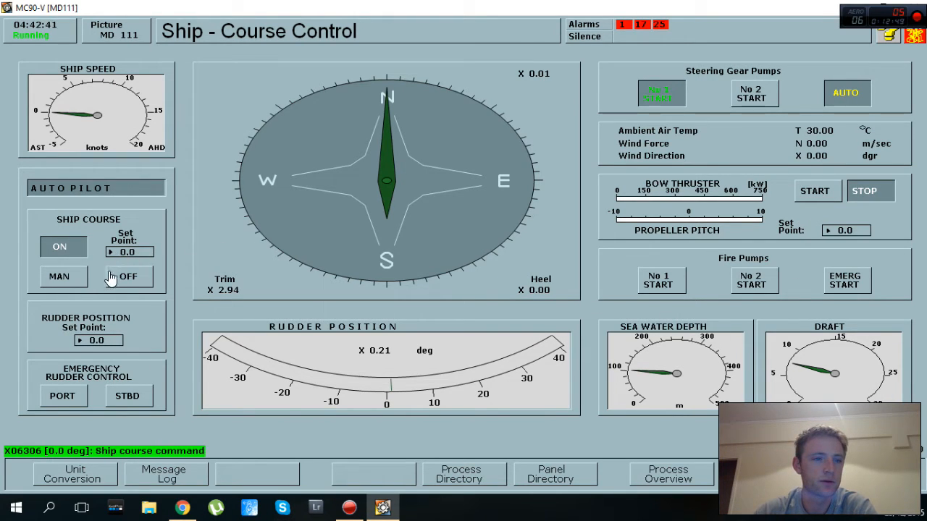
click(128, 277)
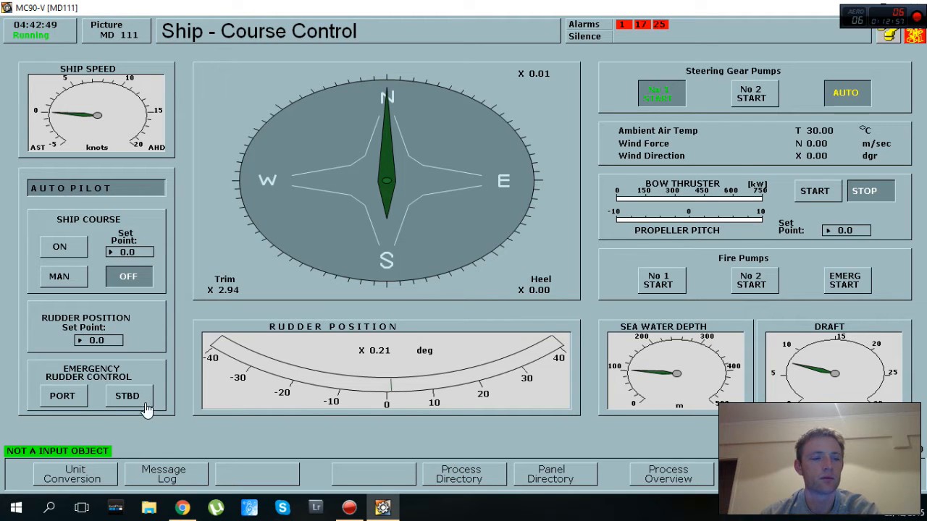
mouse_move(452, 152)
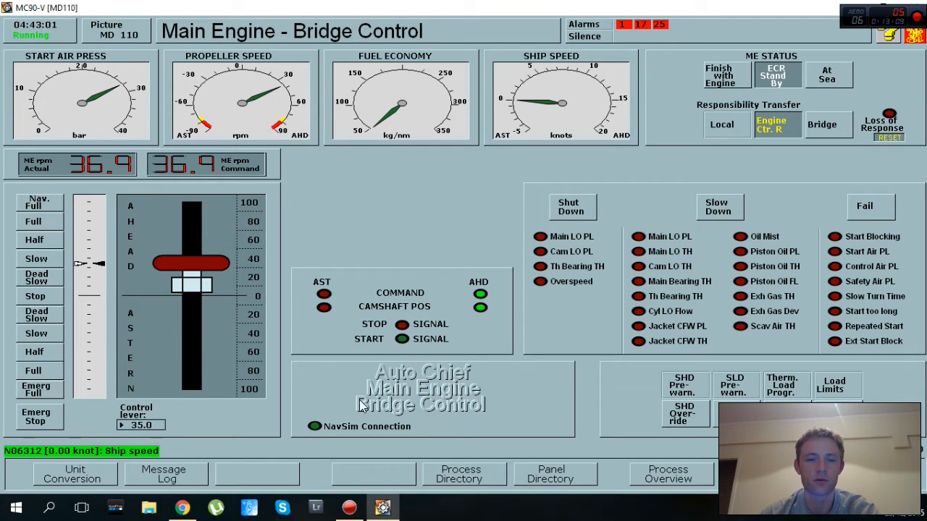
mouse_move(382, 173)
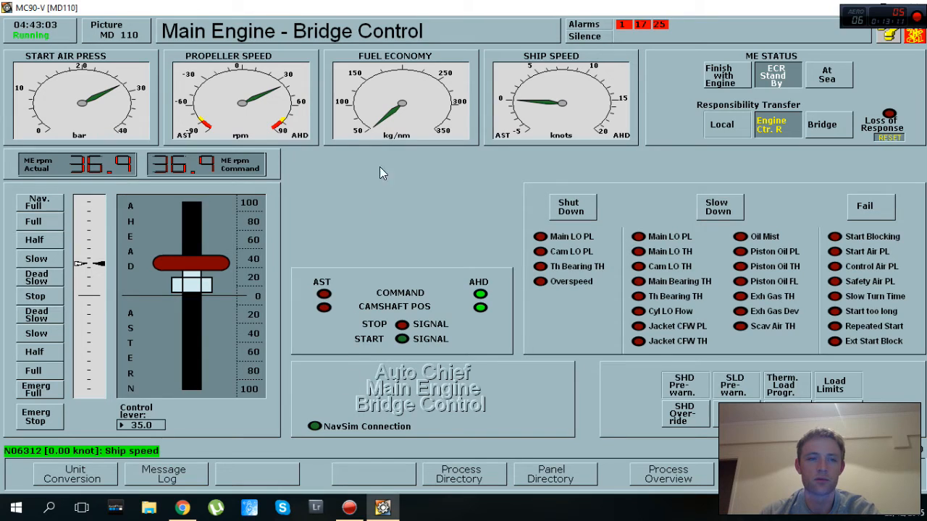
click(548, 102)
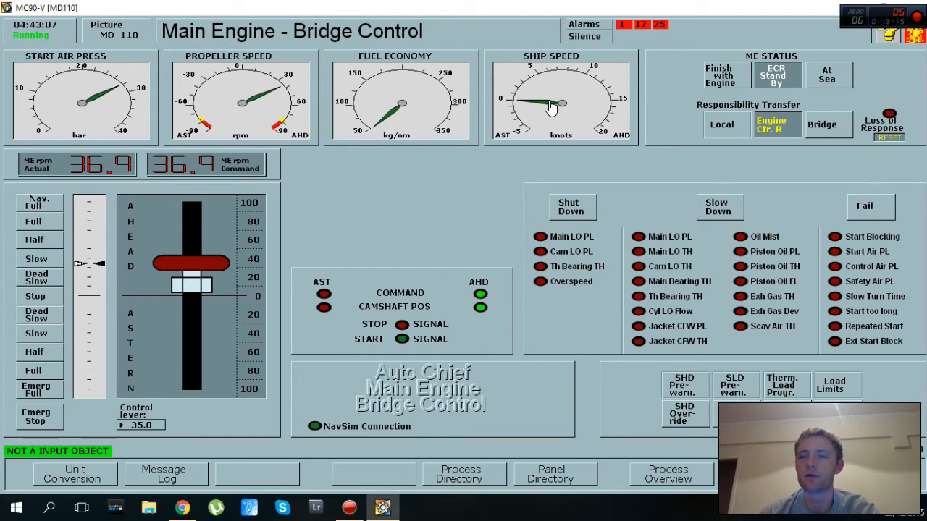
mouse_move(457, 223)
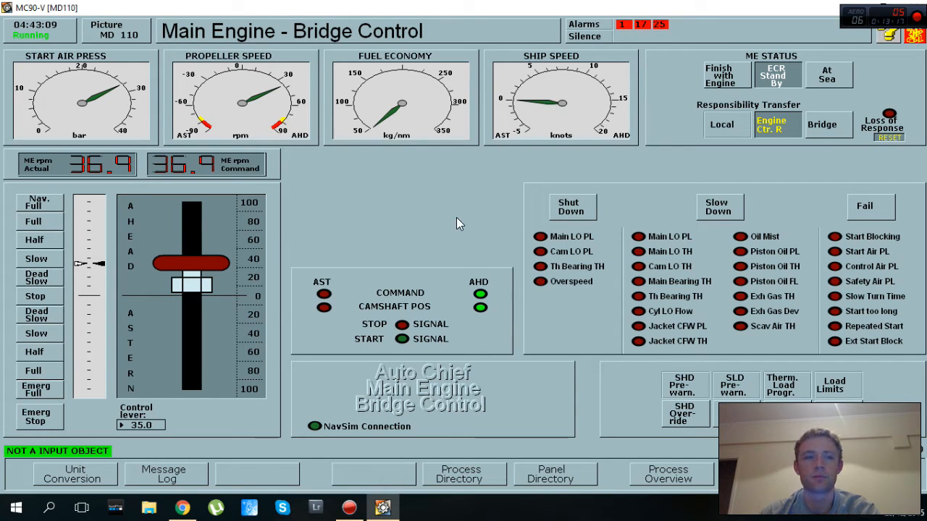
click(460, 475)
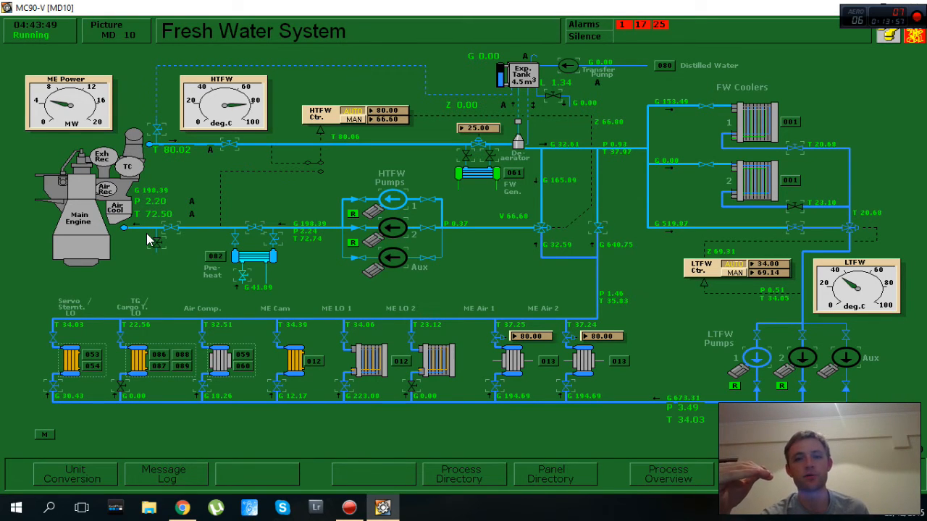
mouse_move(422, 206)
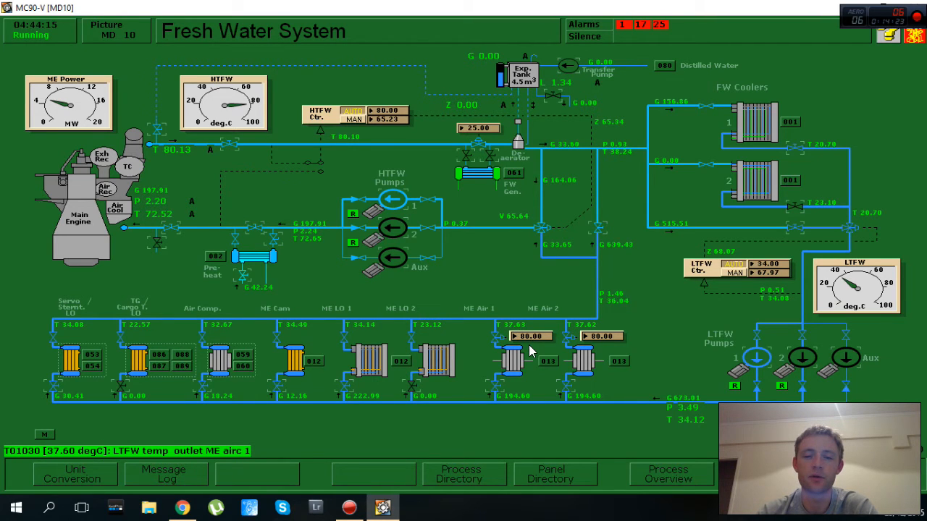
mouse_move(521, 346)
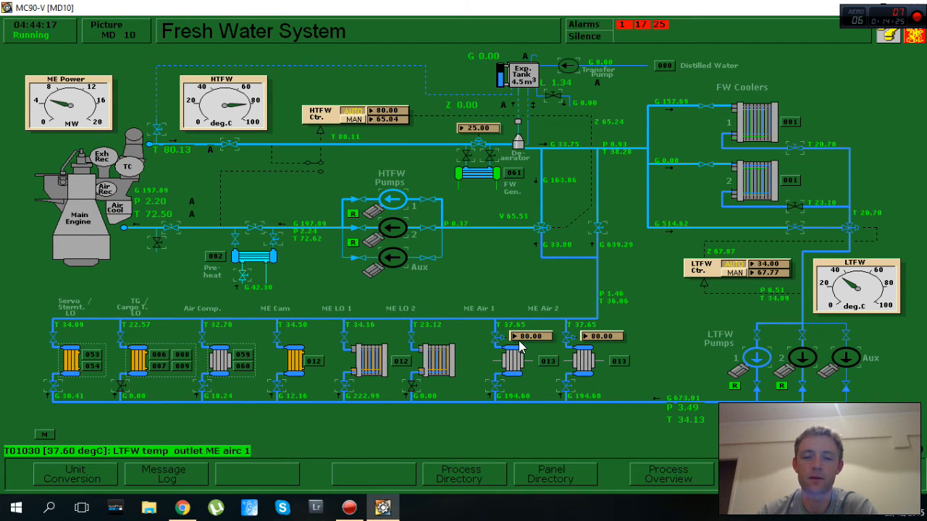
Step: Leave the fresh water system page and return to the process display directory
click(531, 336)
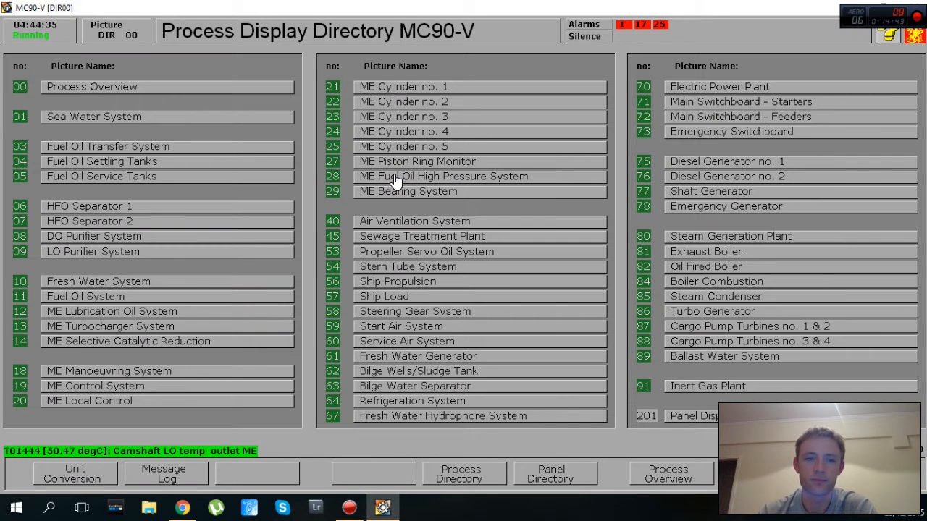
mouse_move(243, 309)
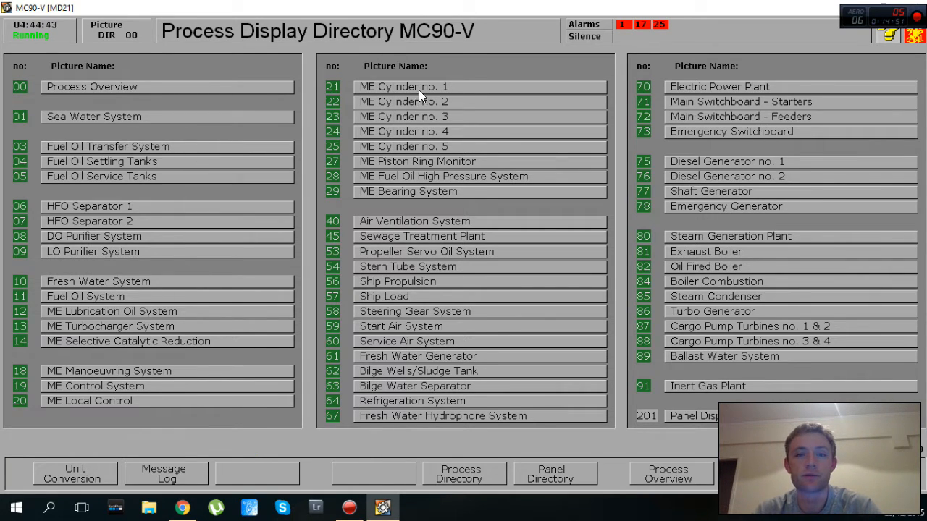
Step: Bring up the ME Cylinder no. 1 (21) display from the process directory
click(402, 86)
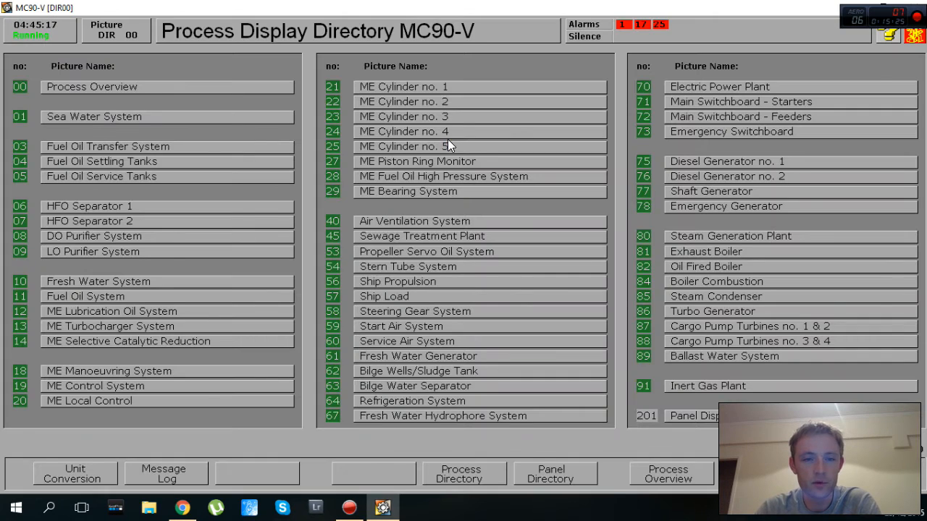
mouse_move(481, 153)
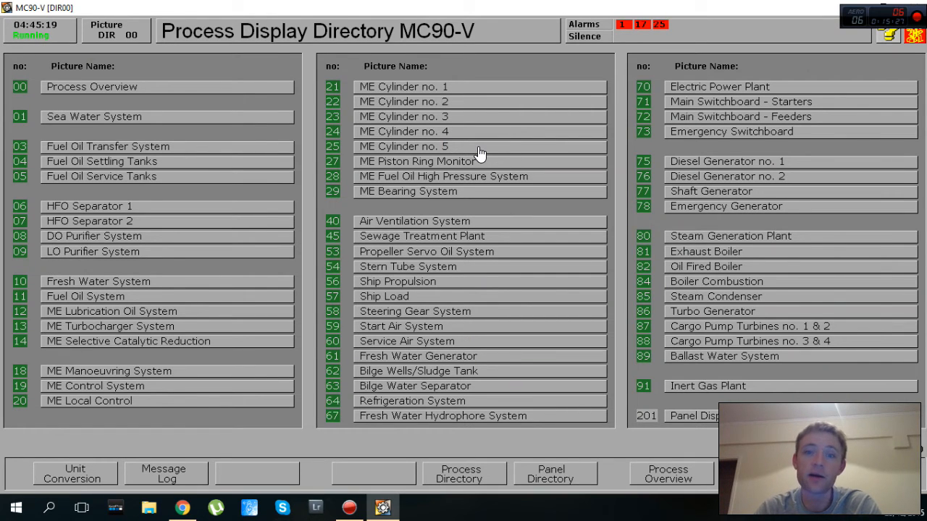
mouse_move(446, 153)
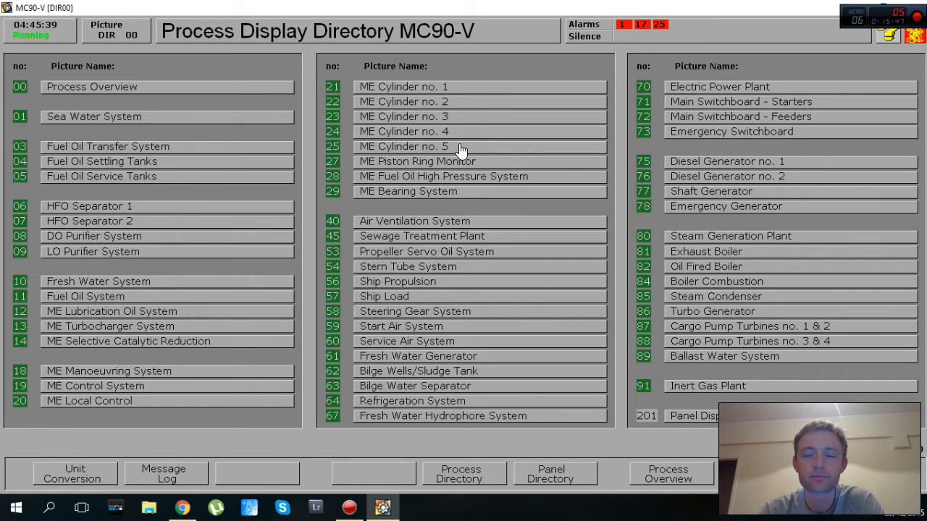
mouse_move(507, 249)
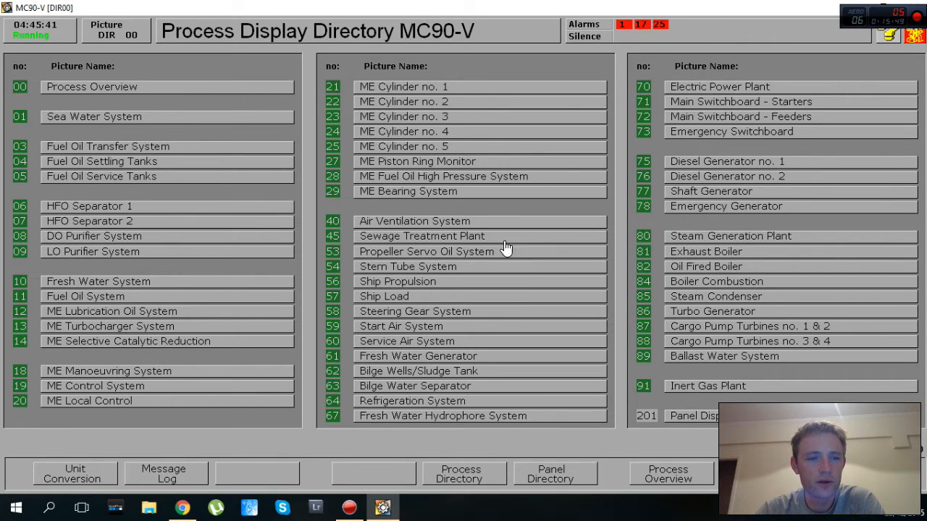
mouse_move(428, 237)
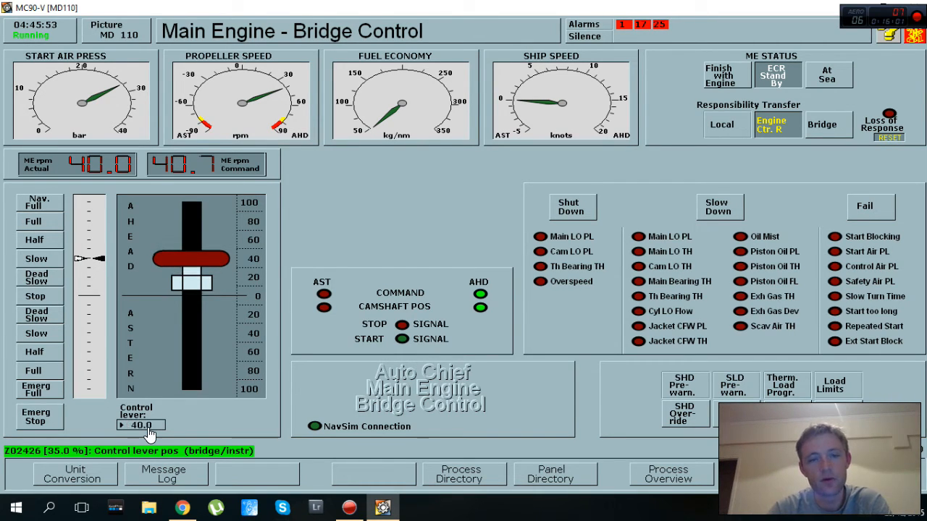
mouse_move(171, 363)
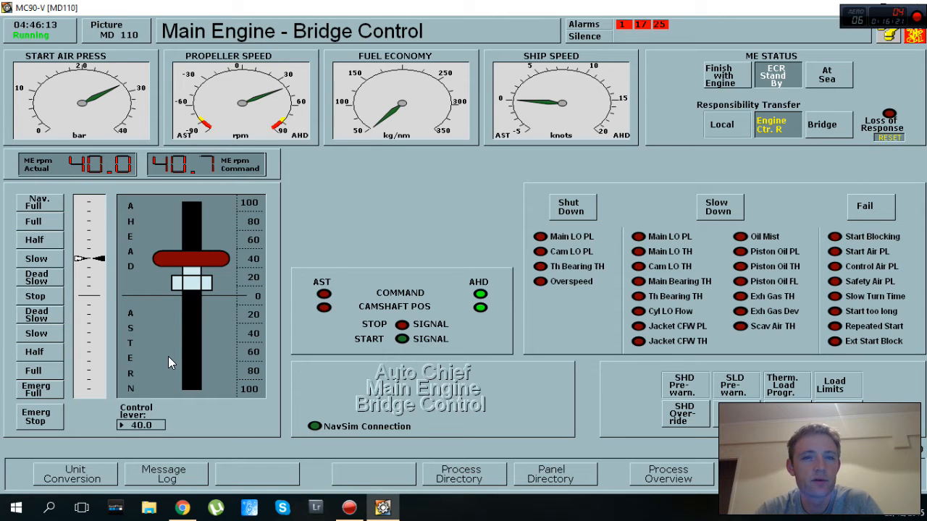
mouse_move(371, 107)
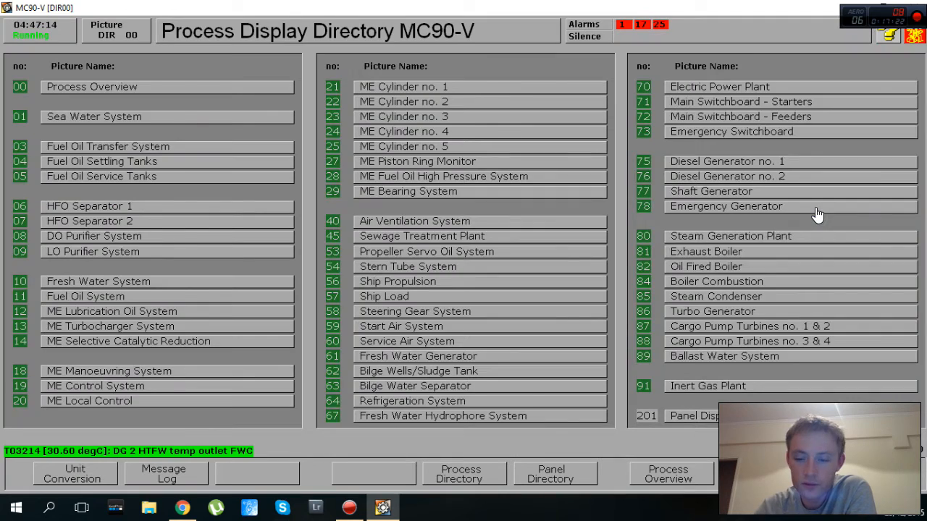
Step: View the sea water system diagram, return to the panel directory and bring up the ship propulsion page
click(550, 474)
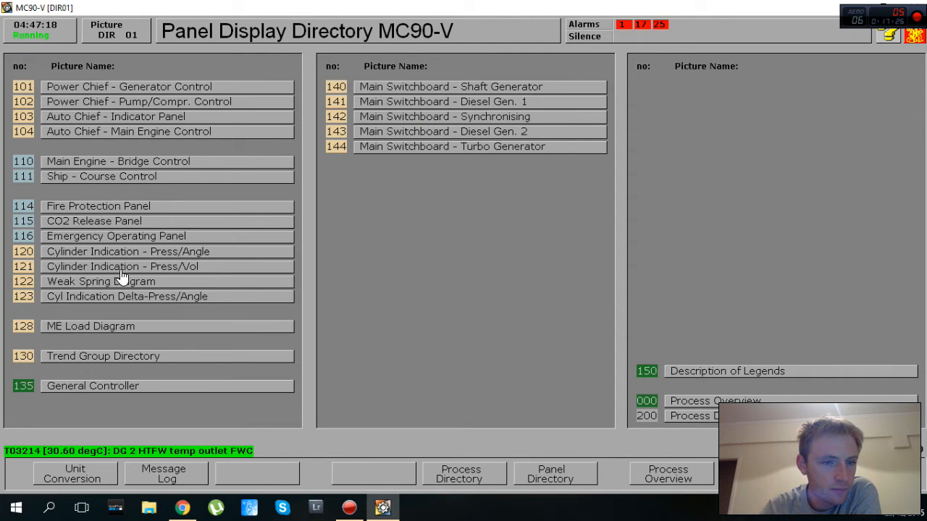
mouse_move(115, 212)
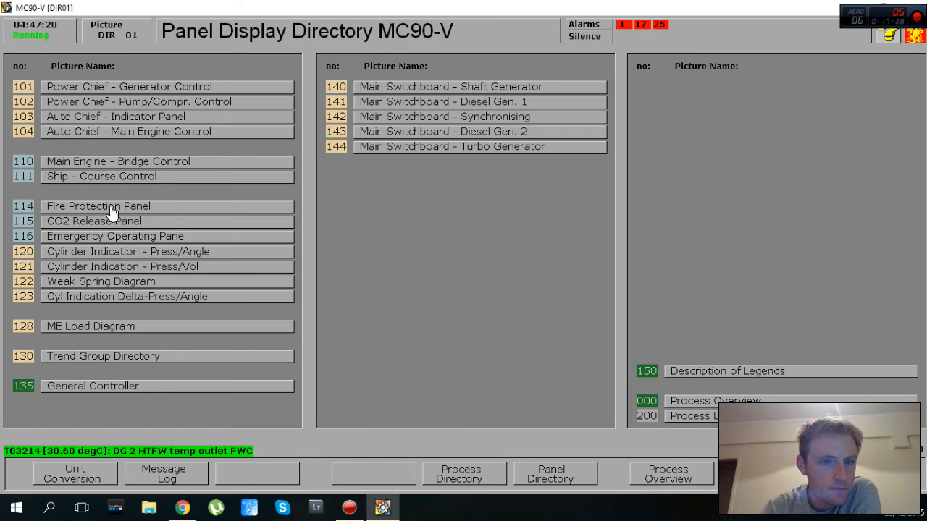
mouse_move(144, 181)
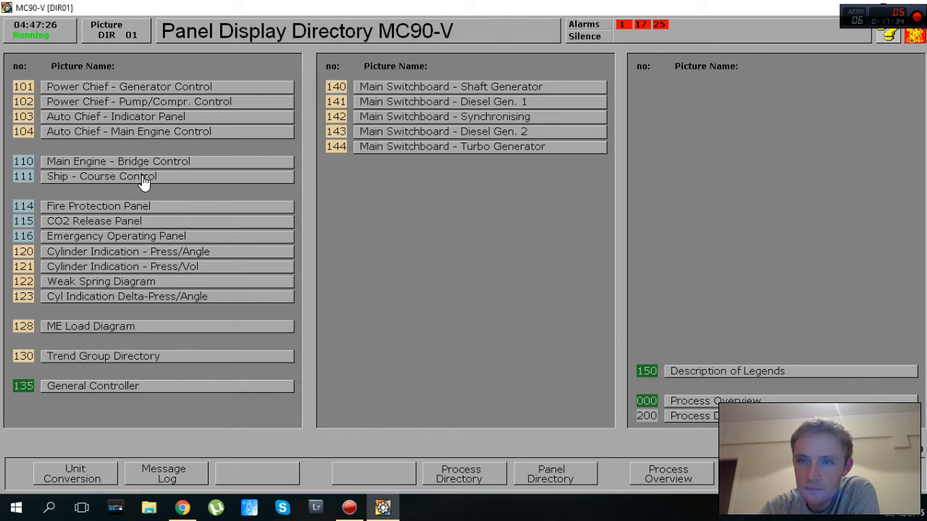
click(668, 474)
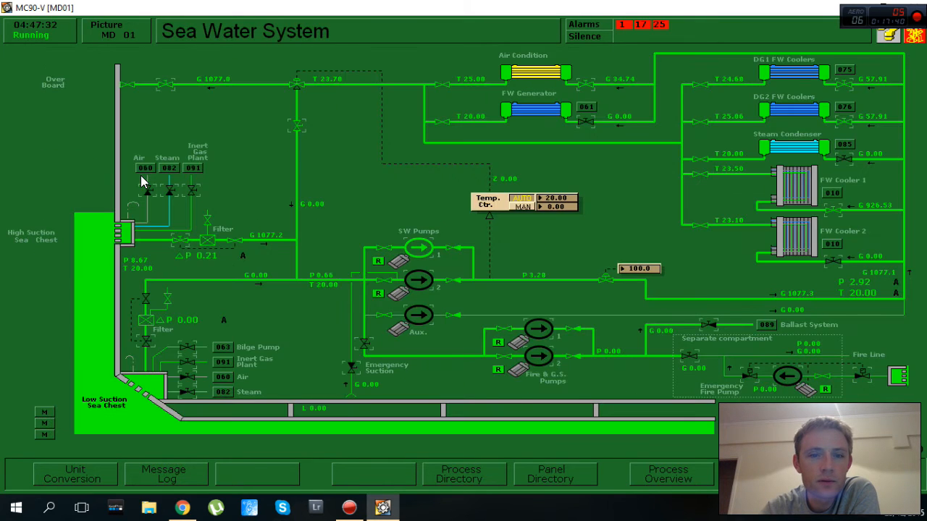
click(554, 473)
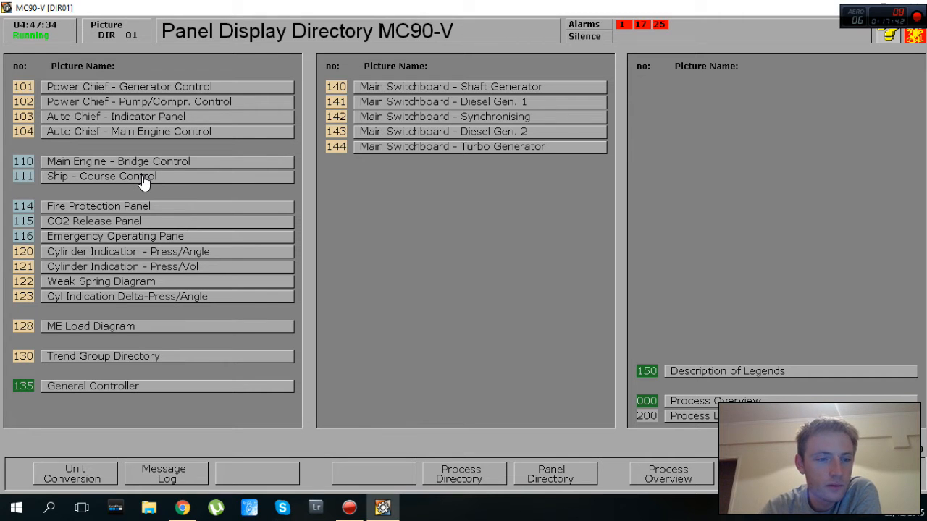
click(103, 357)
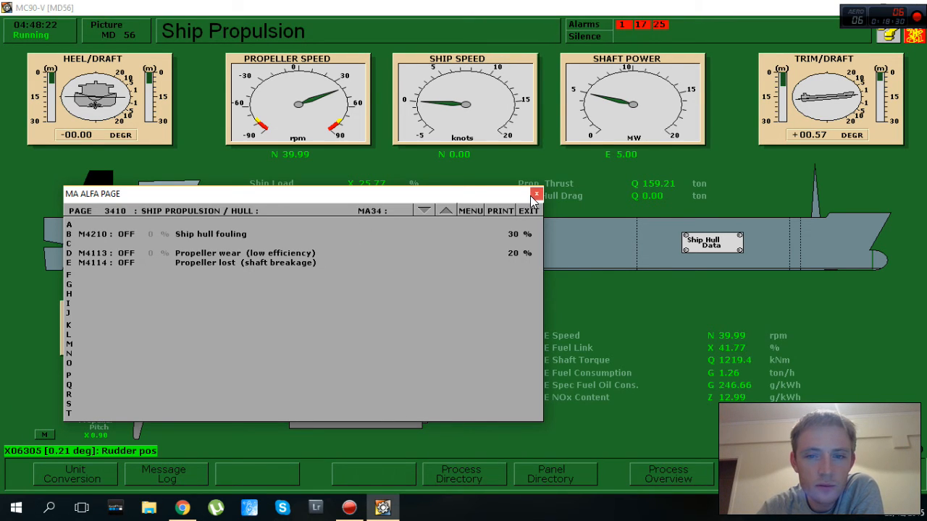
Step: View the Ship Hull Data malfunction page showing 30% hull fouling and 20% propeller wear
click(533, 197)
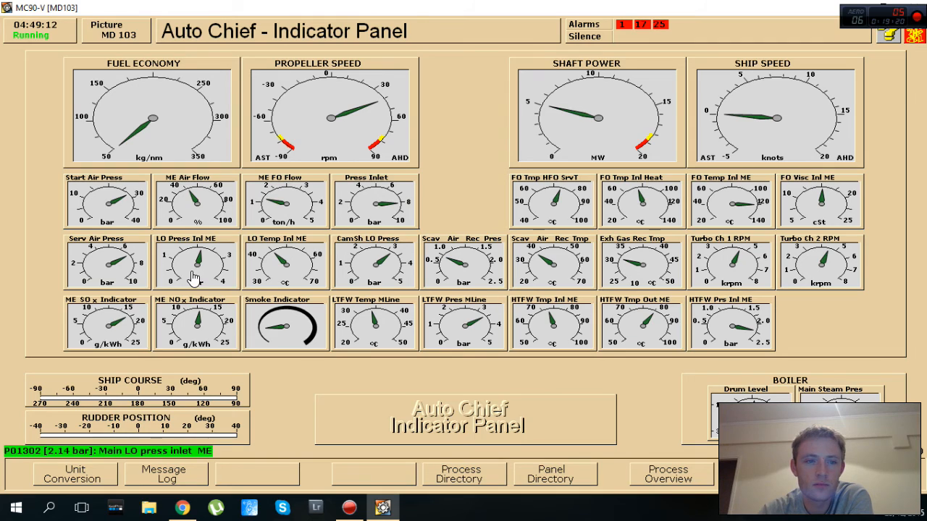
mouse_move(733, 328)
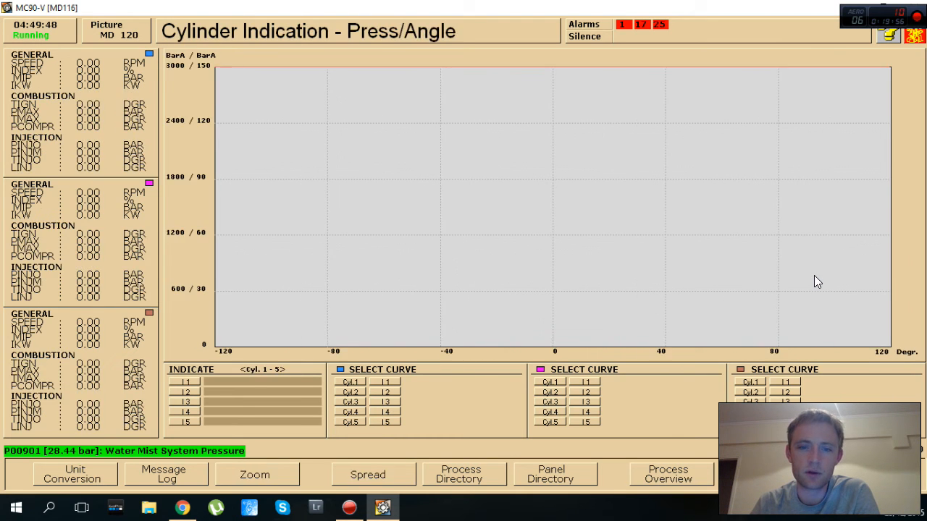
Step: Go through the process and panel directories to the Auto Chief main engine control panel
click(460, 475)
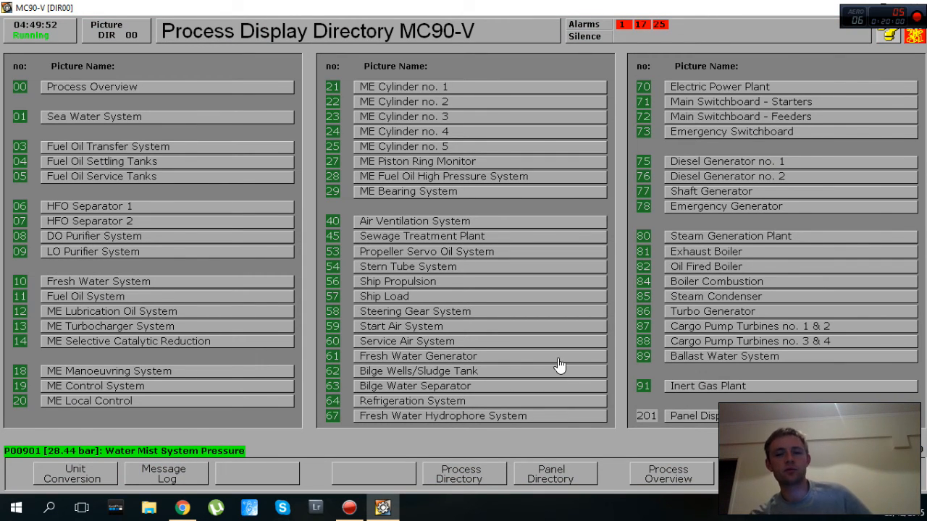
mouse_move(463, 206)
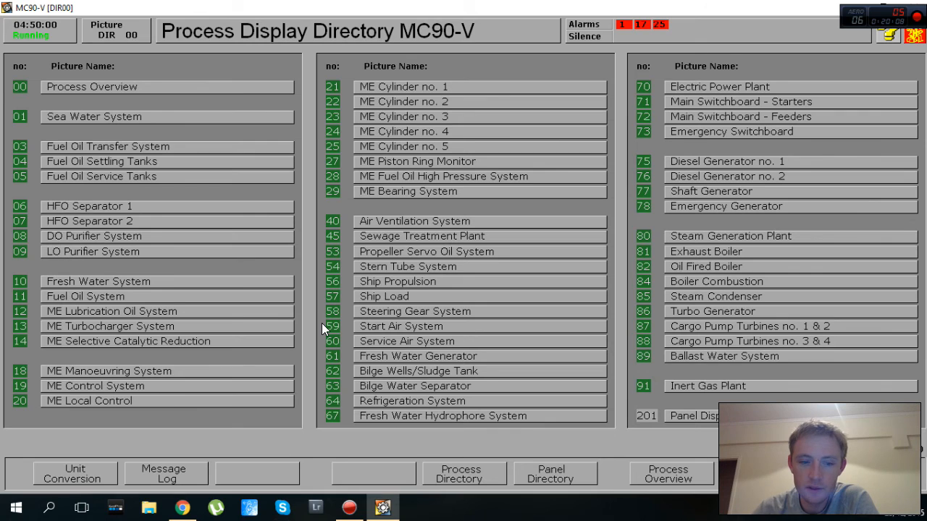
click(554, 472)
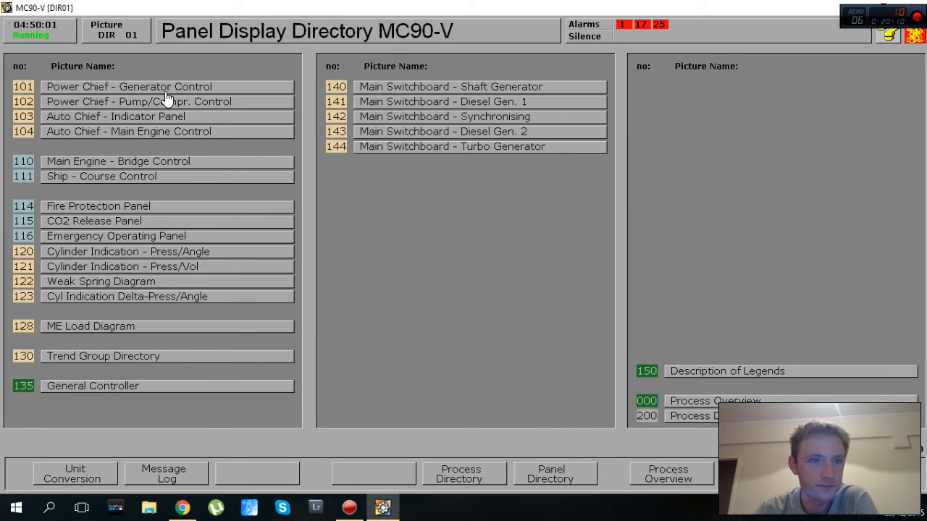
click(128, 131)
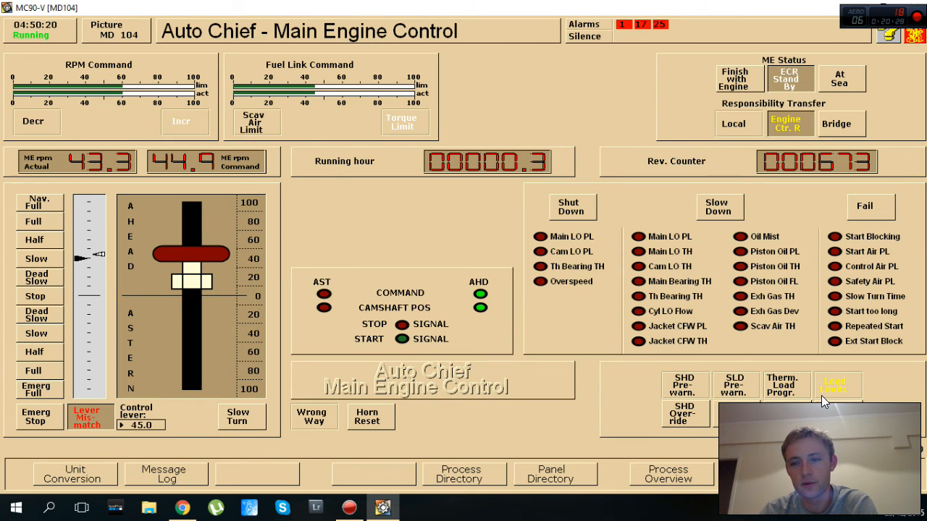
mouse_move(724, 362)
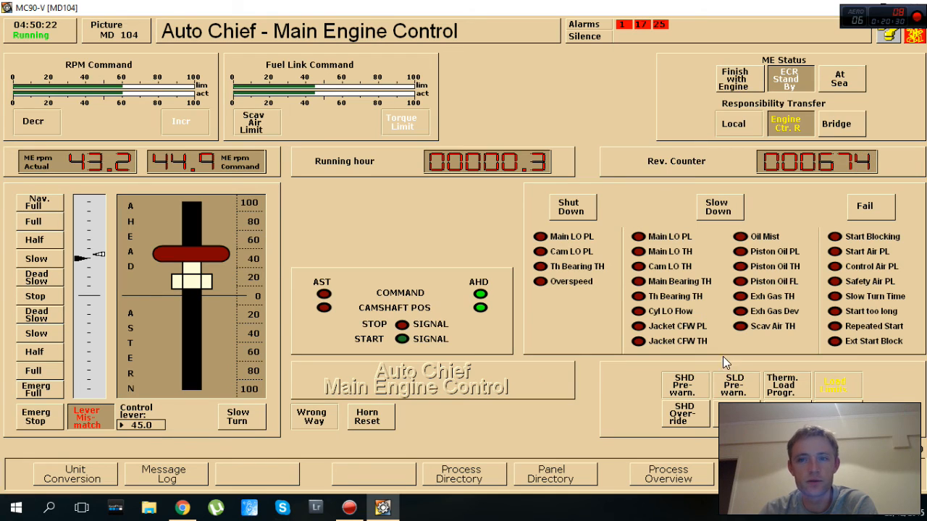
mouse_move(576, 367)
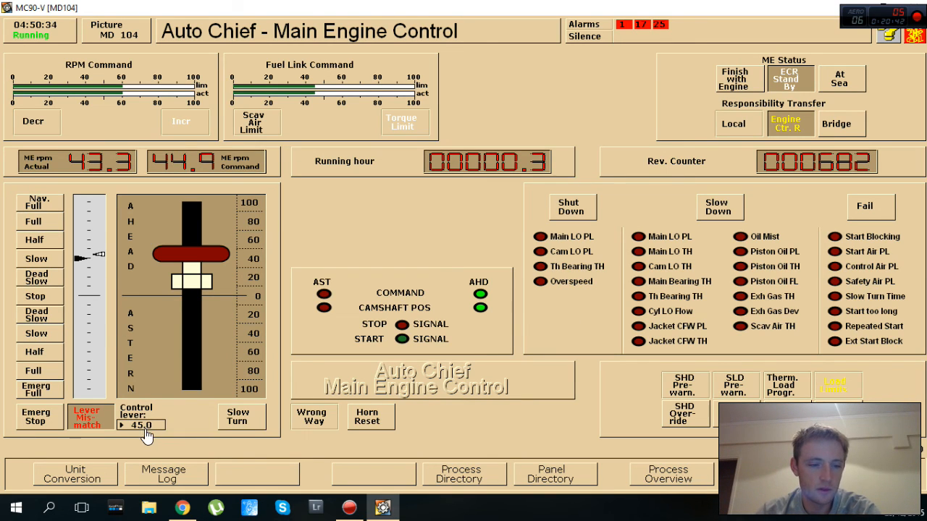
Step: From main engine control at ~43 rpm against lever 45, bring up the cylinder no. 1 page
click(142, 426)
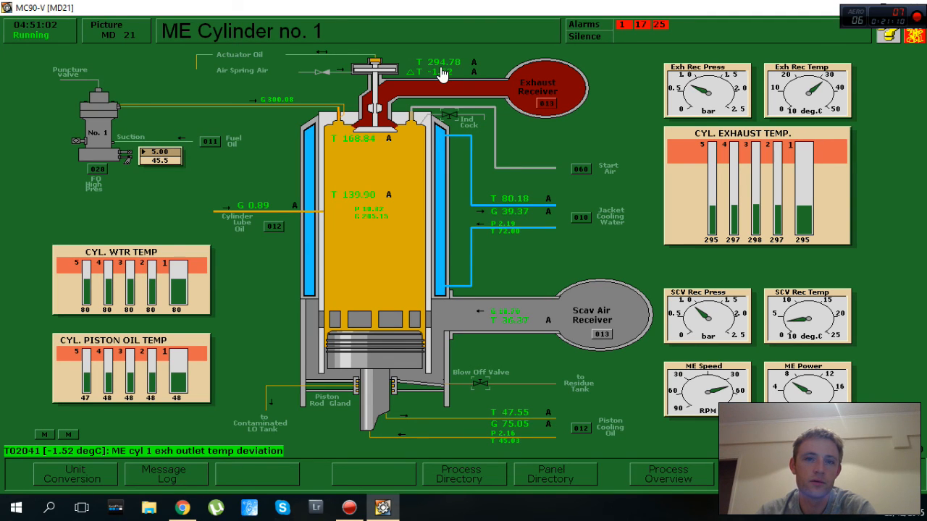
mouse_move(444, 179)
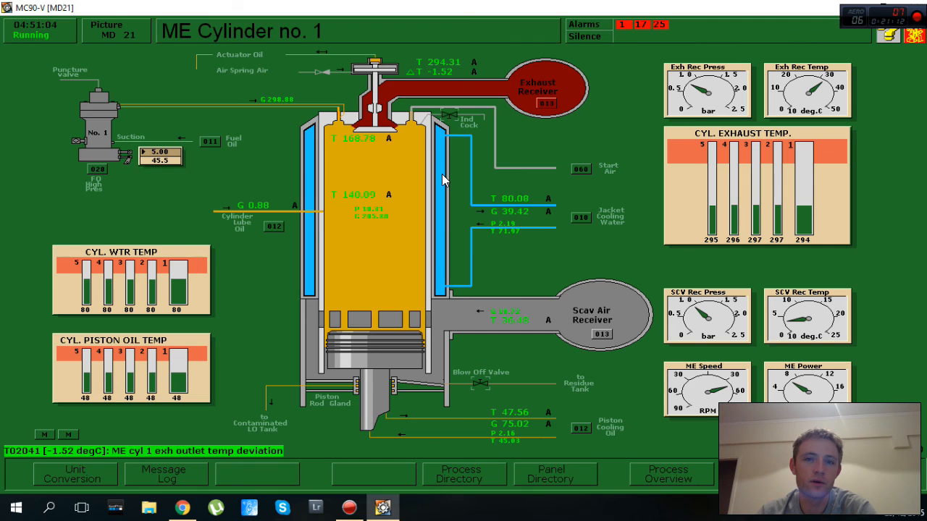
mouse_move(348, 157)
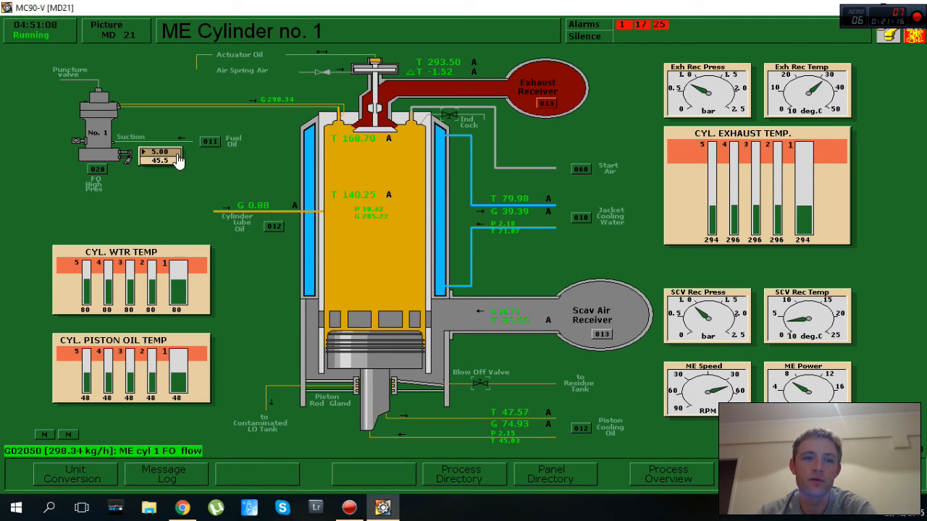
Step: Return from the cylinder no. 1 display to the process display directory
click(461, 472)
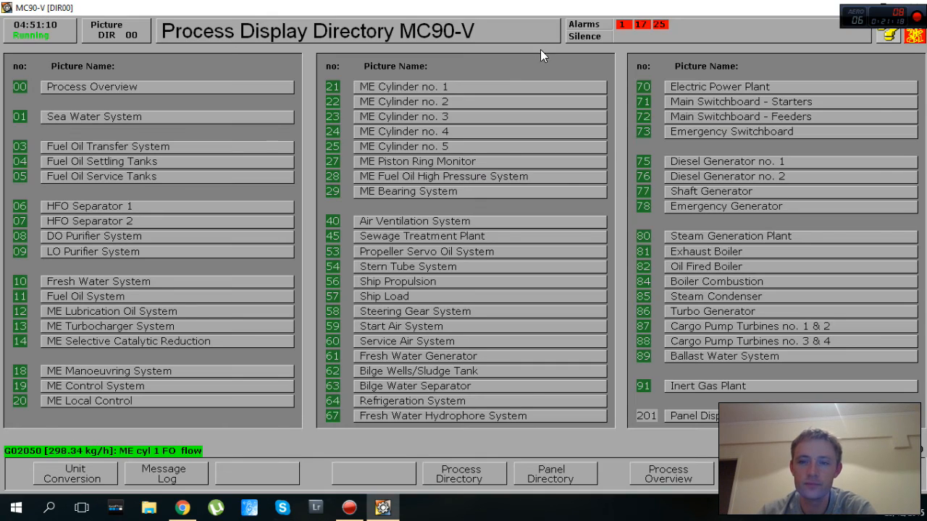
mouse_move(585, 133)
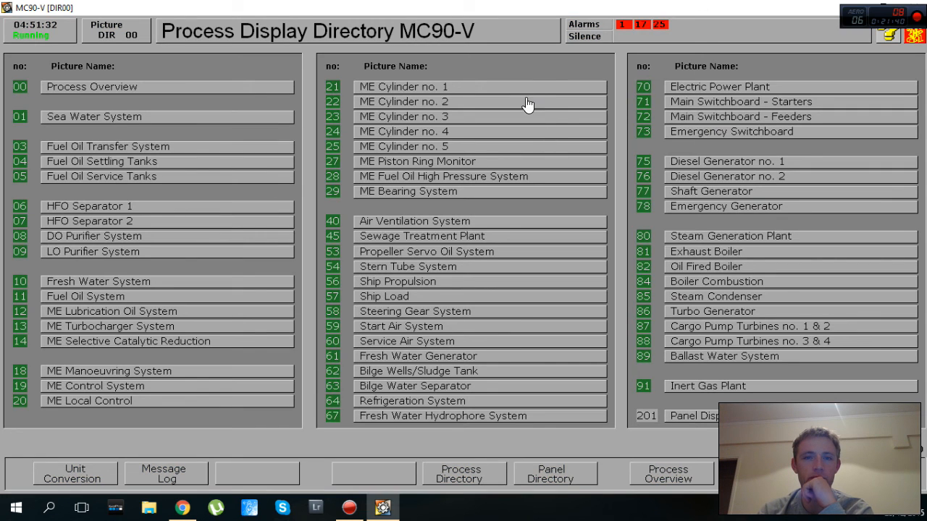
click(403, 87)
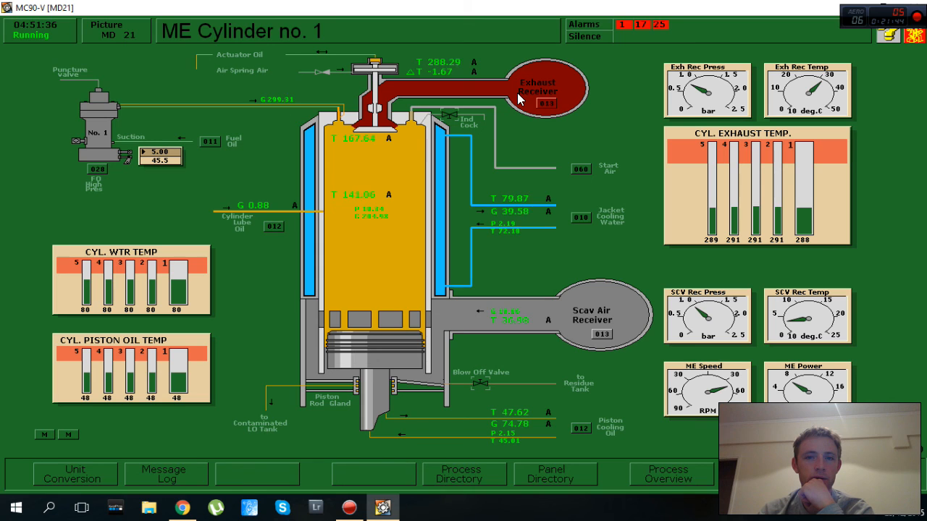
mouse_move(481, 96)
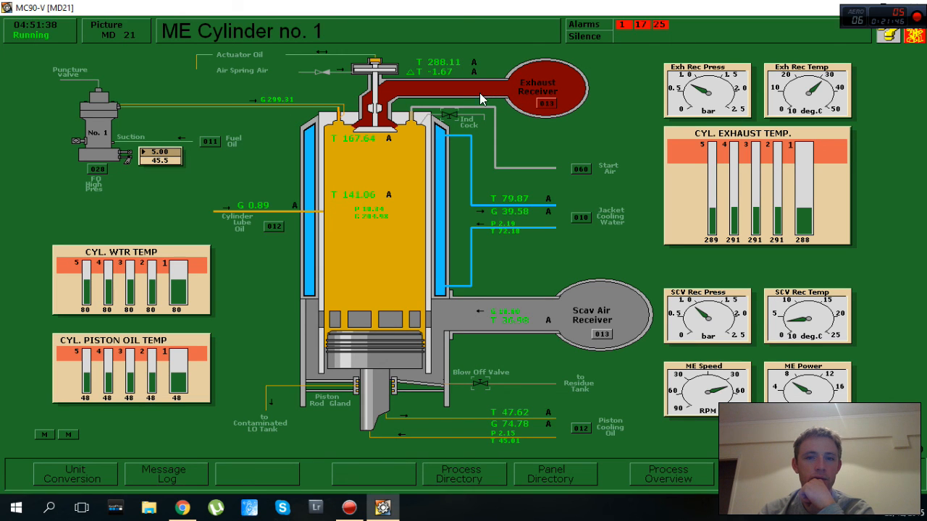
click(446, 115)
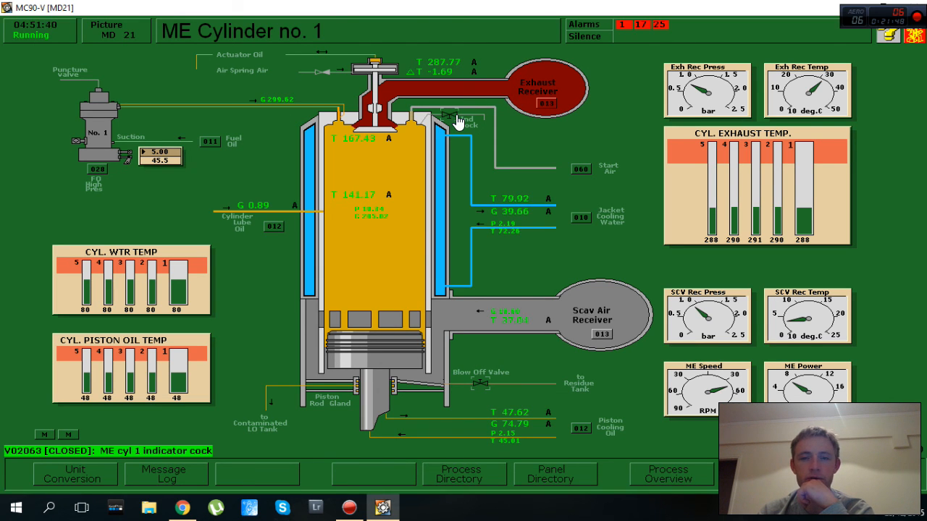
click(460, 474)
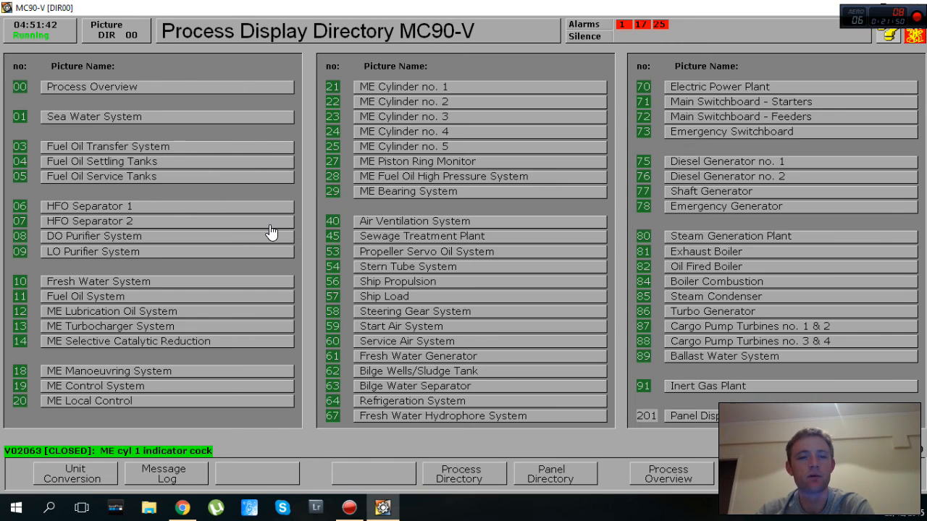
click(550, 475)
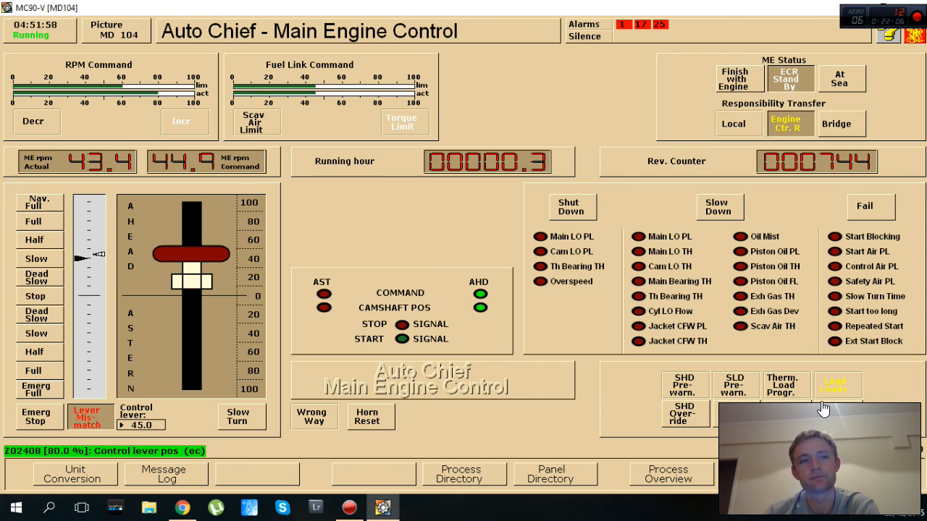
mouse_move(851, 410)
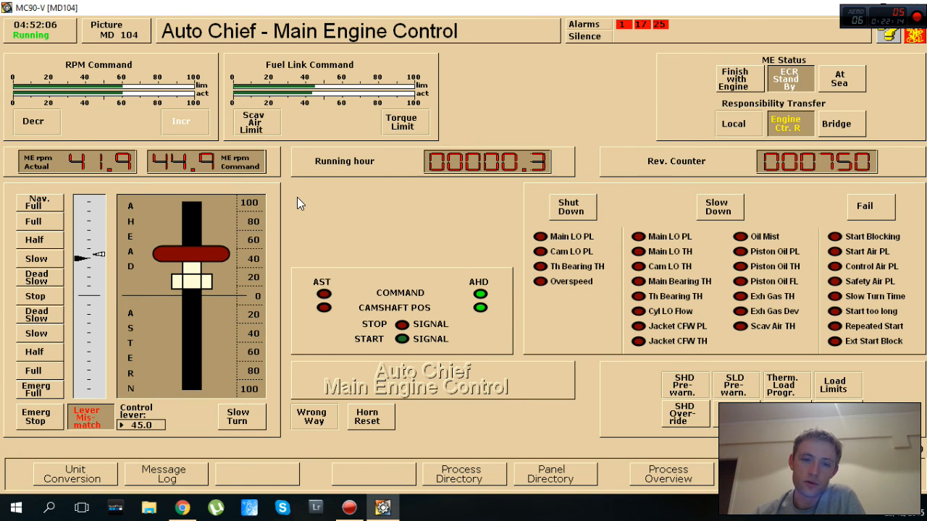
click(461, 475)
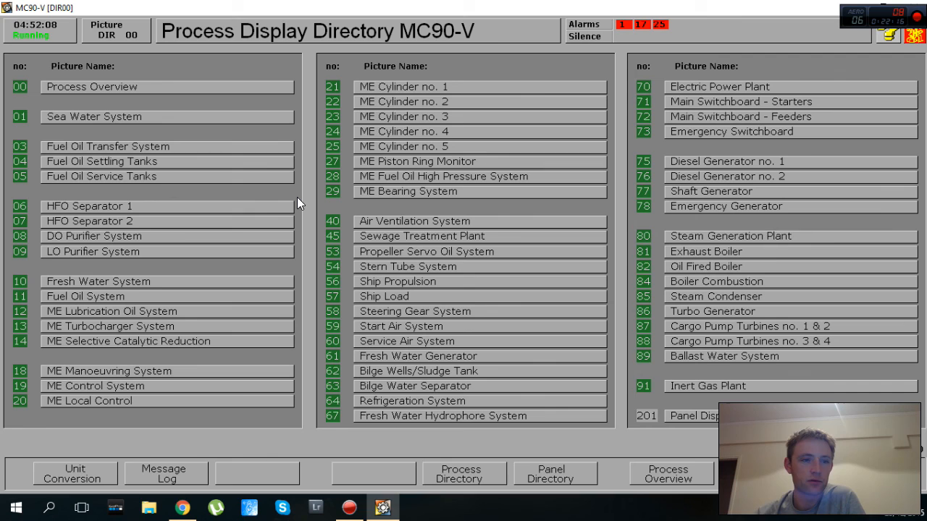